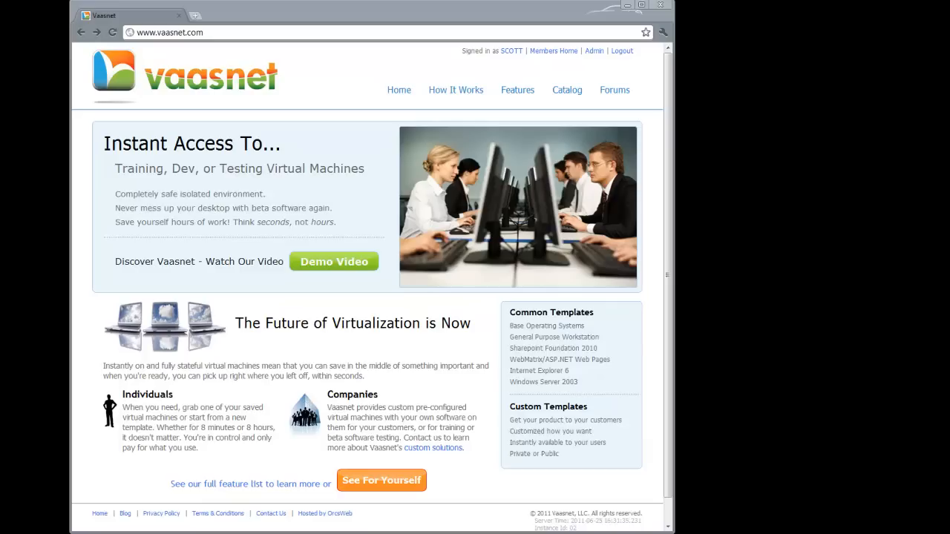
{"action": "mouse_move", "coordinate": [852, 394]}
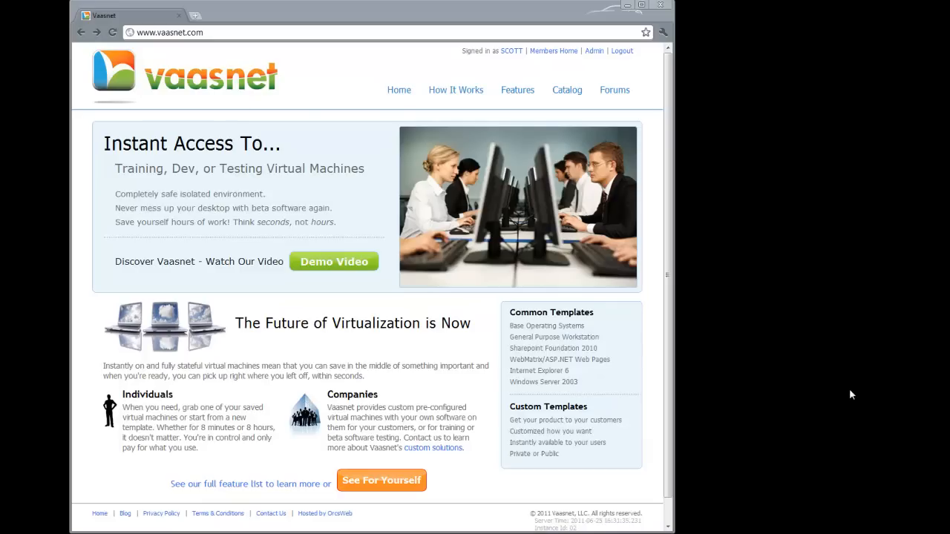
{"action": "mouse_move", "coordinate": [632, 253]}
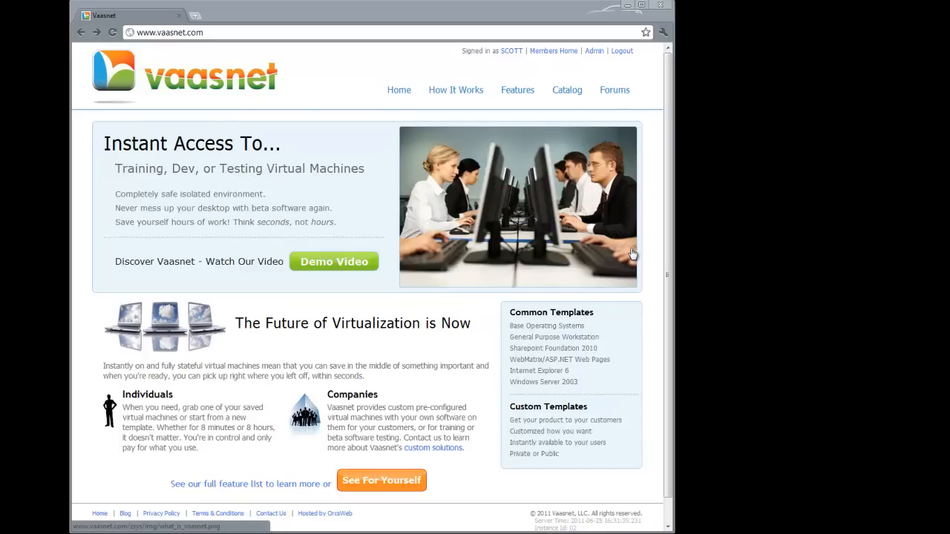
{"action": "mouse_move", "coordinate": [623, 250]}
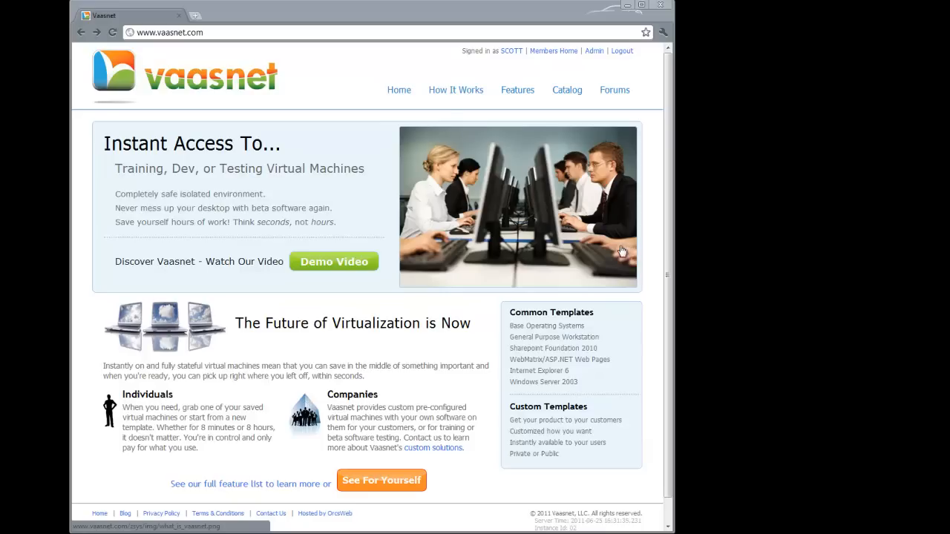
{"action": "mouse_move", "coordinate": [283, 117]}
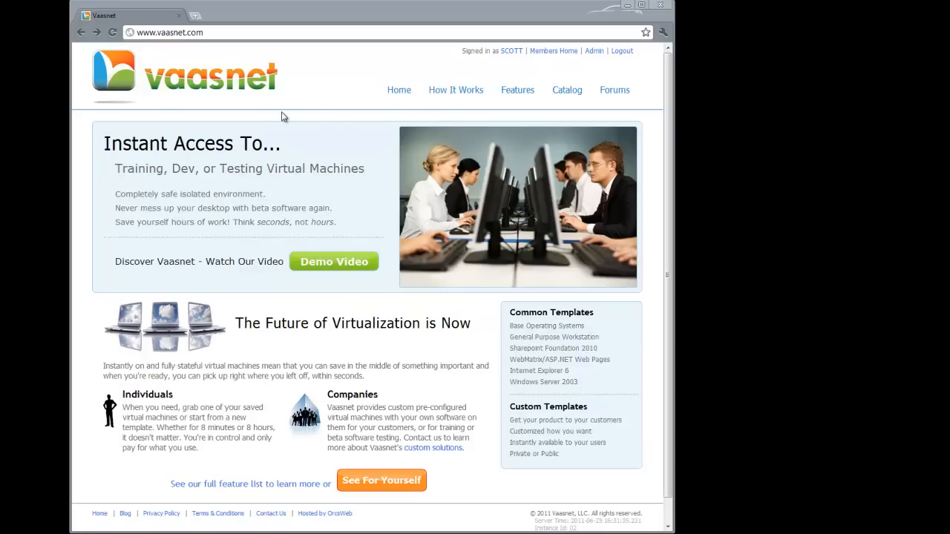
{"action": "mouse_move", "coordinate": [310, 110]}
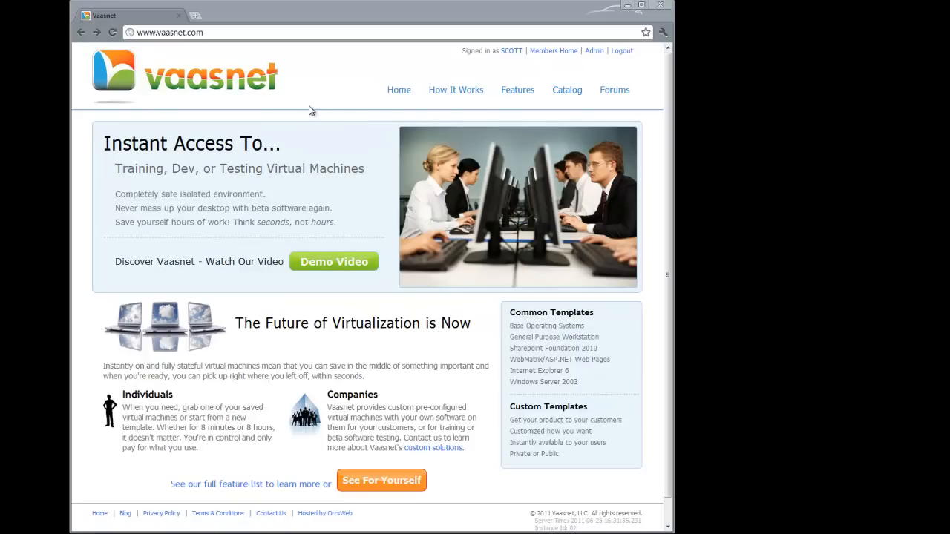
{"action": "mouse_move", "coordinate": [308, 102]}
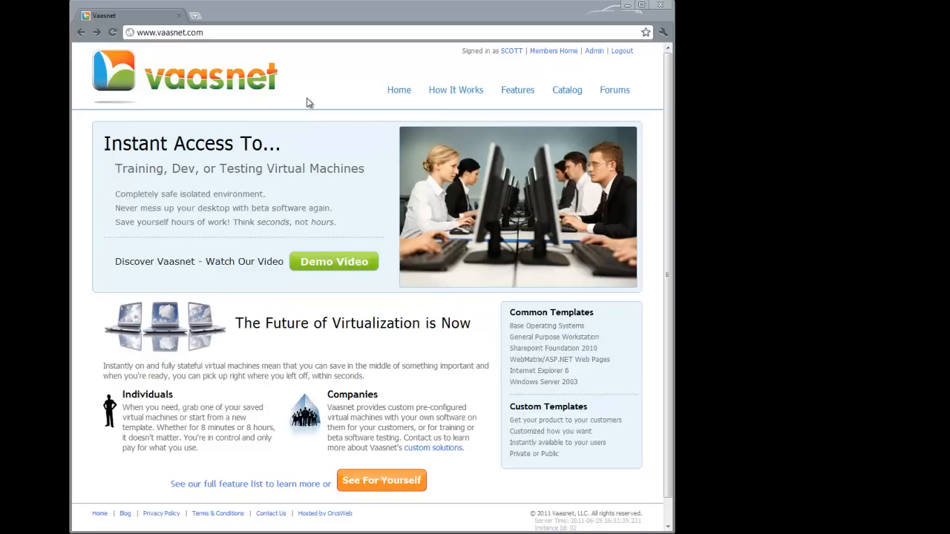
{"action": "mouse_move", "coordinate": [332, 97]}
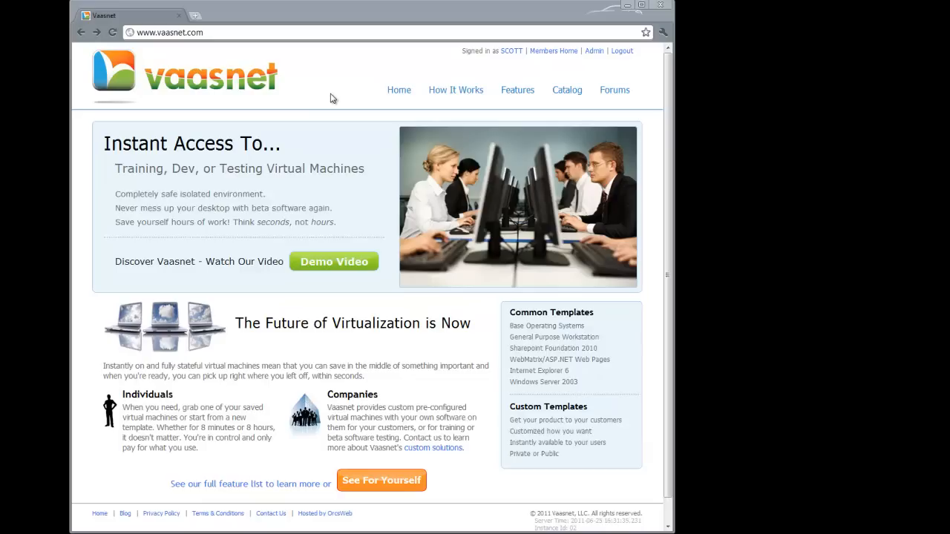
{"action": "mouse_move", "coordinate": [494, 119]}
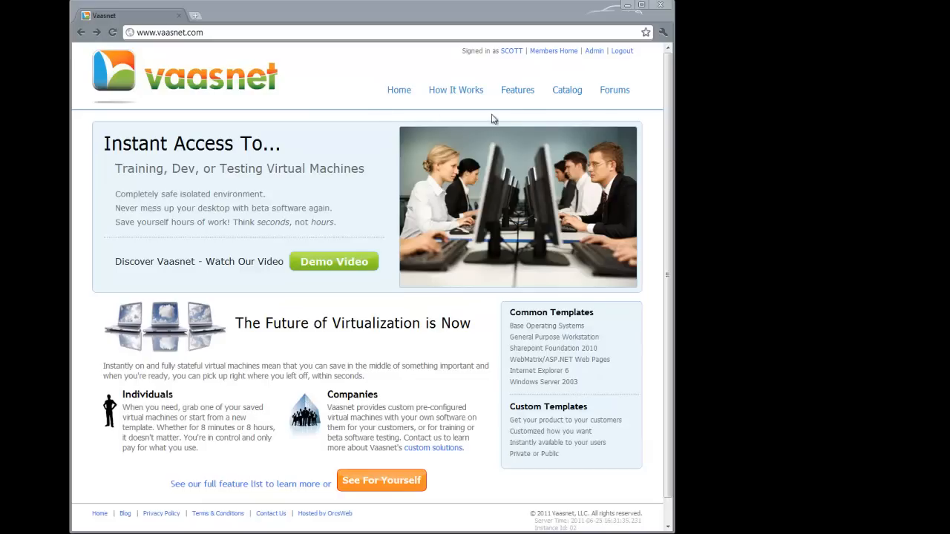
{"action": "mouse_move", "coordinate": [539, 115]}
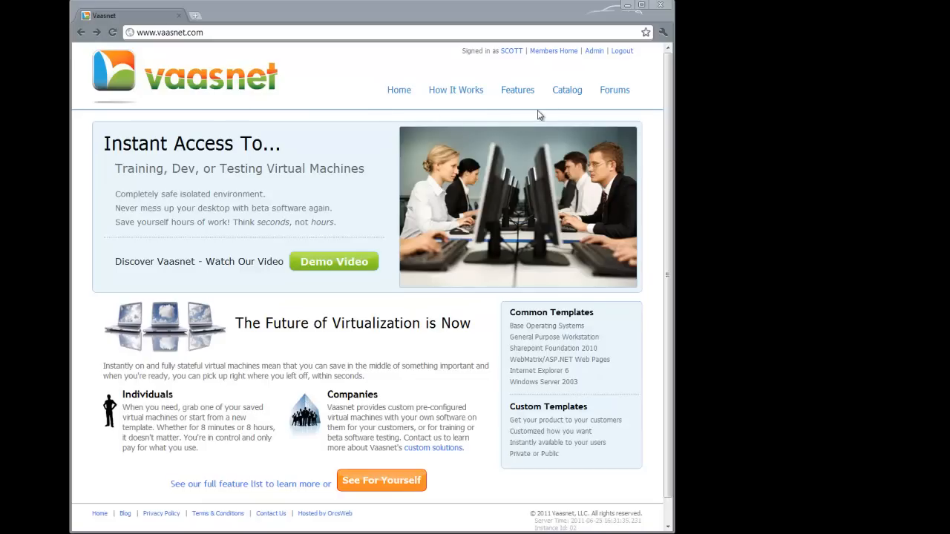
{"action": "mouse_move", "coordinate": [566, 90]}
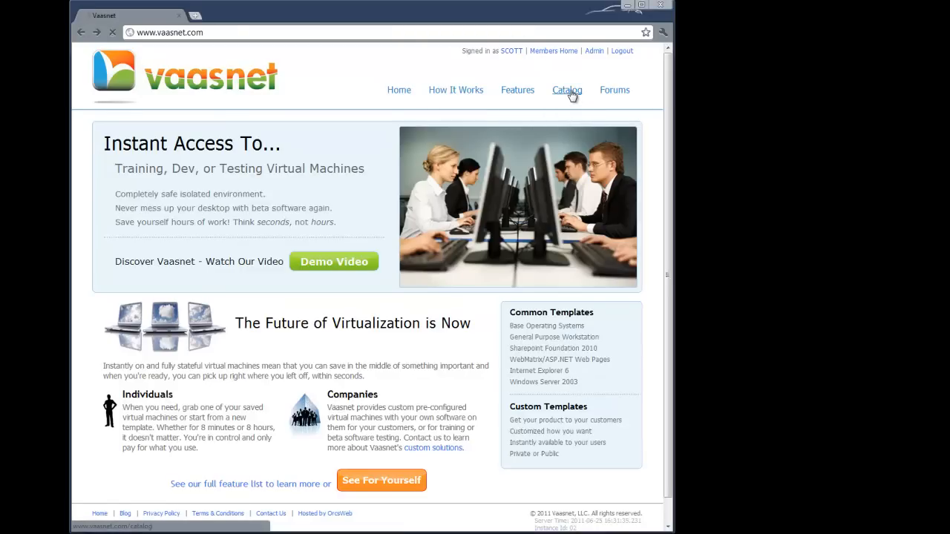
- Start a General Purpose Workstation machine from the Catalog and open its edit-details form
{"action": "left_click", "coordinate": [567, 90]}
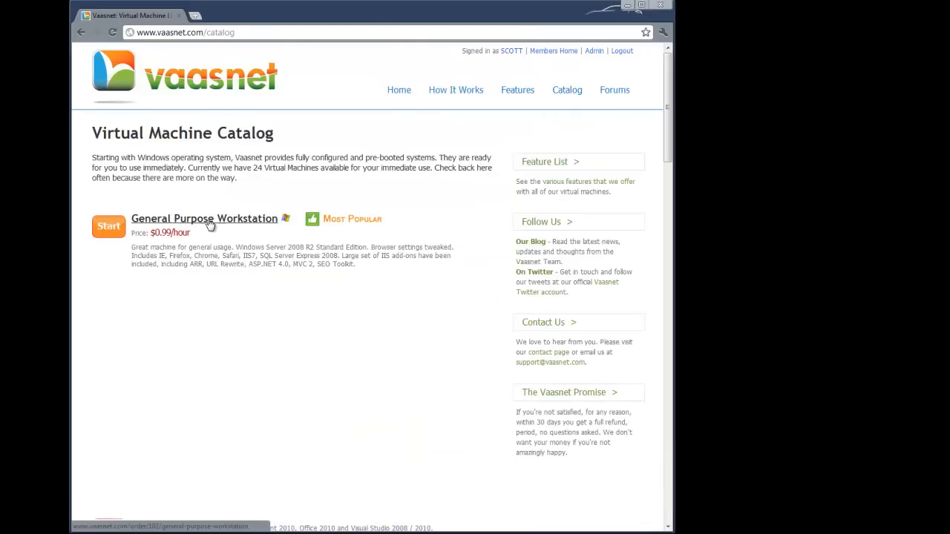
{"action": "left_click", "coordinate": [108, 225]}
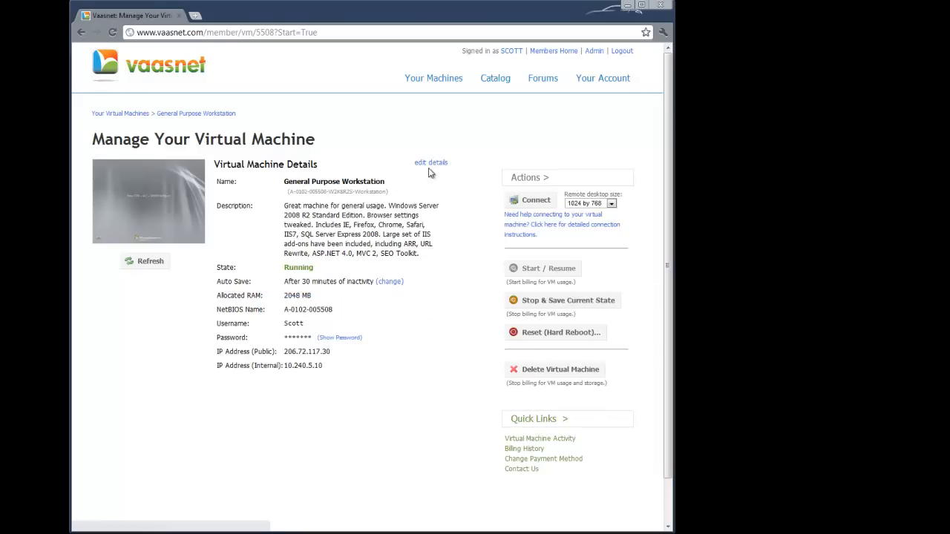
{"action": "left_click", "coordinate": [430, 162]}
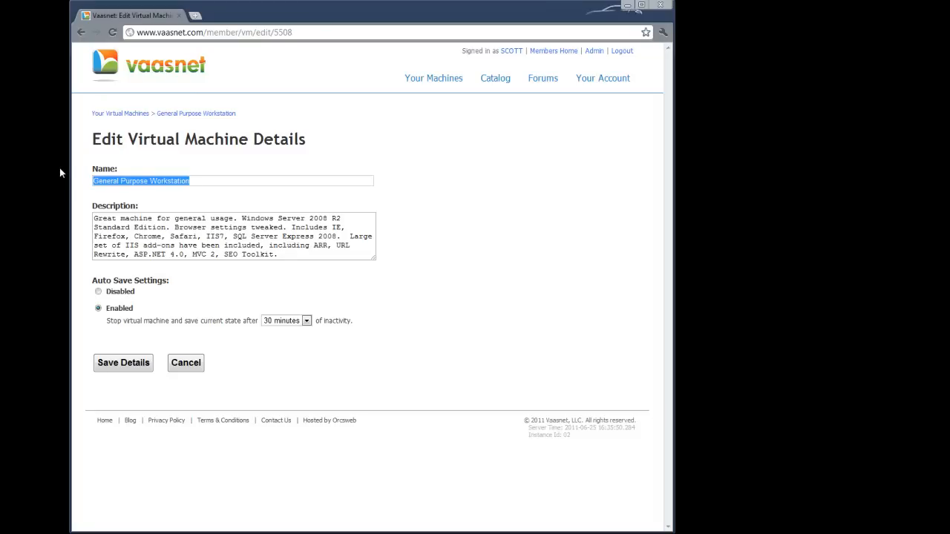
- Name the machine 'Web Pro Series - DC', set auto-save to 2 hours, and save
{"action": "type", "text": "Web Pro Series"}
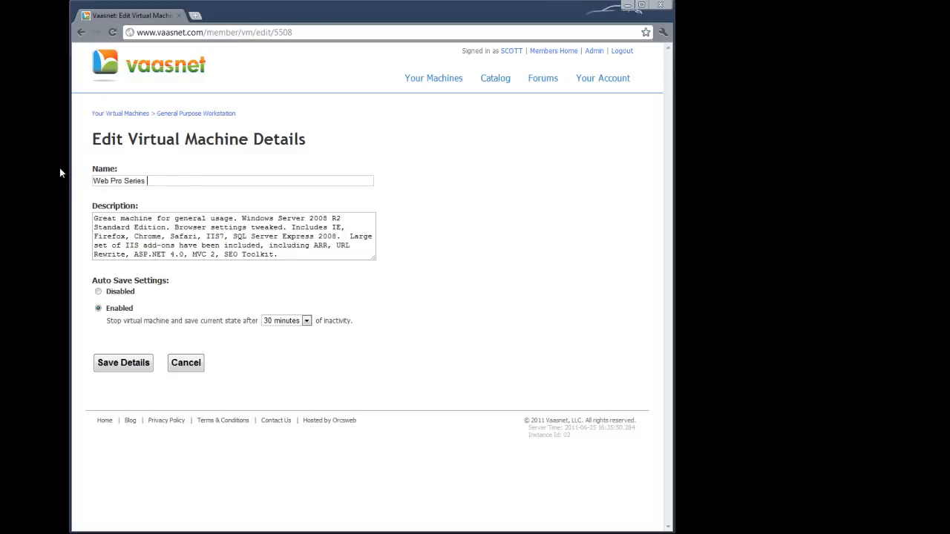
{"action": "type", "text": "- DC"}
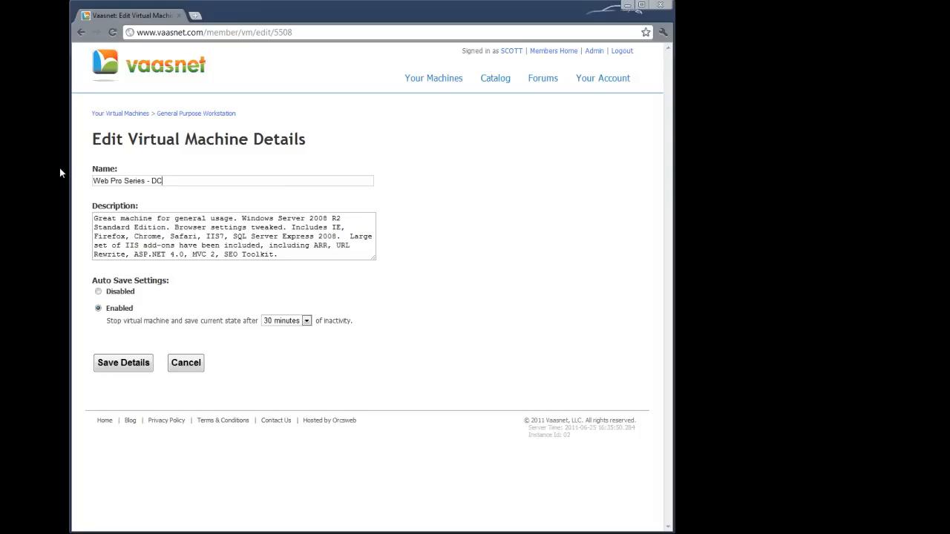
{"action": "mouse_move", "coordinate": [149, 308]}
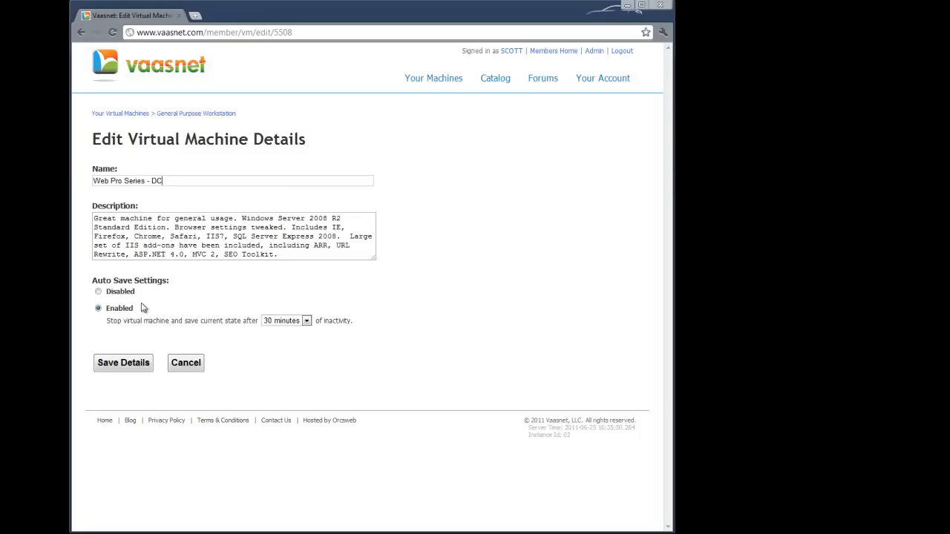
{"action": "left_click", "coordinate": [305, 321]}
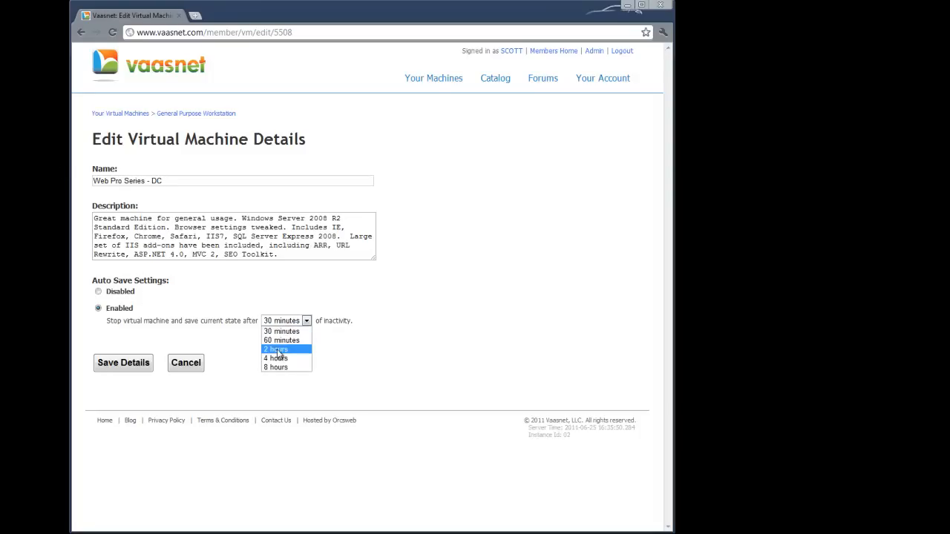
{"action": "left_click", "coordinate": [280, 349]}
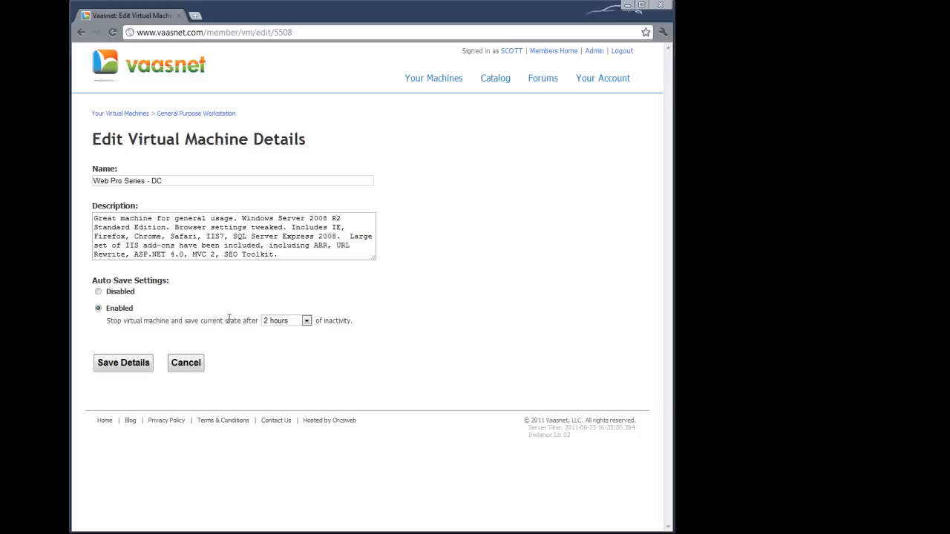
{"action": "mouse_move", "coordinate": [281, 318]}
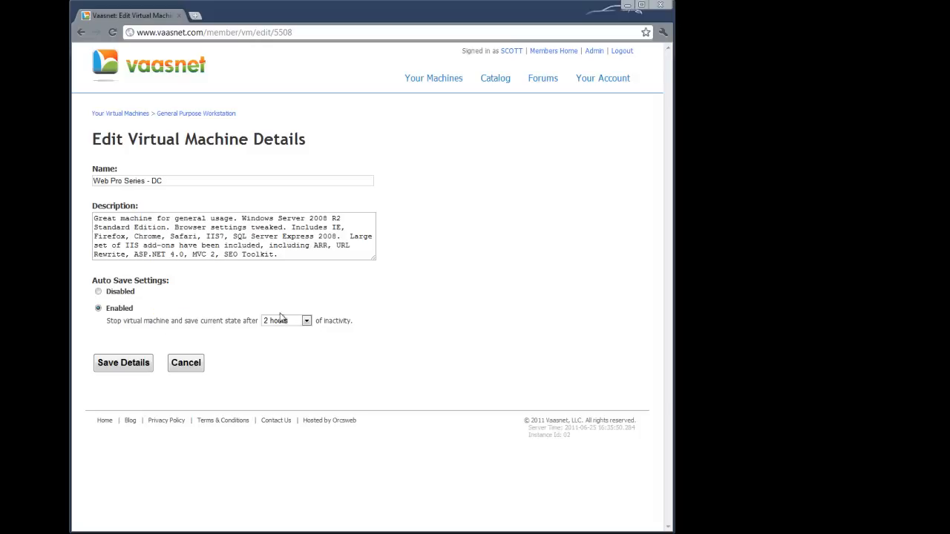
{"action": "left_click", "coordinate": [123, 362]}
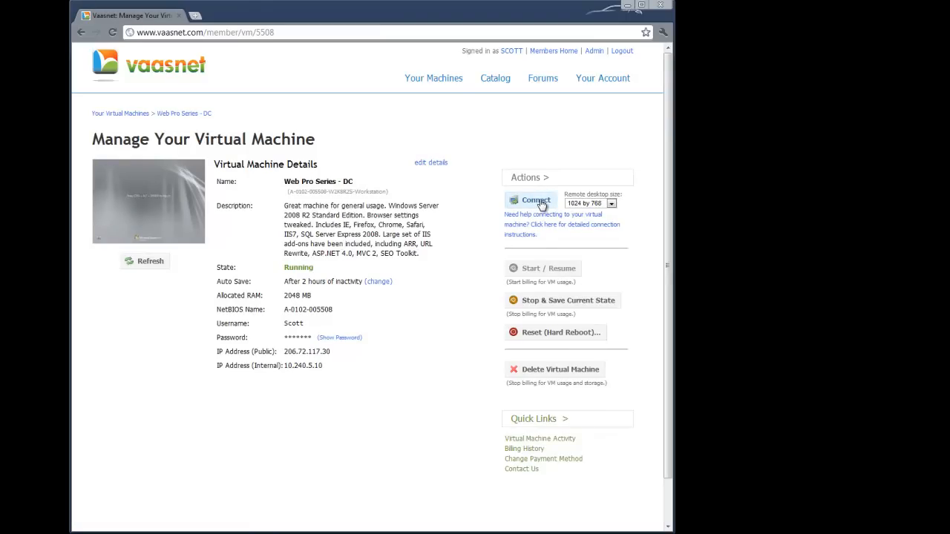
- Connect to Web Pro Series - DC by Remote Desktop and sign in with the password
{"action": "left_click", "coordinate": [532, 201]}
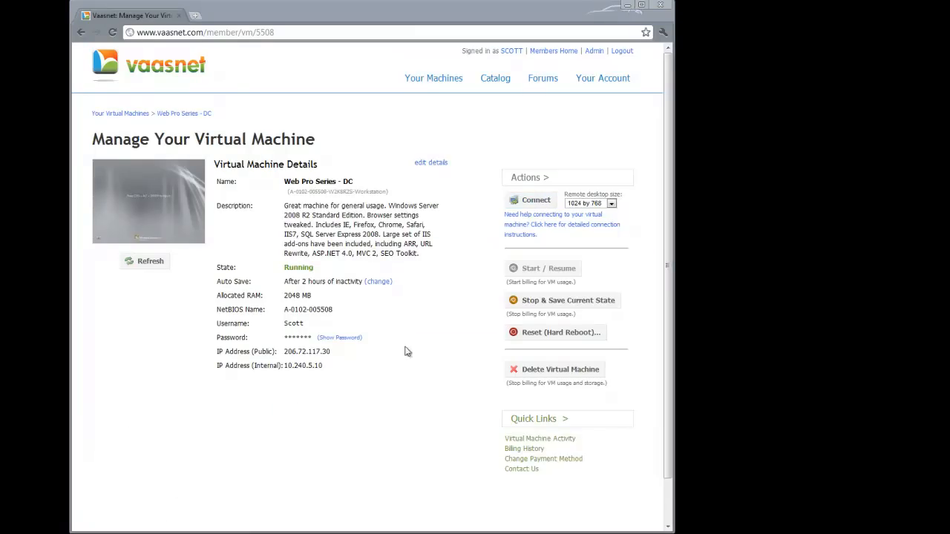
{"action": "left_click", "coordinate": [531, 200]}
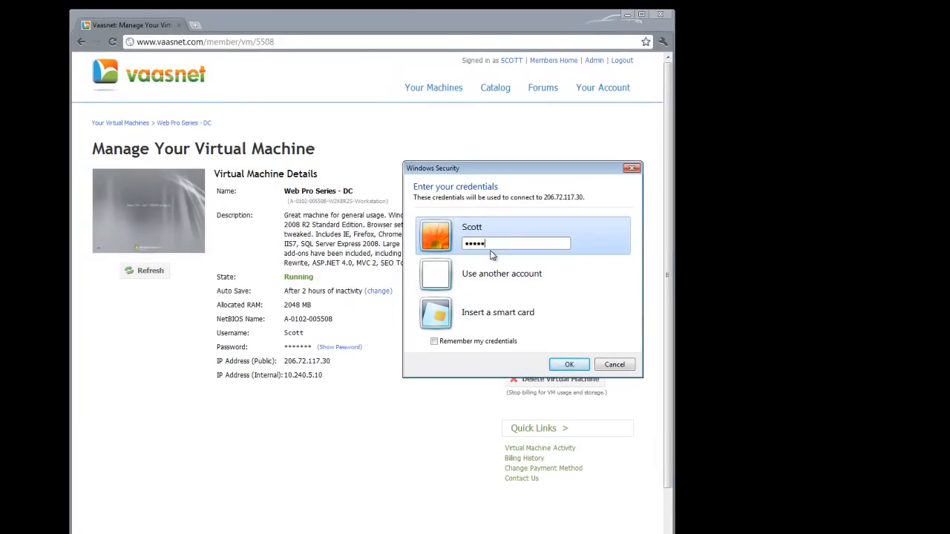
{"action": "left_click", "coordinate": [569, 364]}
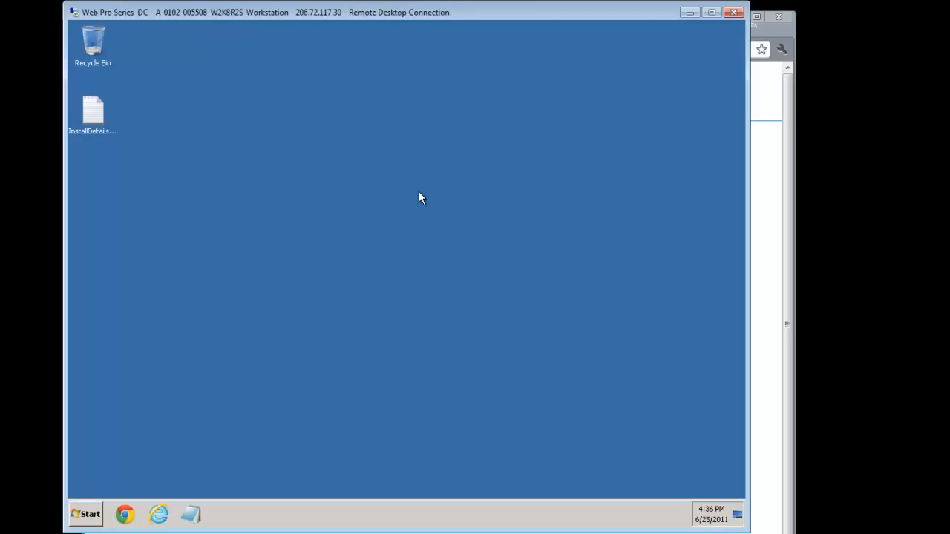
{"action": "mouse_move", "coordinate": [83, 516]}
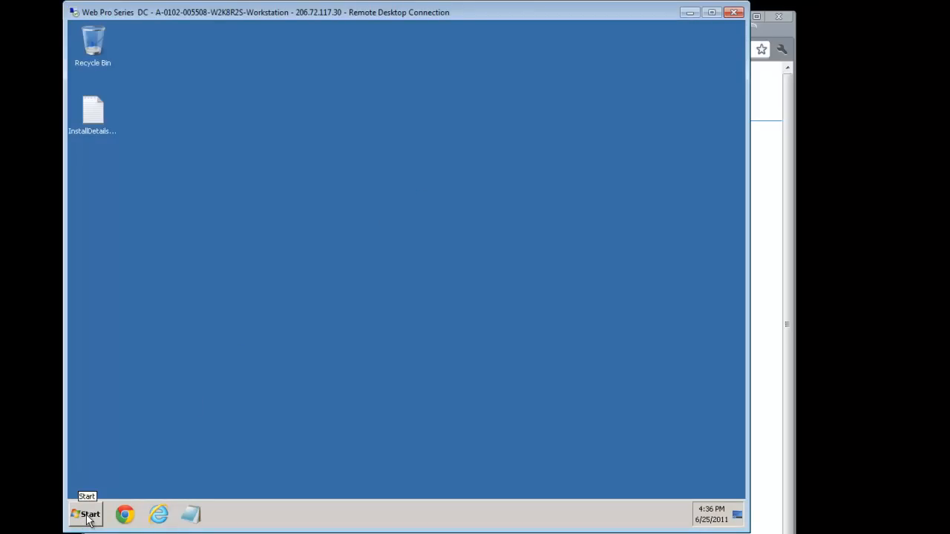
- Open an administrator Command Prompt, then skim and close InstallDetails.log
{"action": "left_click", "coordinate": [84, 514]}
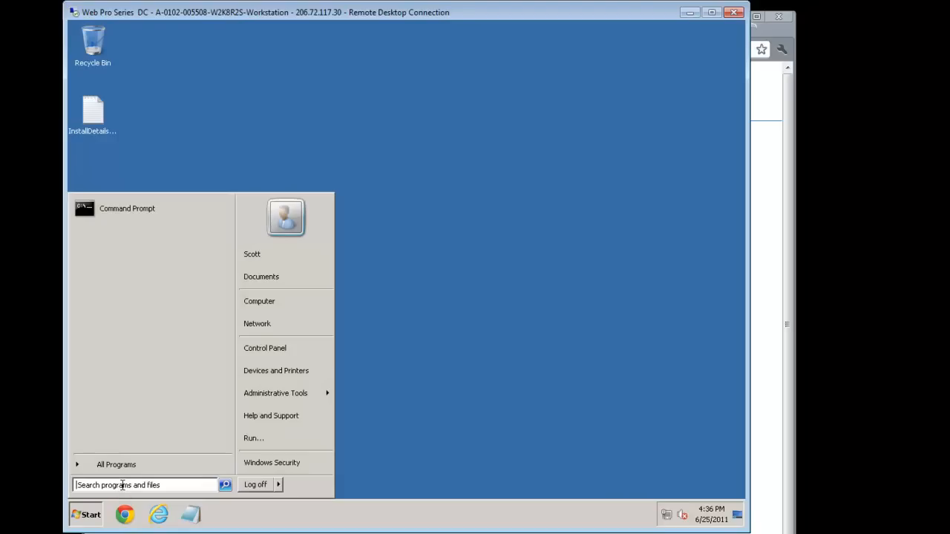
{"action": "left_click", "coordinate": [149, 216]}
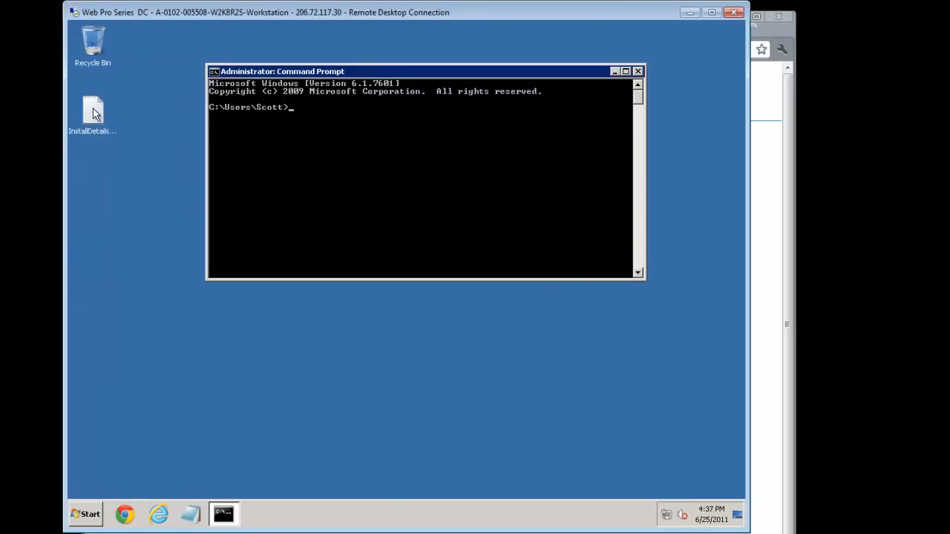
{"action": "double_click", "coordinate": [93, 109]}
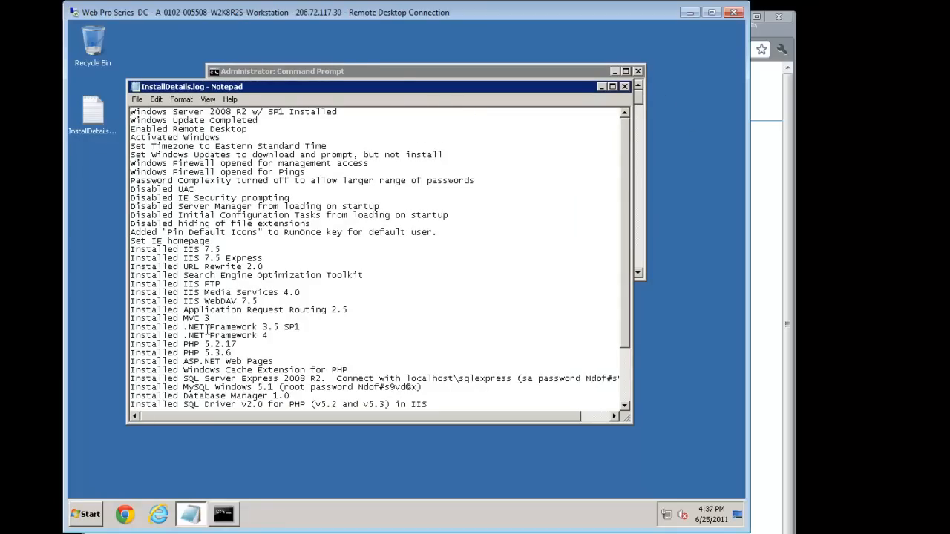
{"action": "scroll", "scroll_direction": "down", "scroll_amount": 3}
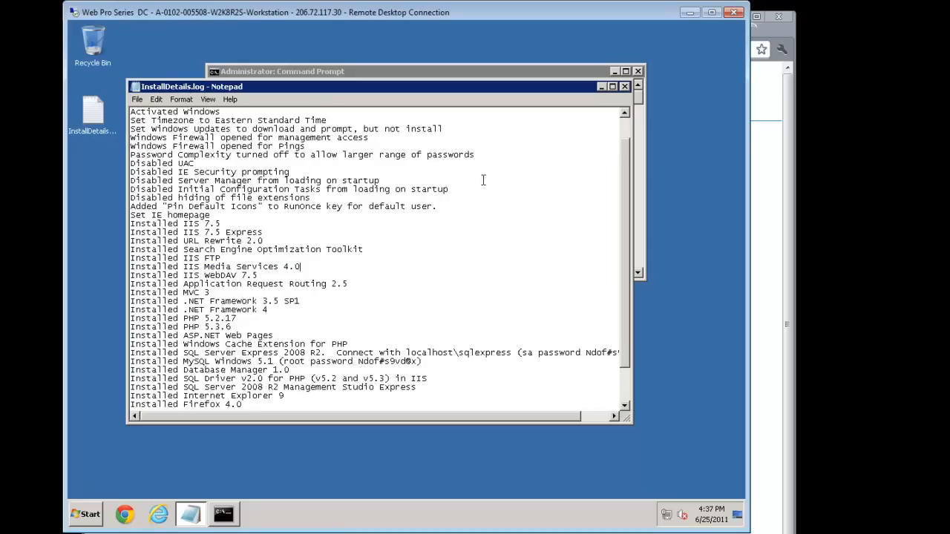
{"action": "left_click", "coordinate": [625, 86]}
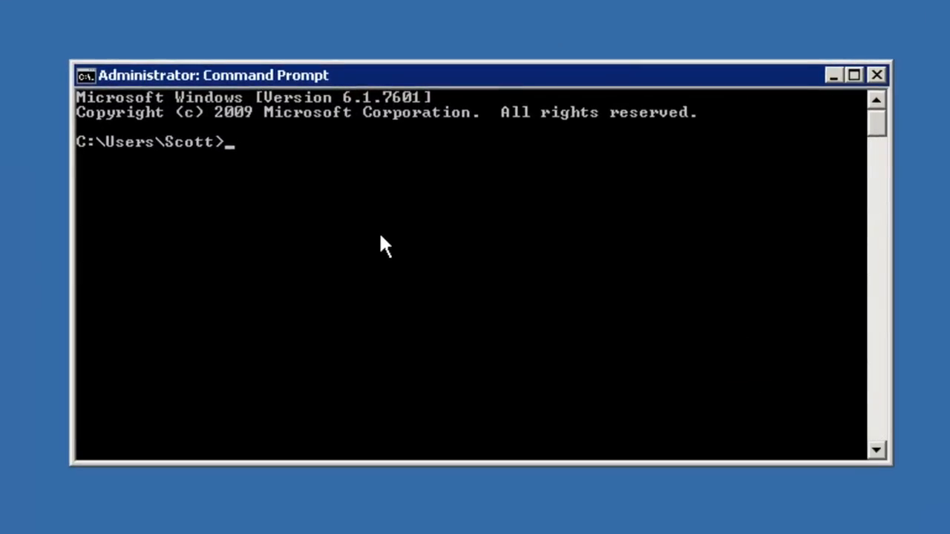
- Run dcpromo and create a new domain in a new forest named contoso.int
{"action": "type", "text": "dcpromo"}
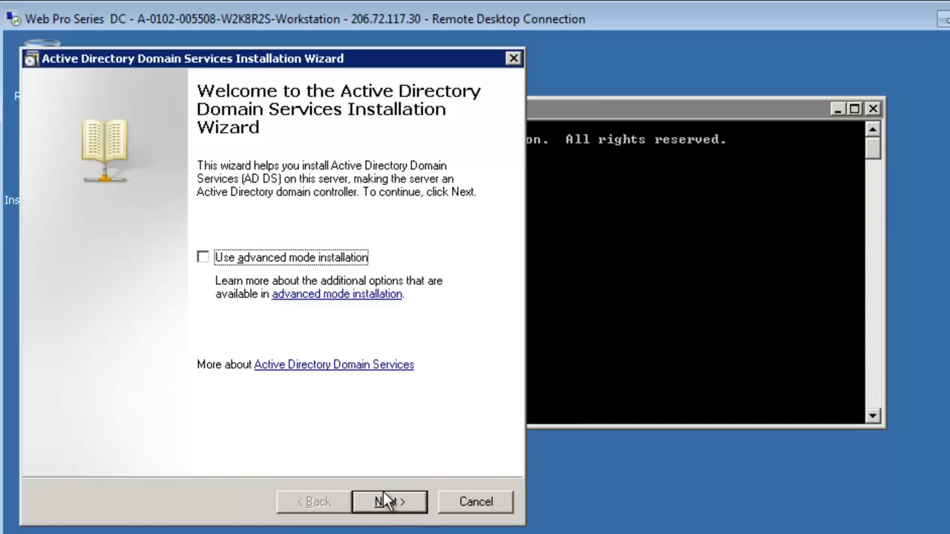
{"action": "left_click", "coordinate": [389, 502]}
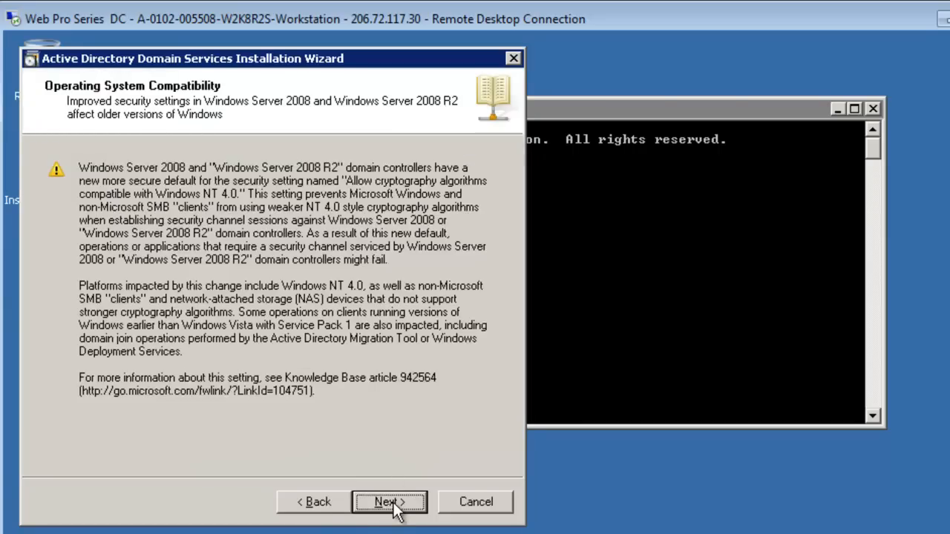
{"action": "left_click", "coordinate": [391, 501]}
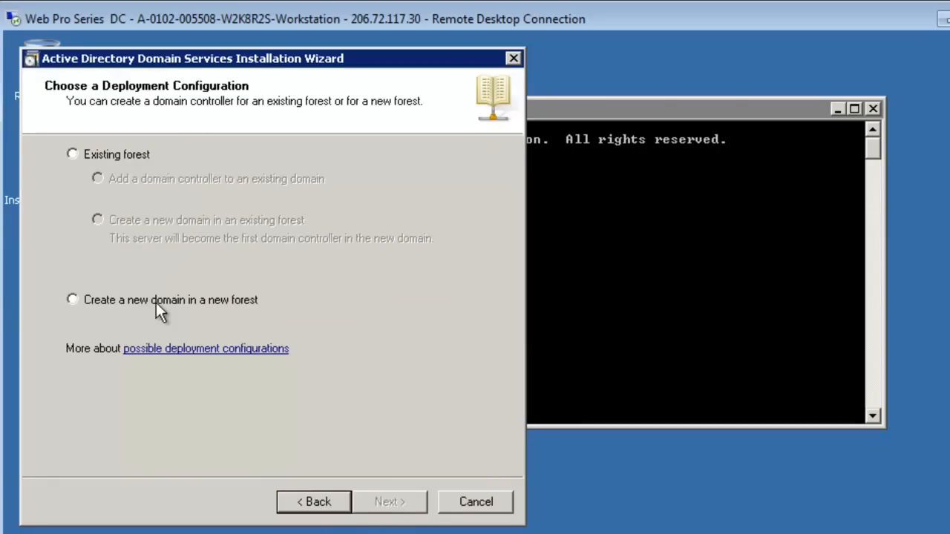
{"action": "left_click", "coordinate": [71, 301]}
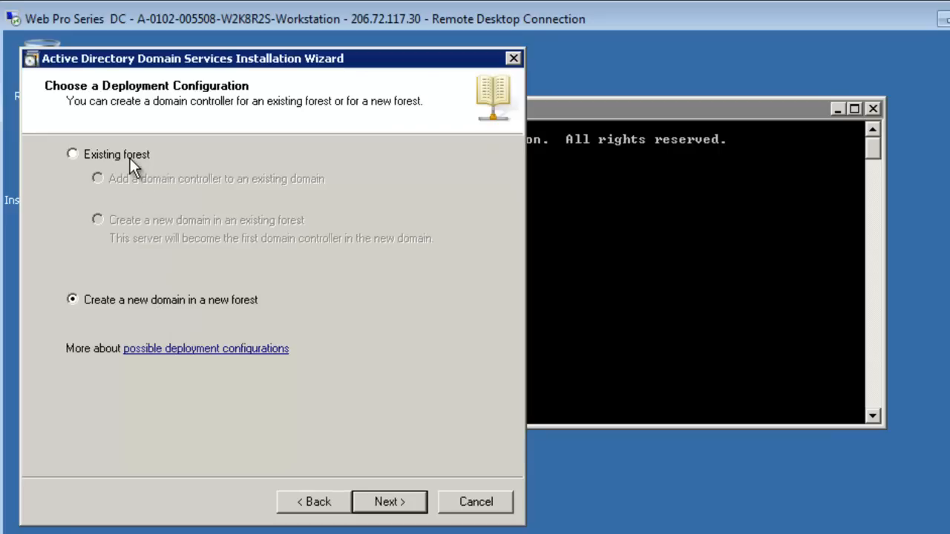
{"action": "mouse_move", "coordinate": [408, 509]}
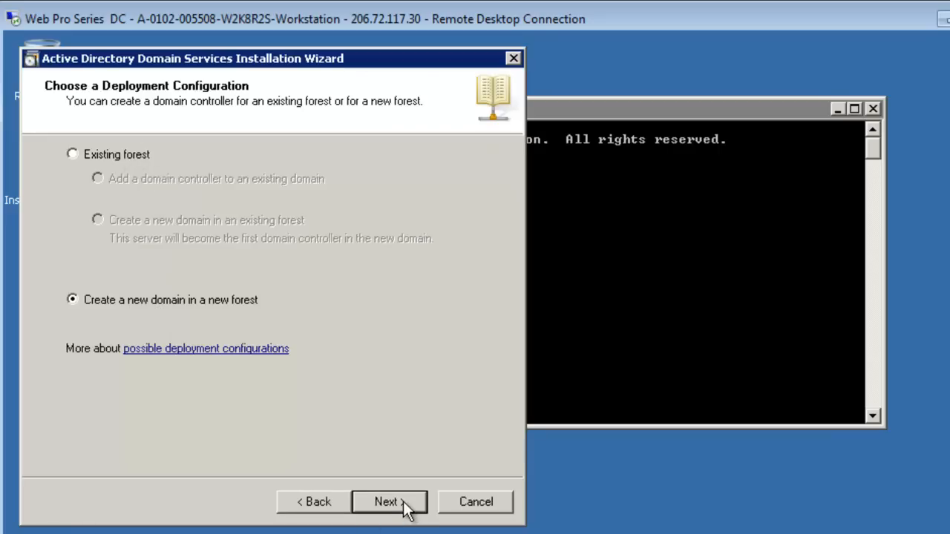
{"action": "left_click", "coordinate": [392, 502]}
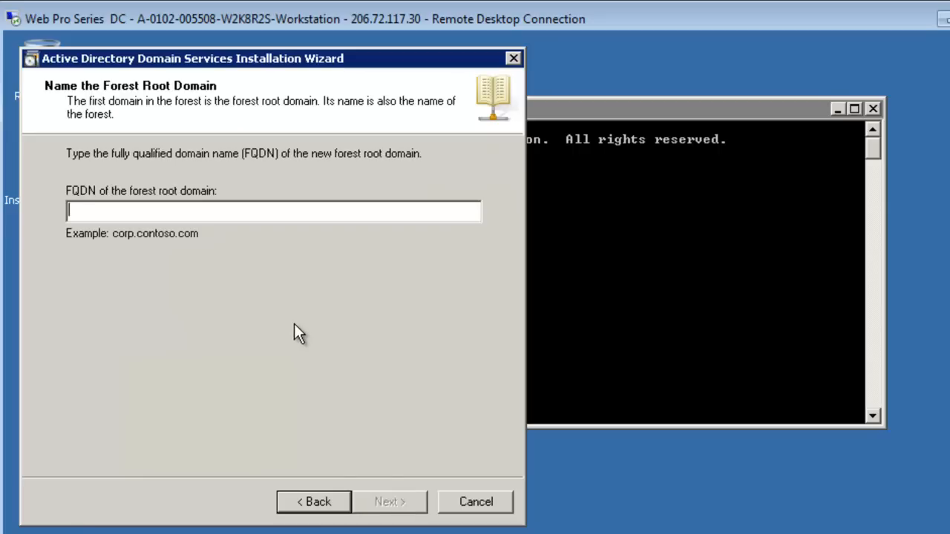
{"action": "type", "text": "contoso.int"}
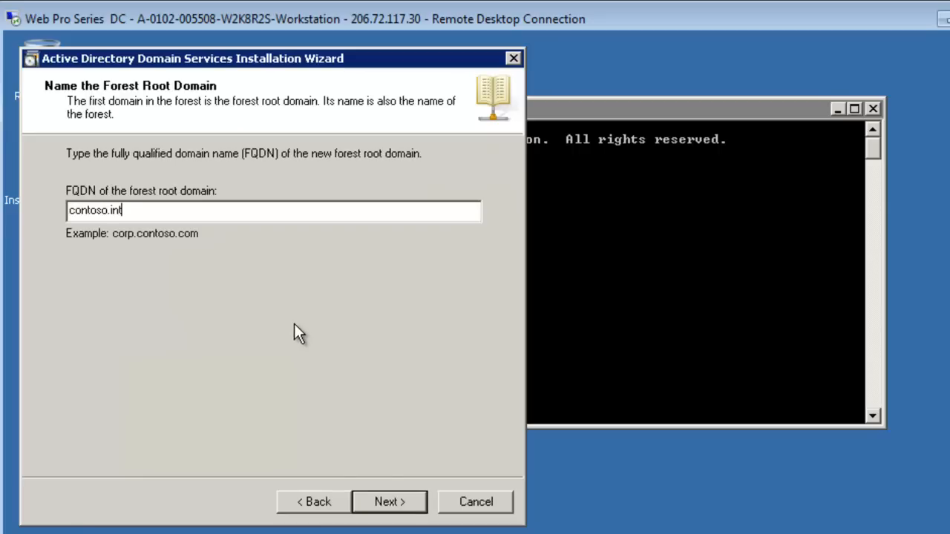
{"action": "mouse_move", "coordinate": [396, 507]}
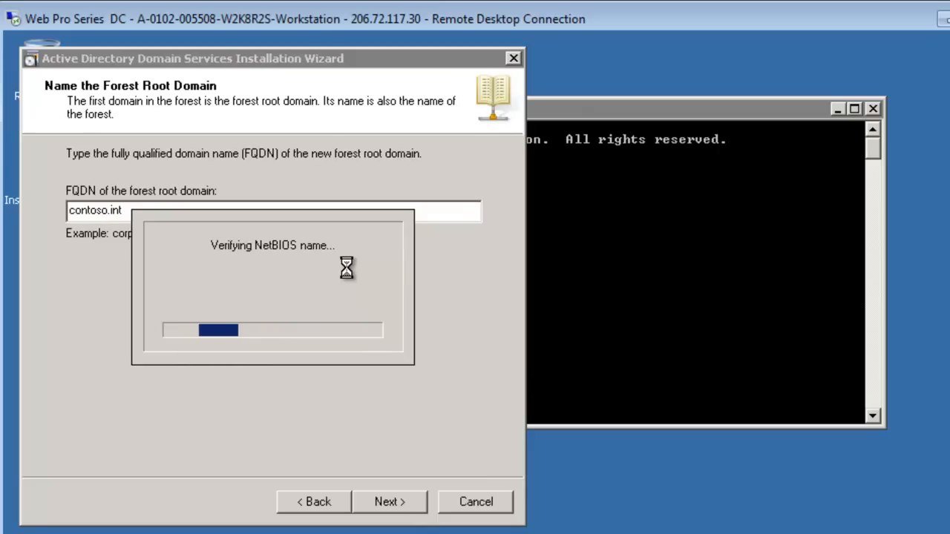
{"action": "left_click", "coordinate": [390, 501]}
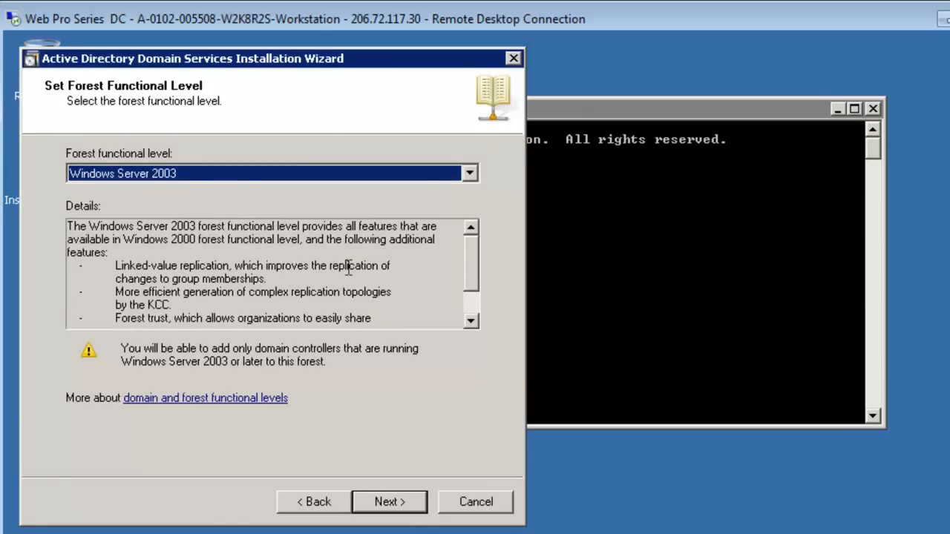
- Set the forest functional level to Windows Server 2008 R2
{"action": "left_click", "coordinate": [469, 172]}
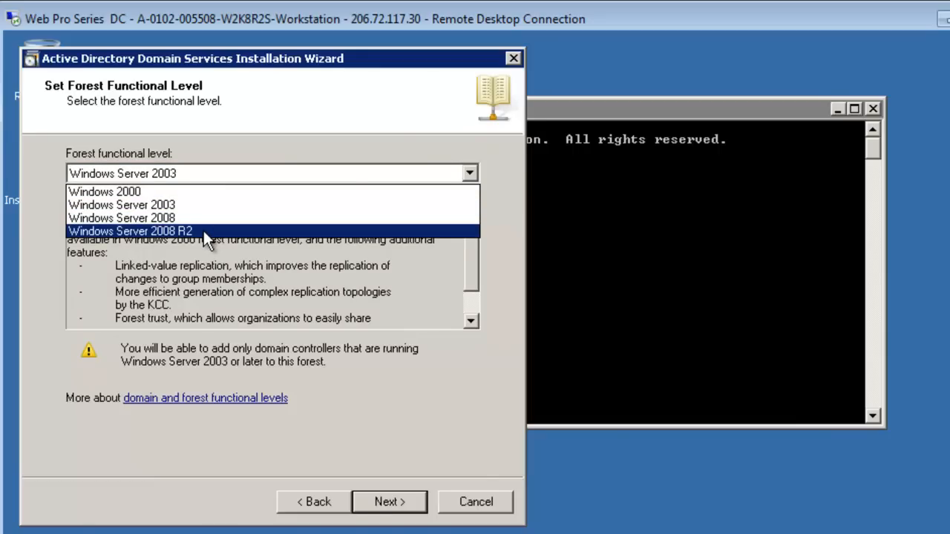
{"action": "left_click", "coordinate": [134, 230]}
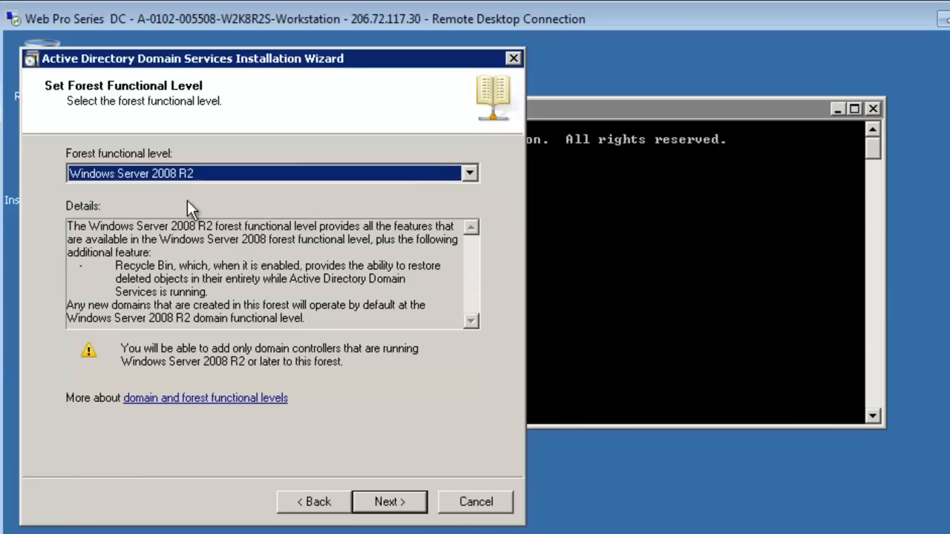
{"action": "left_click", "coordinate": [468, 173]}
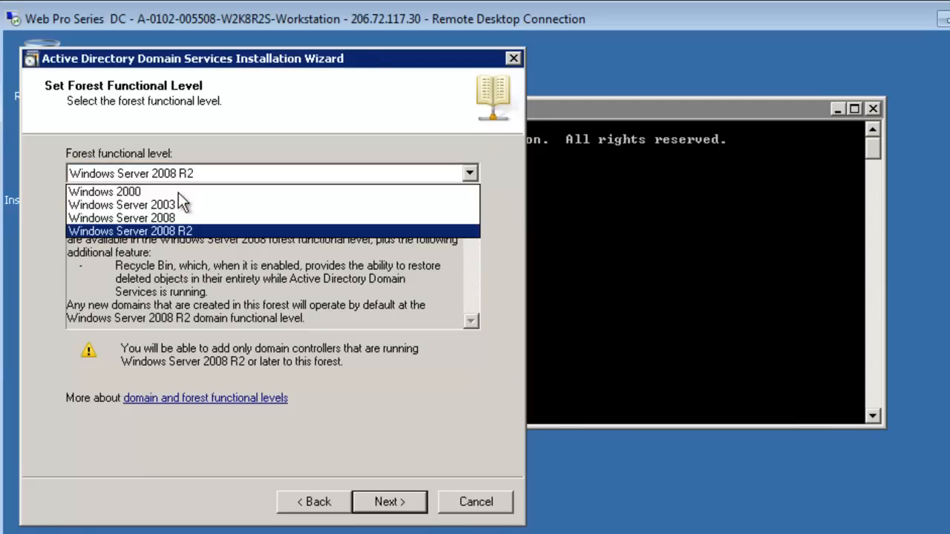
{"action": "left_click", "coordinate": [130, 231]}
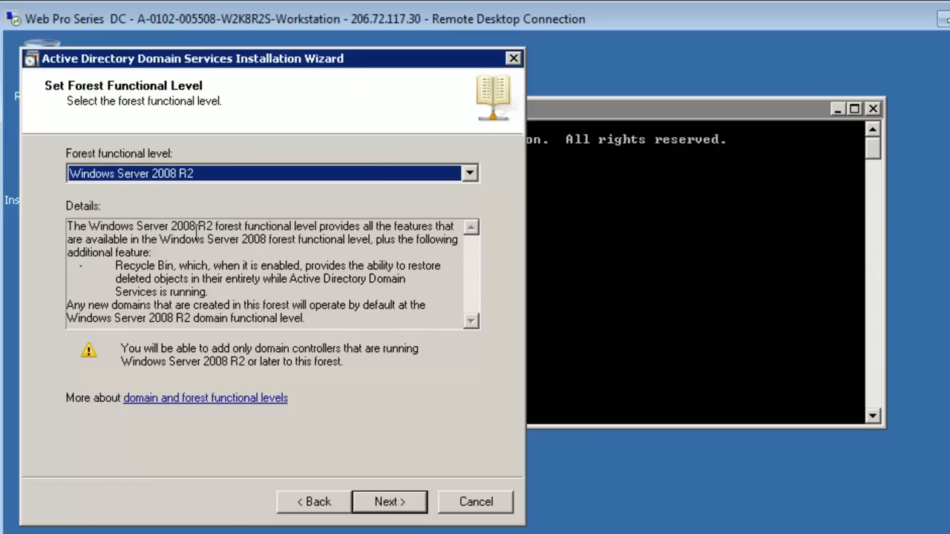
{"action": "left_click", "coordinate": [389, 502]}
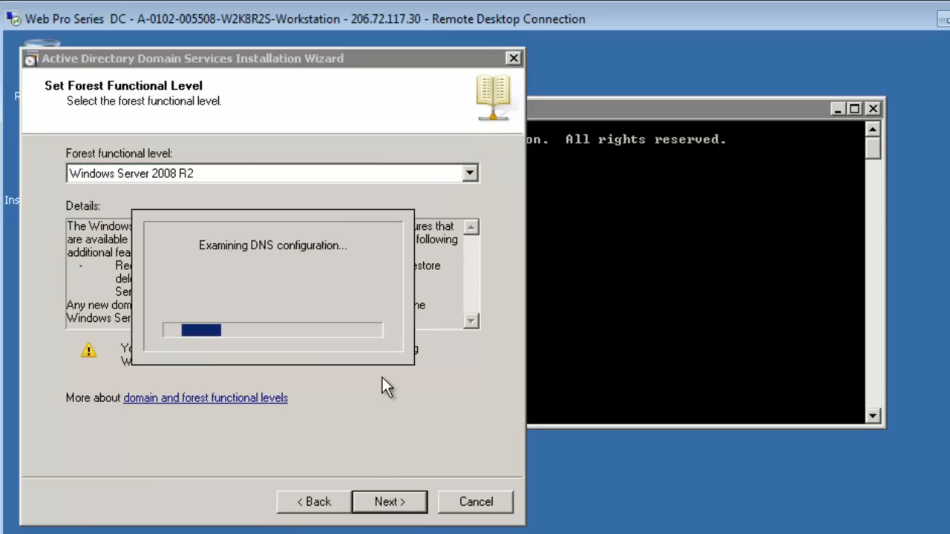
- Keep DNS server and default folders, accept the delegation warning, and set the restore-mode password
{"action": "left_click", "coordinate": [389, 502]}
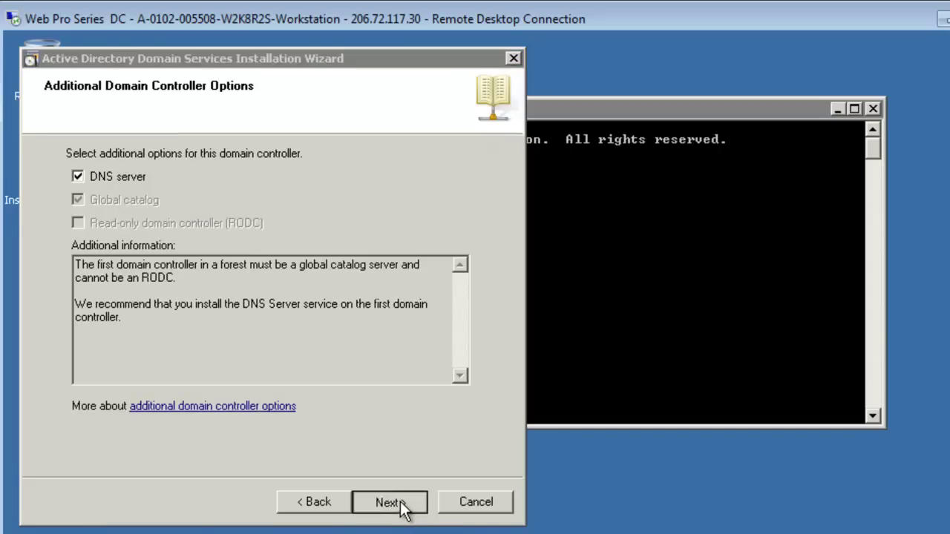
{"action": "left_click", "coordinate": [389, 502]}
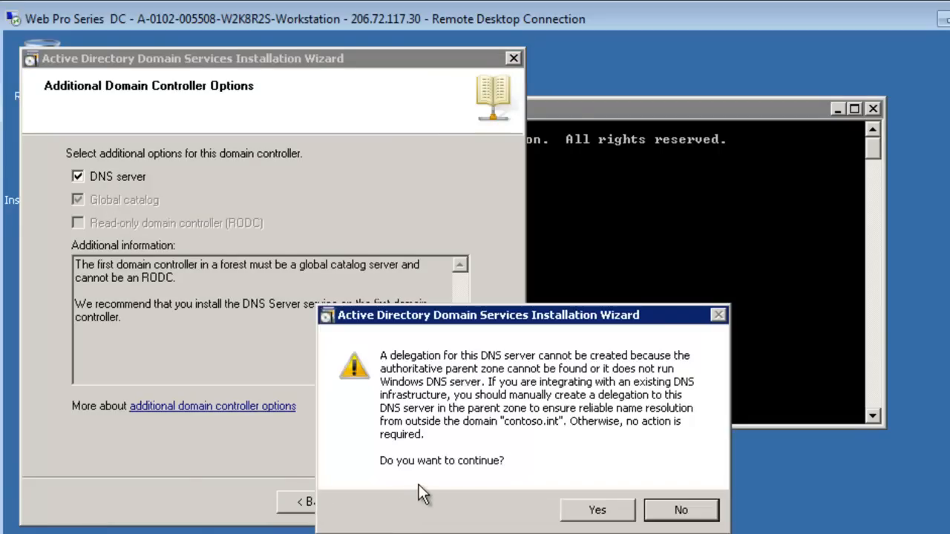
{"action": "mouse_move", "coordinate": [519, 333]}
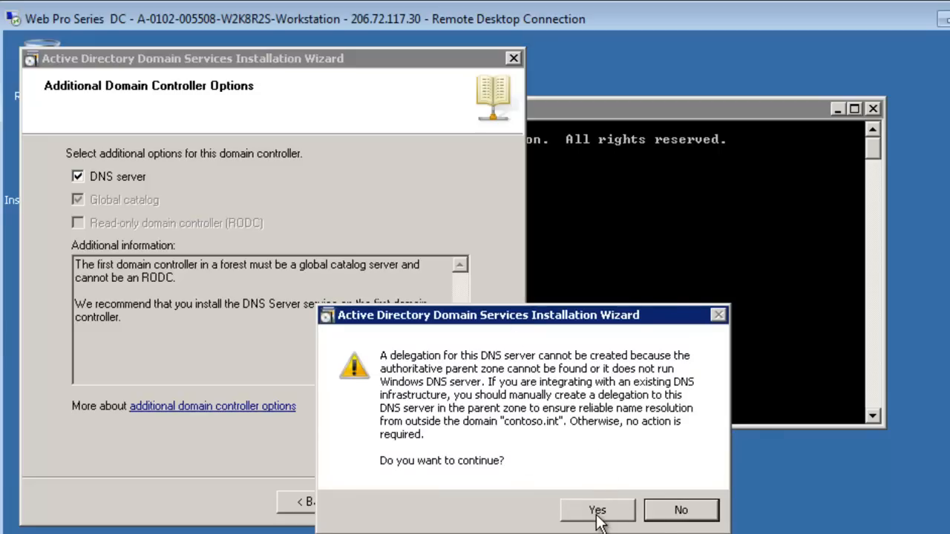
{"action": "left_click", "coordinate": [598, 510]}
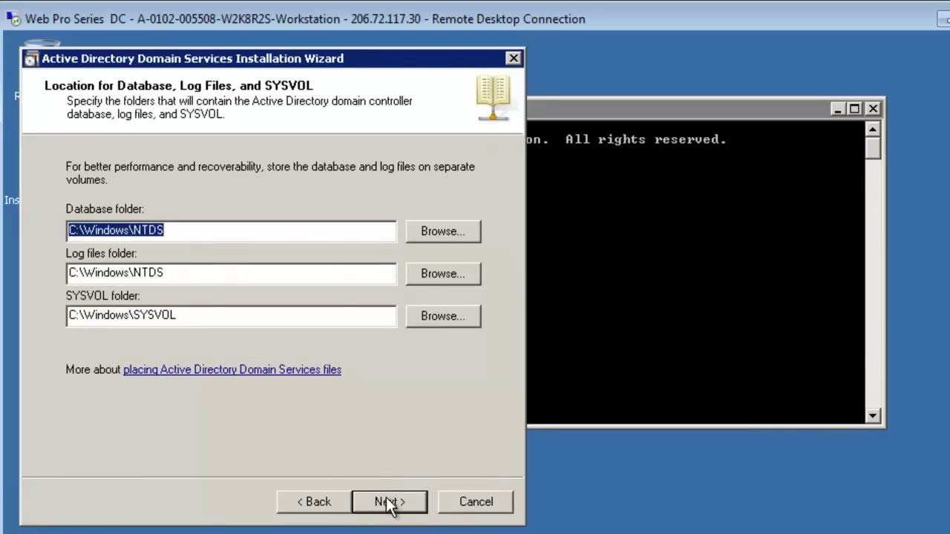
{"action": "left_click", "coordinate": [389, 502]}
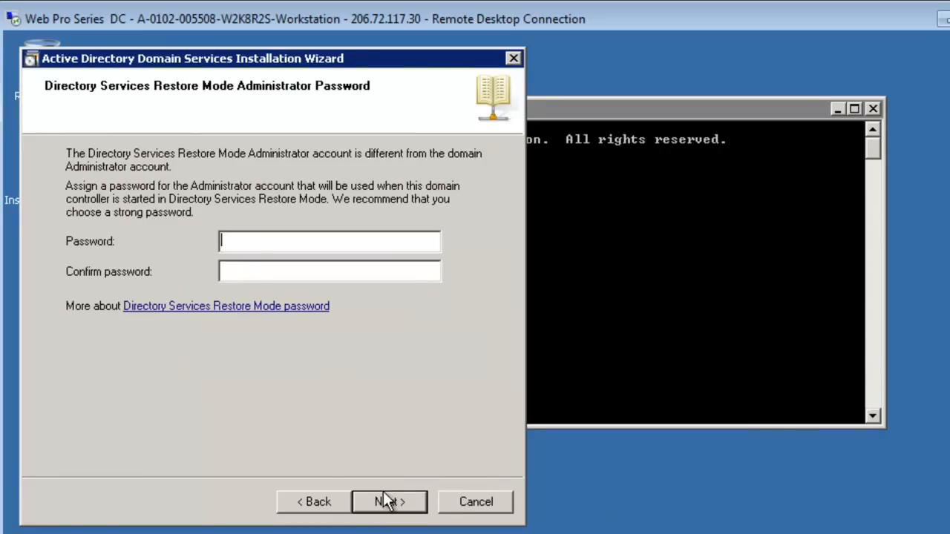
{"action": "type", "text": "password"}
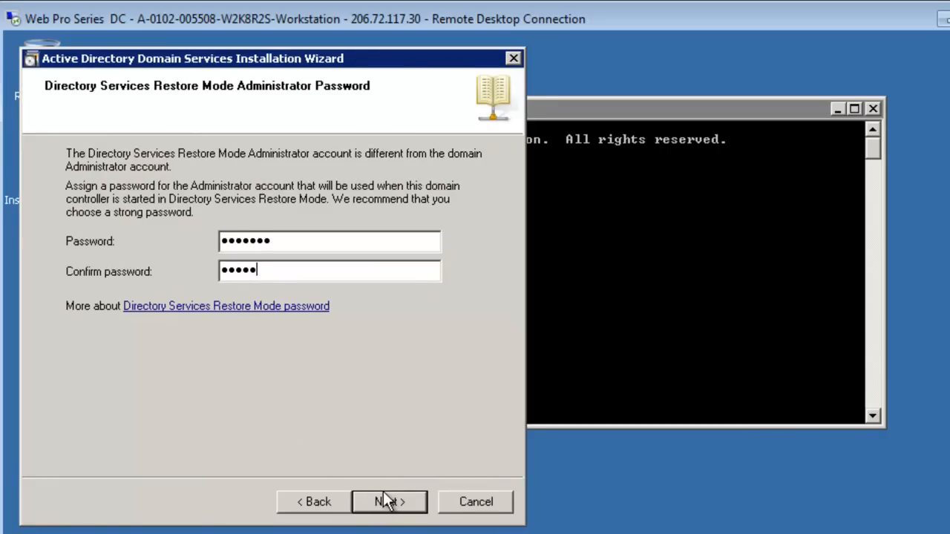
{"action": "left_click", "coordinate": [389, 501]}
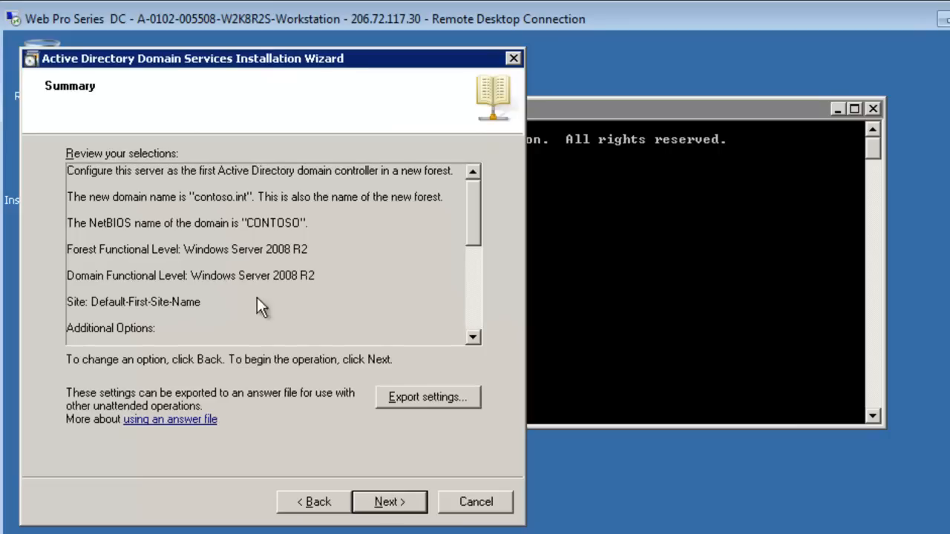
{"action": "mouse_move", "coordinate": [432, 422]}
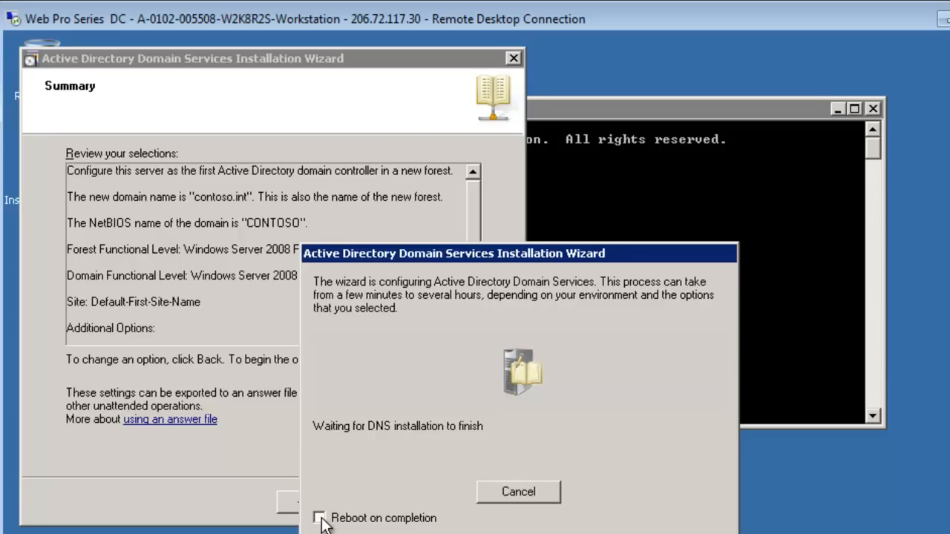
- Tick 'Reboot on completion' so the server restarts after becoming a domain controller
{"action": "left_click", "coordinate": [321, 518]}
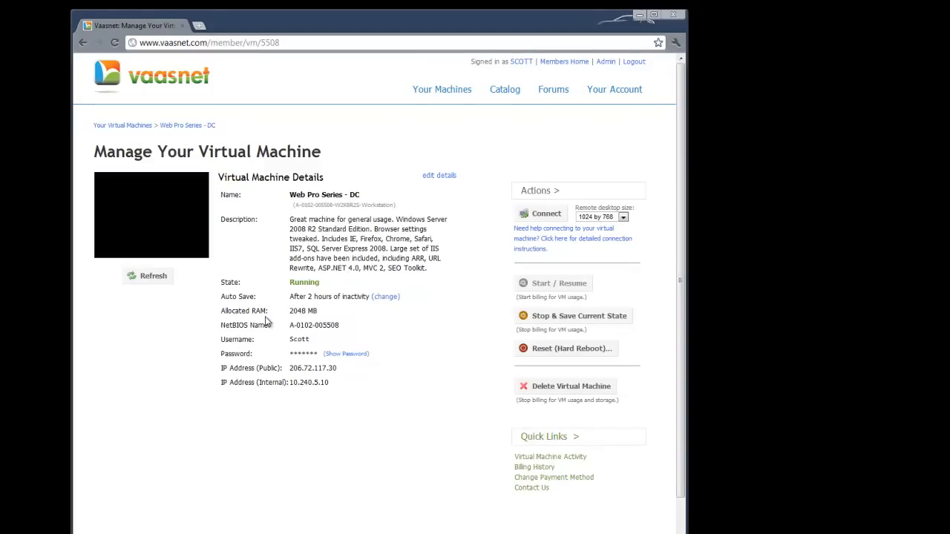
{"action": "mouse_move", "coordinate": [291, 302]}
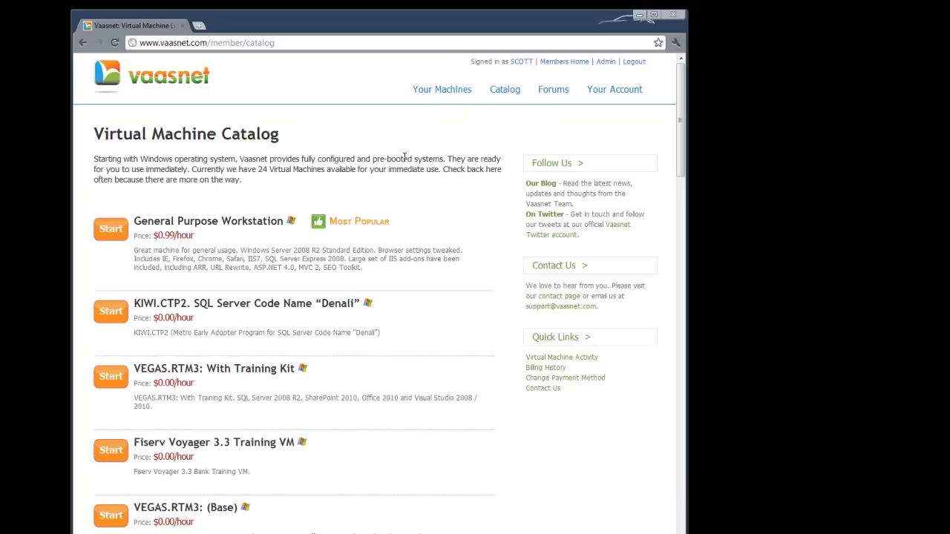
- Scroll through the Virtual Machine Catalog to its end, viewing machines and hourly prices
{"action": "scroll", "scroll_direction": "down", "scroll_amount": 3}
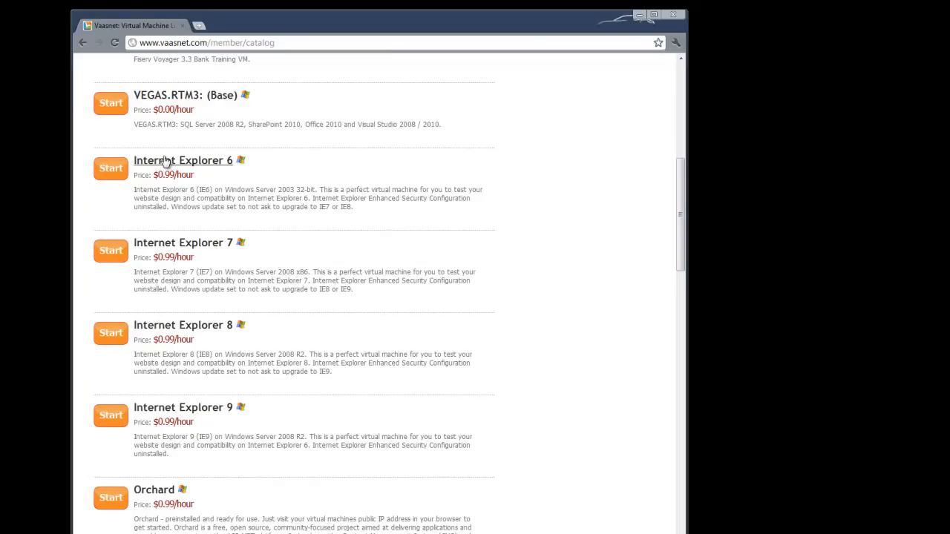
{"action": "scroll", "scroll_direction": "down", "scroll_amount": 3}
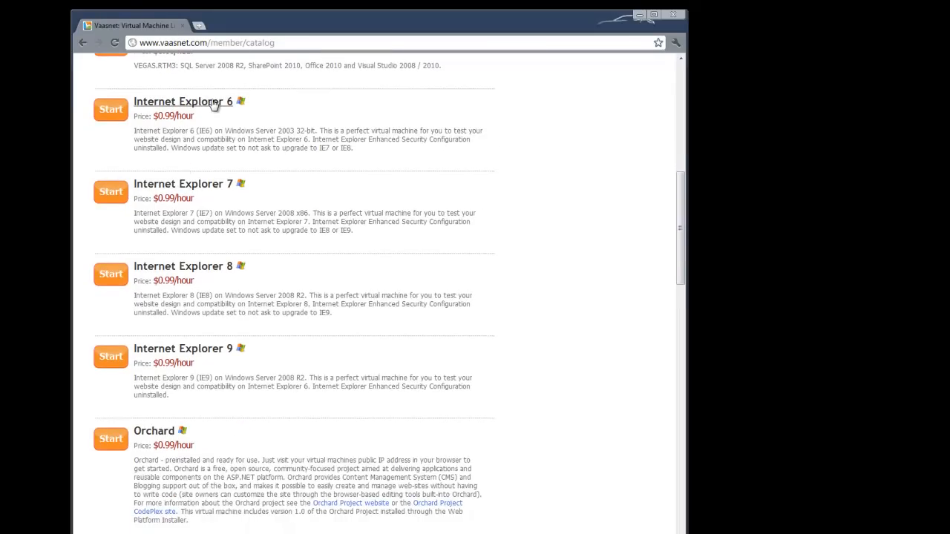
{"action": "scroll", "scroll_direction": "down", "scroll_amount": 3}
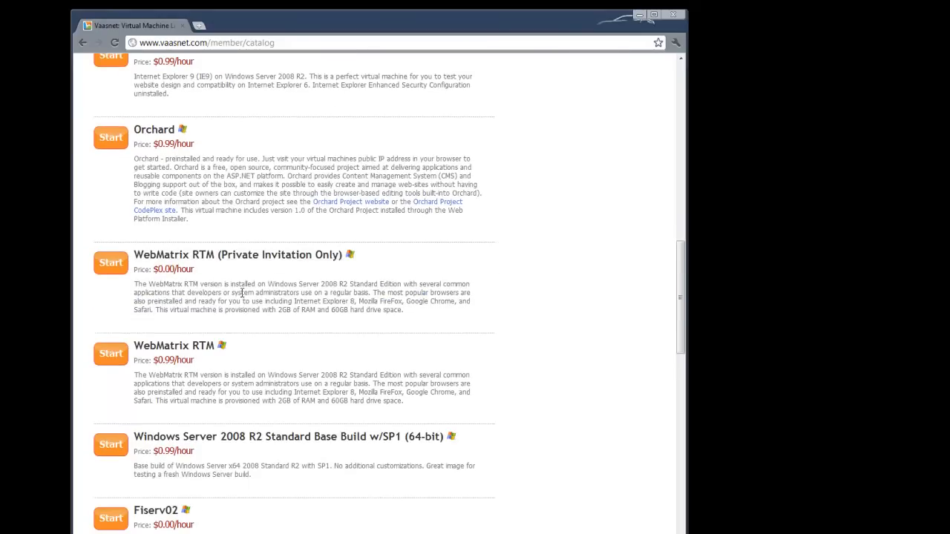
{"action": "scroll", "scroll_direction": "down", "scroll_amount": 3}
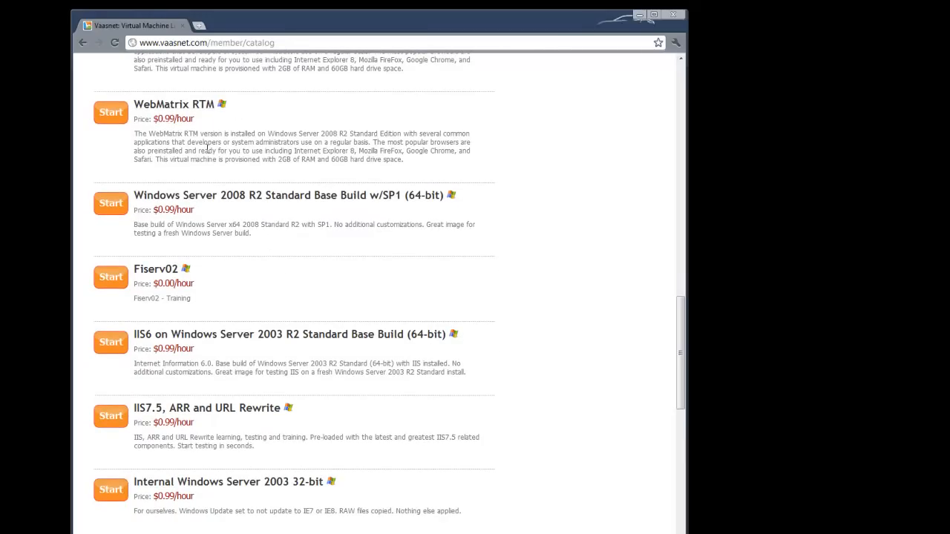
{"action": "mouse_move", "coordinate": [215, 214]}
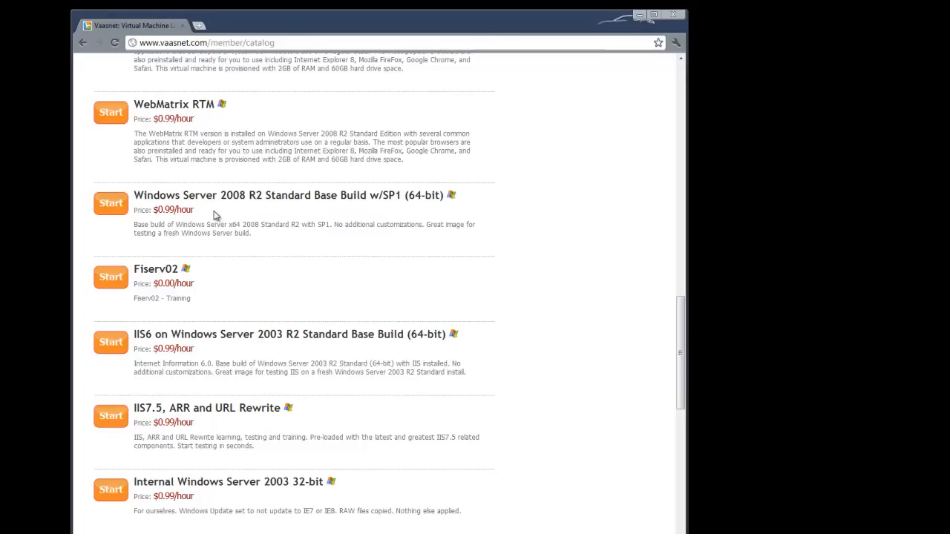
{"action": "scroll", "scroll_direction": "down", "scroll_amount": 3}
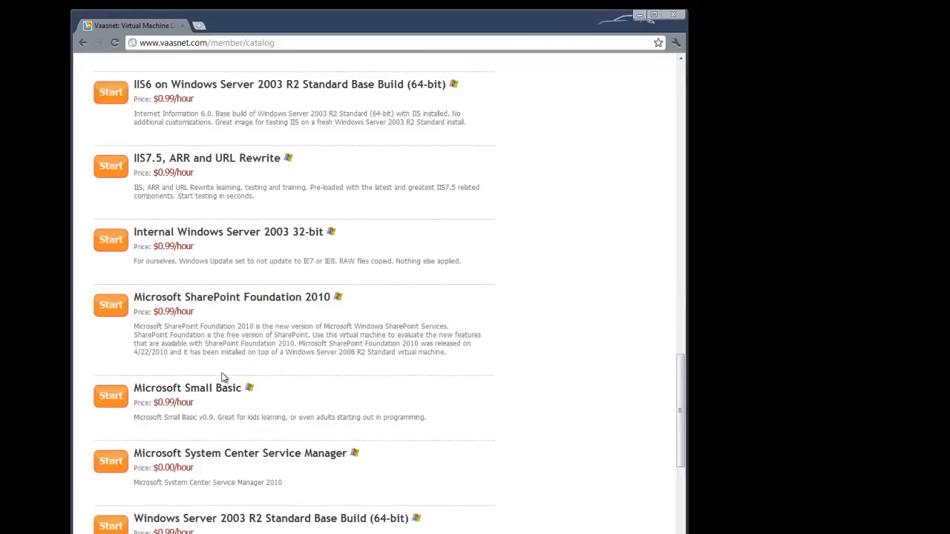
{"action": "scroll", "scroll_direction": "down", "scroll_amount": 3}
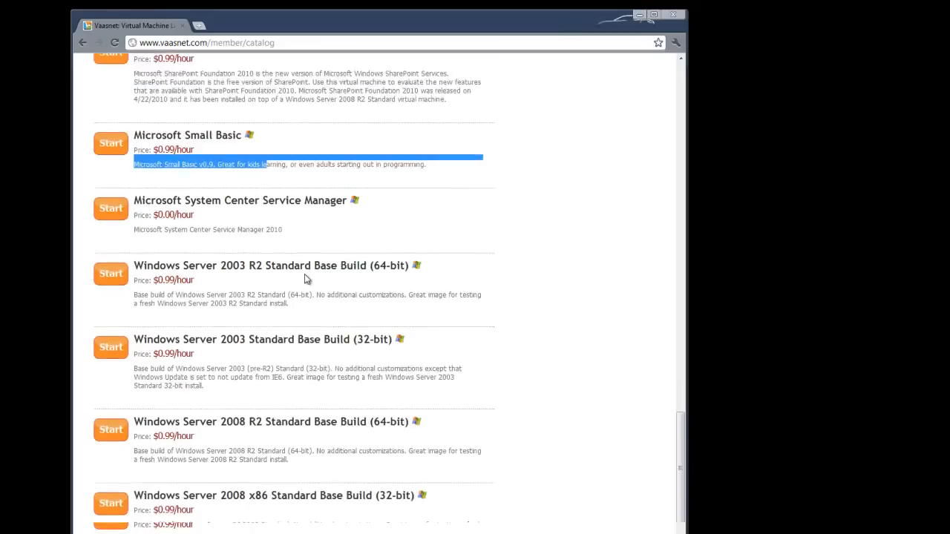
{"action": "scroll", "scroll_direction": "down", "scroll_amount": 3}
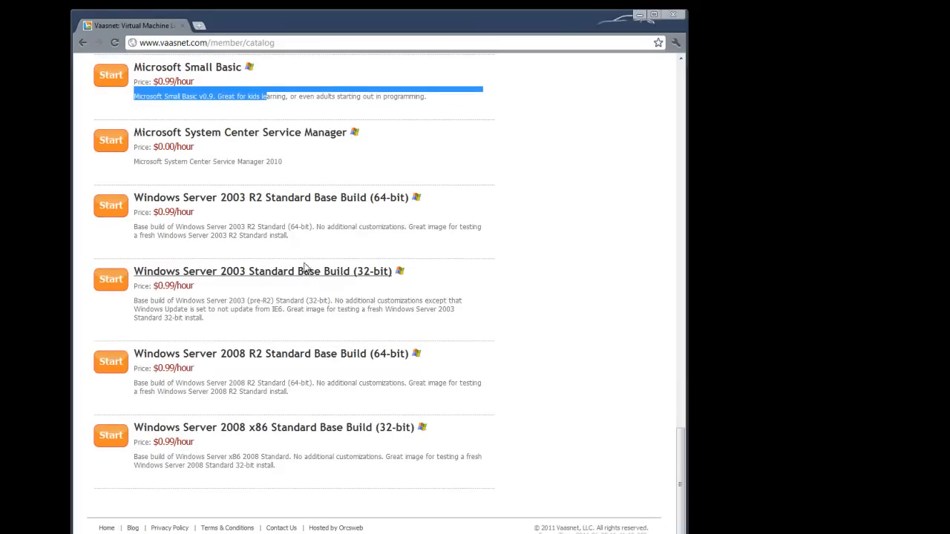
{"action": "mouse_move", "coordinate": [270, 454]}
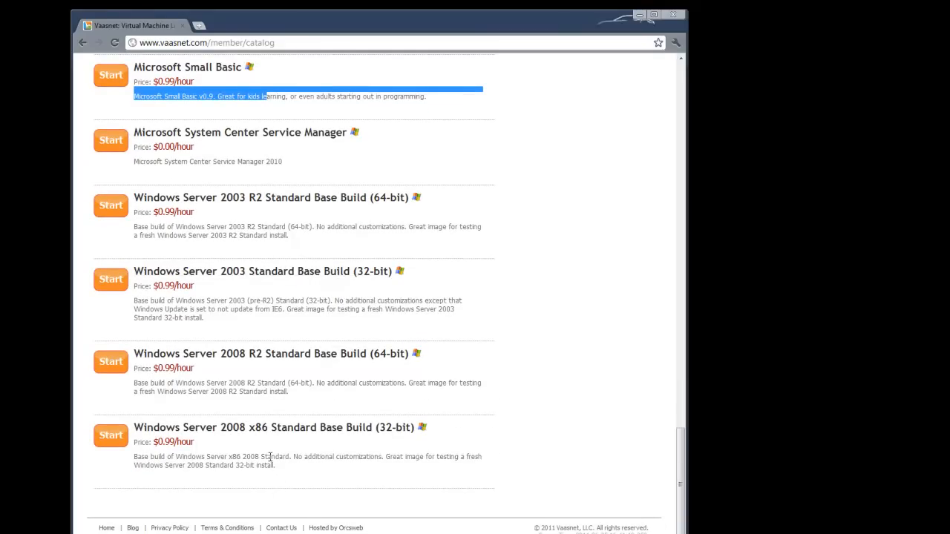
{"action": "mouse_move", "coordinate": [693, 507]}
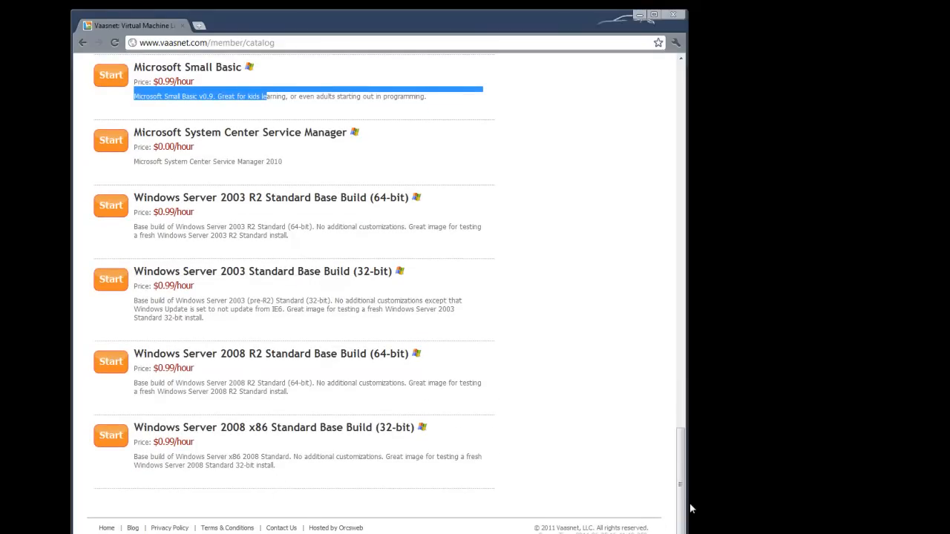
{"action": "mouse_move", "coordinate": [306, 277]}
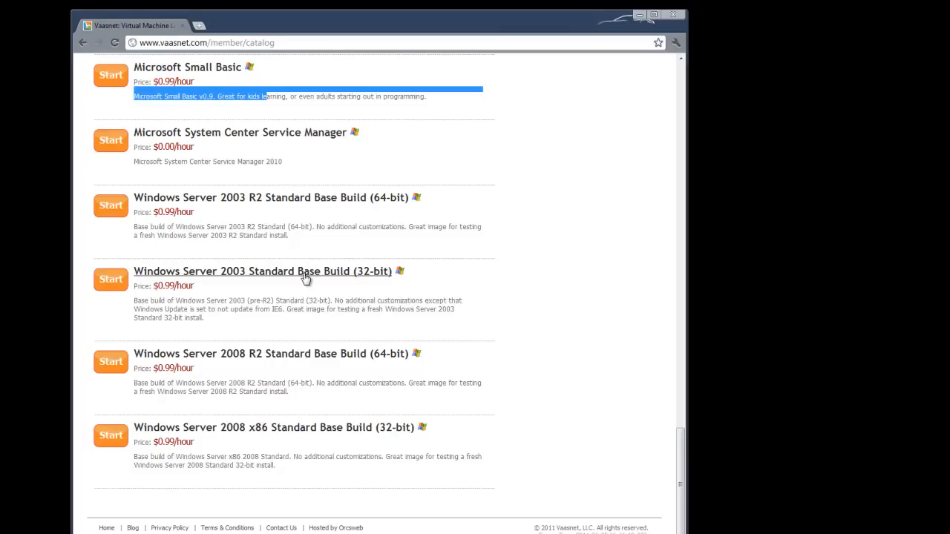
{"action": "mouse_move", "coordinate": [439, 188]}
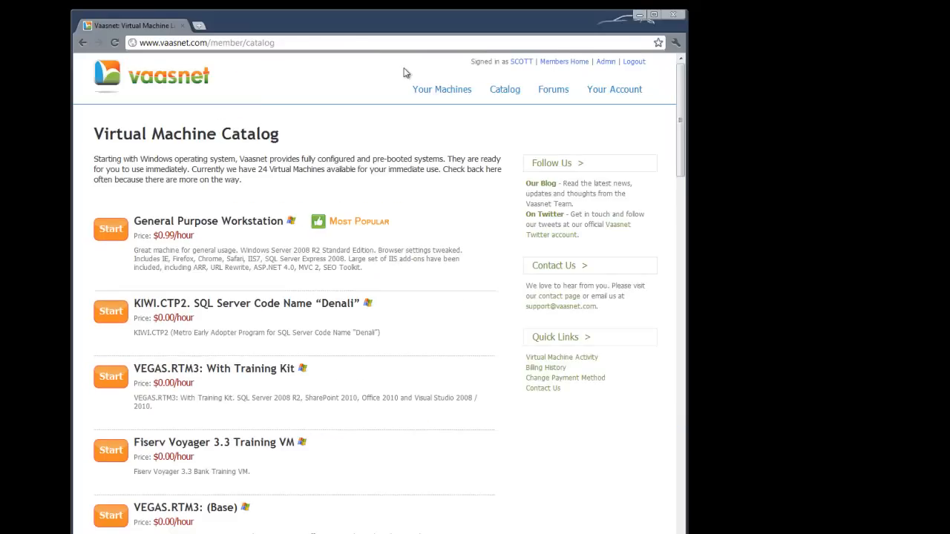
- Open Web Pro Series - DC's management page from Your Machines and refresh its preview repeatedly
{"action": "left_click", "coordinate": [441, 90]}
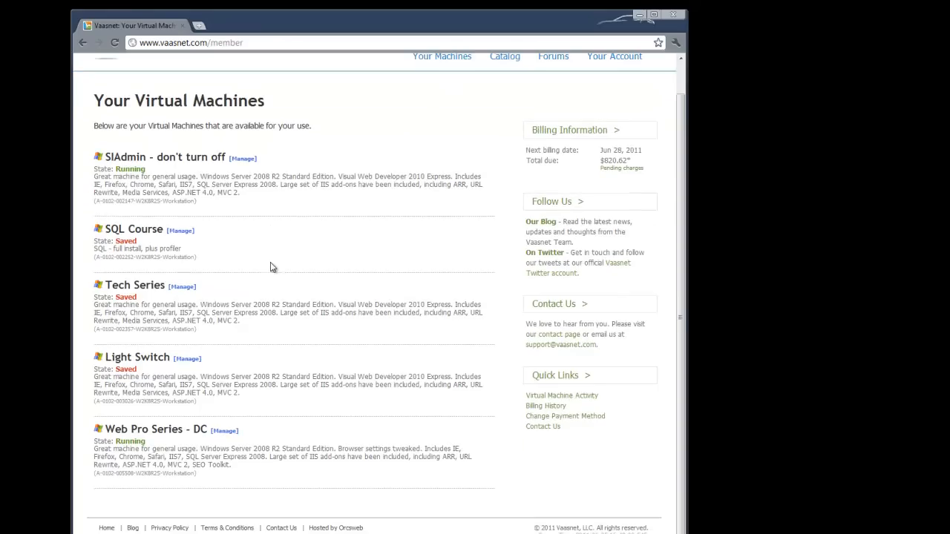
{"action": "left_click", "coordinate": [227, 430]}
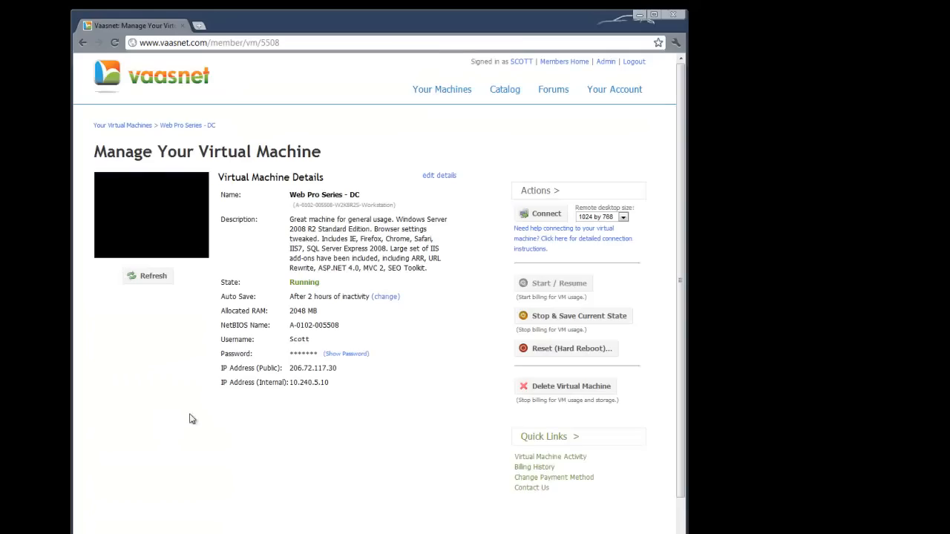
{"action": "left_click", "coordinate": [147, 276]}
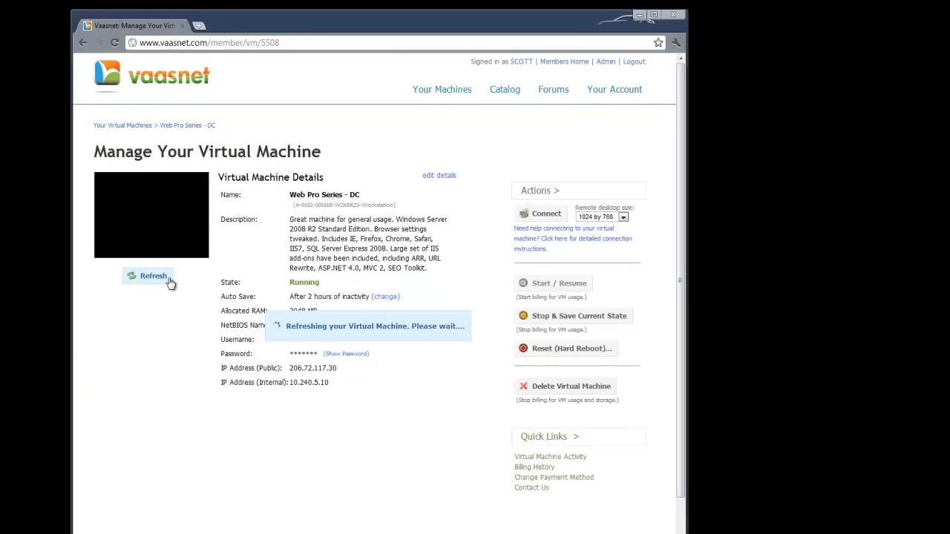
{"action": "left_click", "coordinate": [148, 276]}
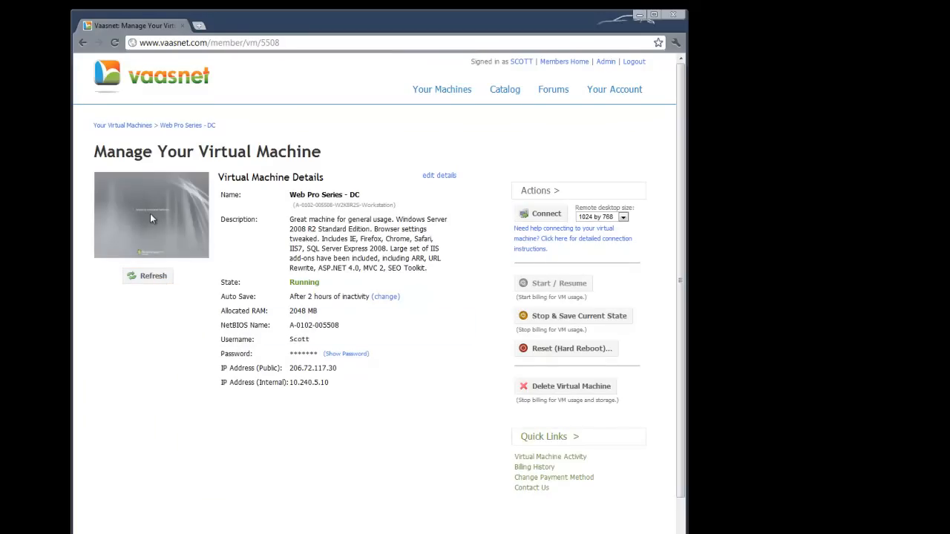
{"action": "left_click", "coordinate": [148, 276]}
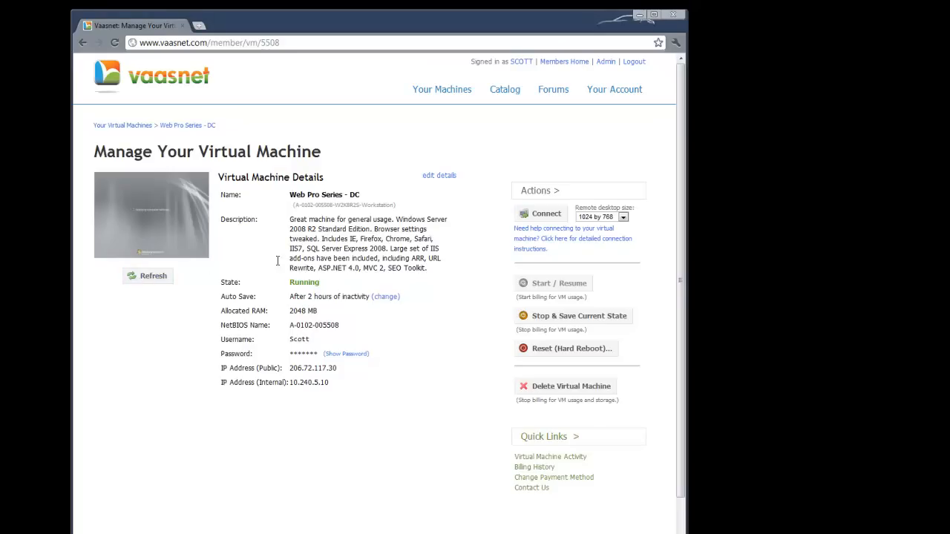
{"action": "mouse_move", "coordinate": [147, 277]}
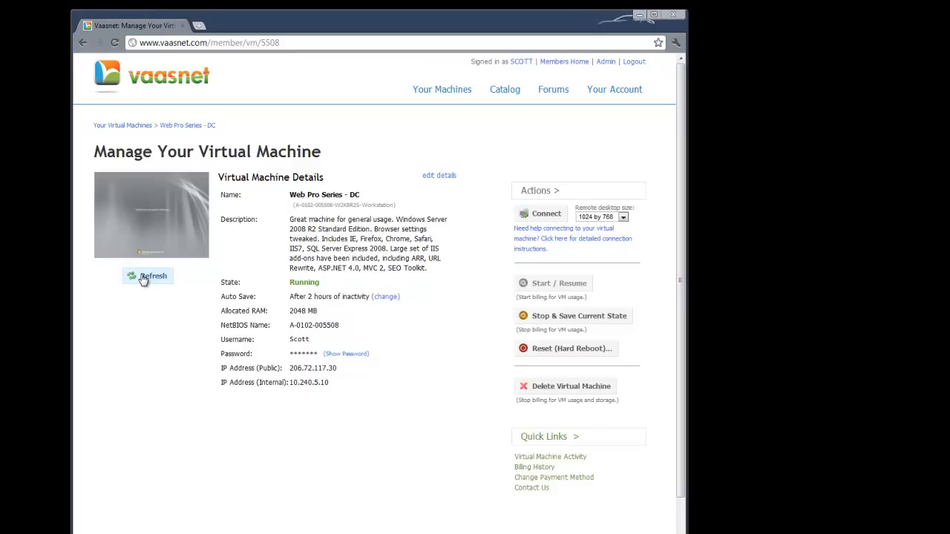
{"action": "left_click", "coordinate": [148, 276]}
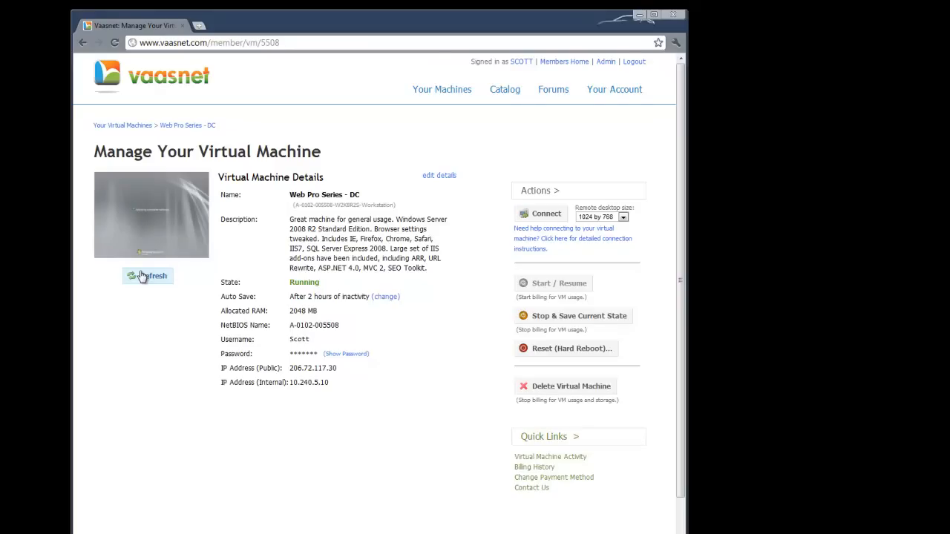
{"action": "left_click", "coordinate": [147, 276]}
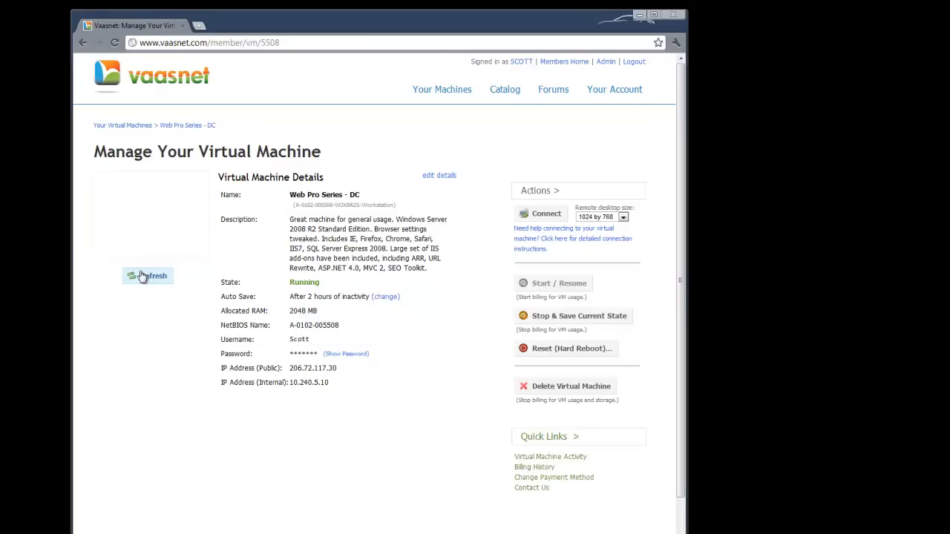
{"action": "left_click", "coordinate": [148, 276]}
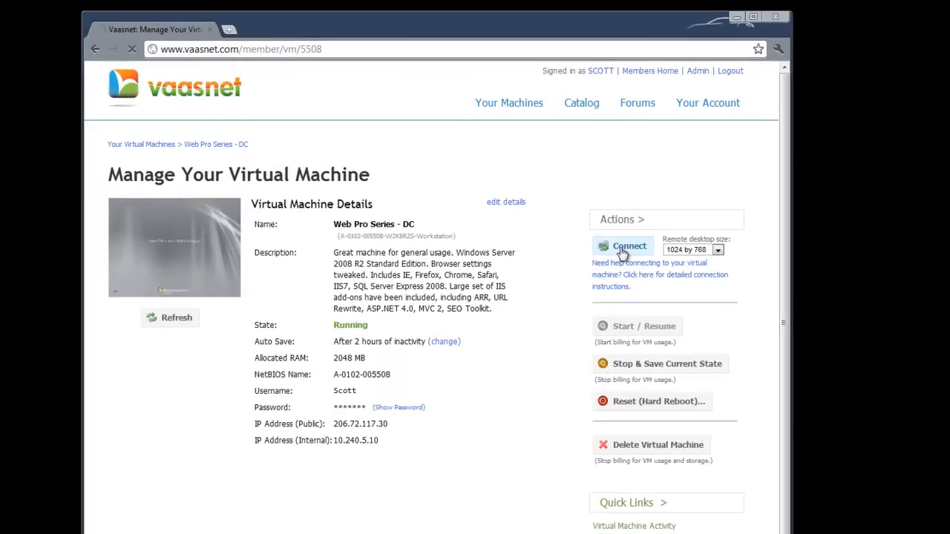
- Connect to Web Pro Series - DC, signing in with the local account .\scott
{"action": "left_click", "coordinate": [623, 245]}
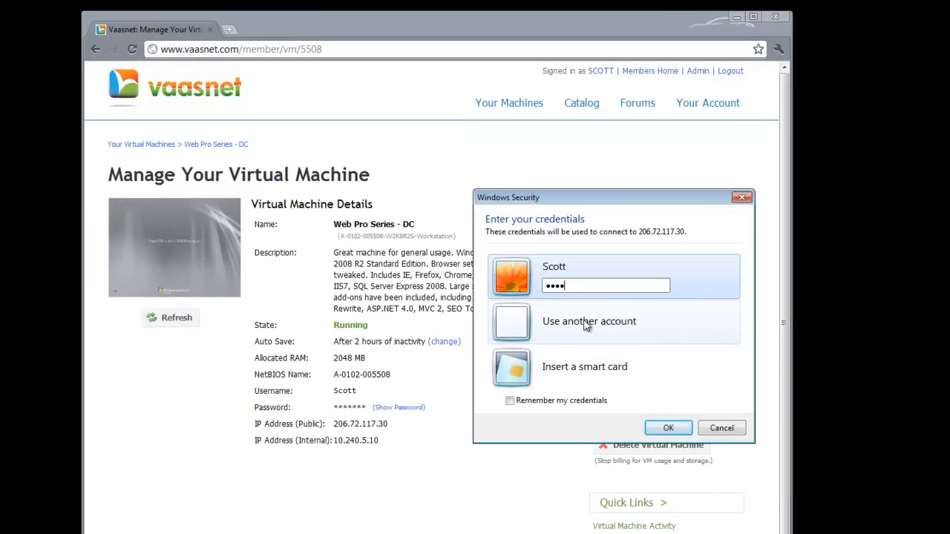
{"action": "left_click", "coordinate": [668, 427]}
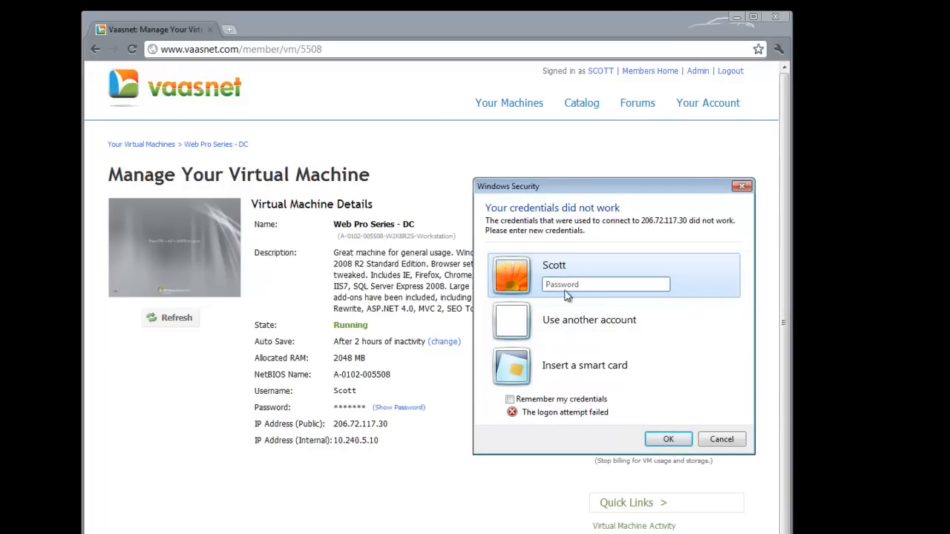
{"action": "left_click", "coordinate": [588, 320]}
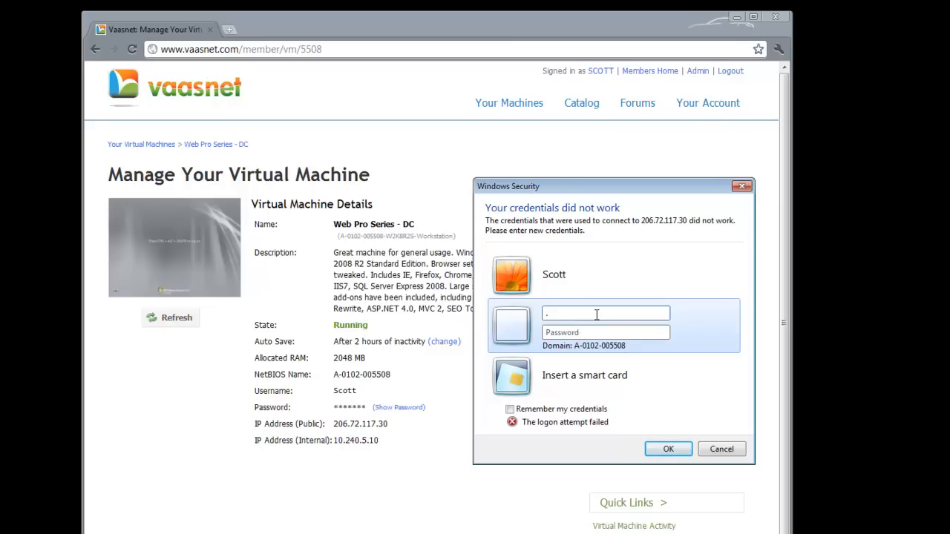
{"action": "type", "text": ".\\scott"}
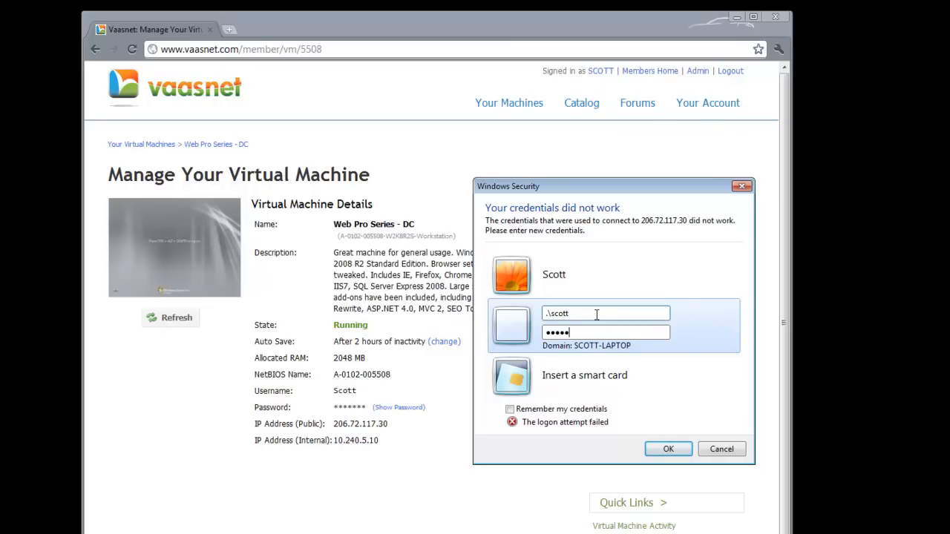
{"action": "left_click", "coordinate": [668, 449]}
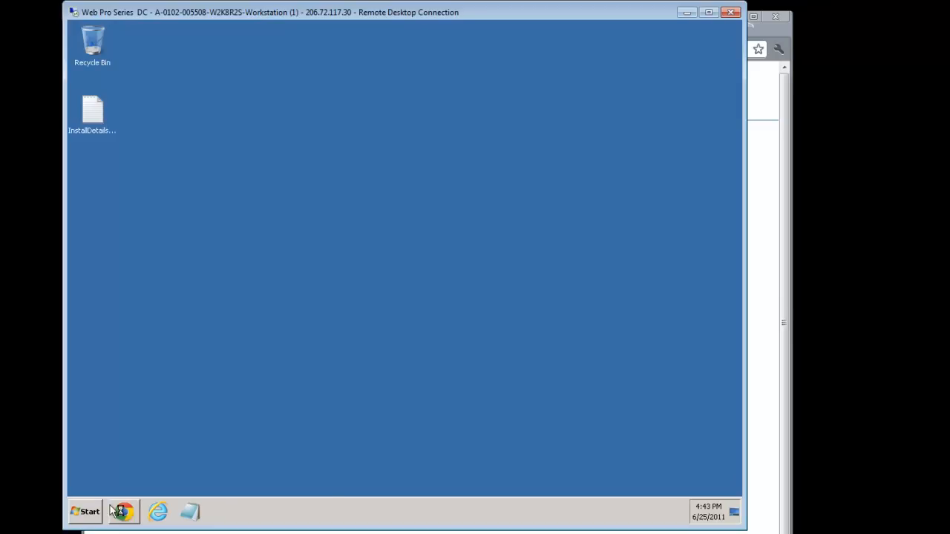
- Browse contoso.int's Users container in Active Directory Users and Computers, then return to Vaasnet
{"action": "left_click", "coordinate": [87, 512]}
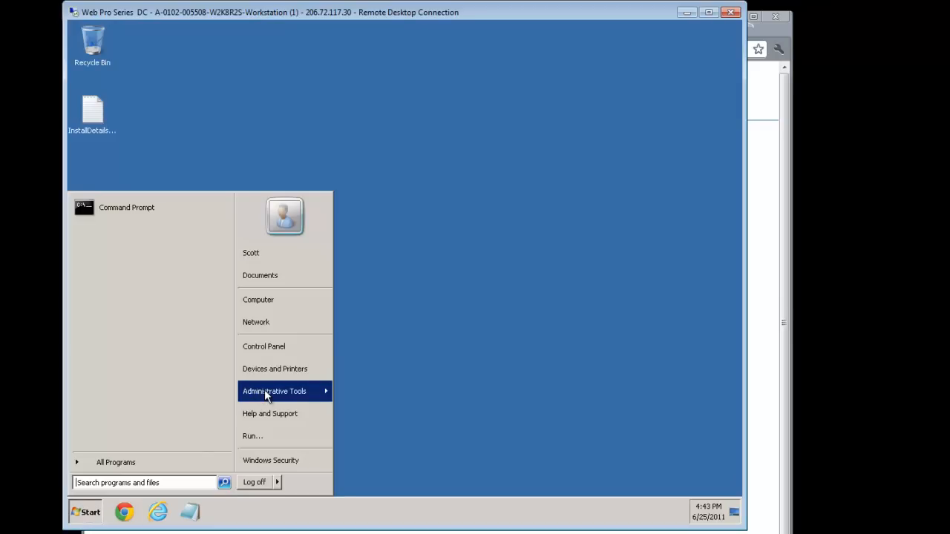
{"action": "left_click", "coordinate": [274, 391]}
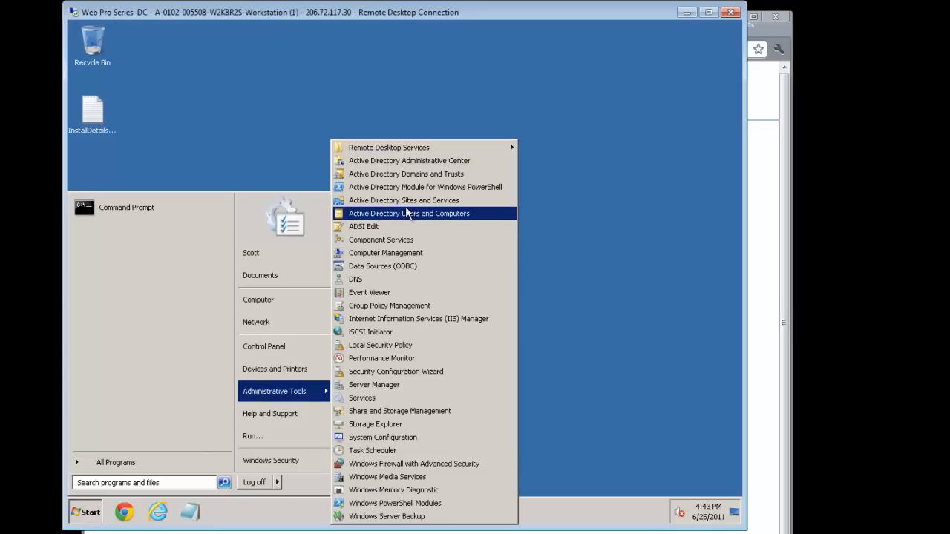
{"action": "left_click", "coordinate": [408, 213]}
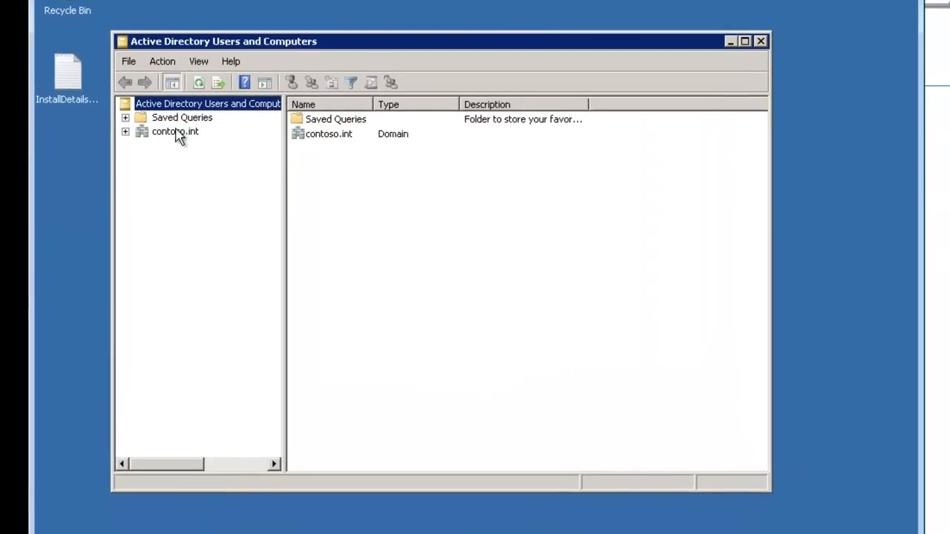
{"action": "left_click", "coordinate": [173, 132]}
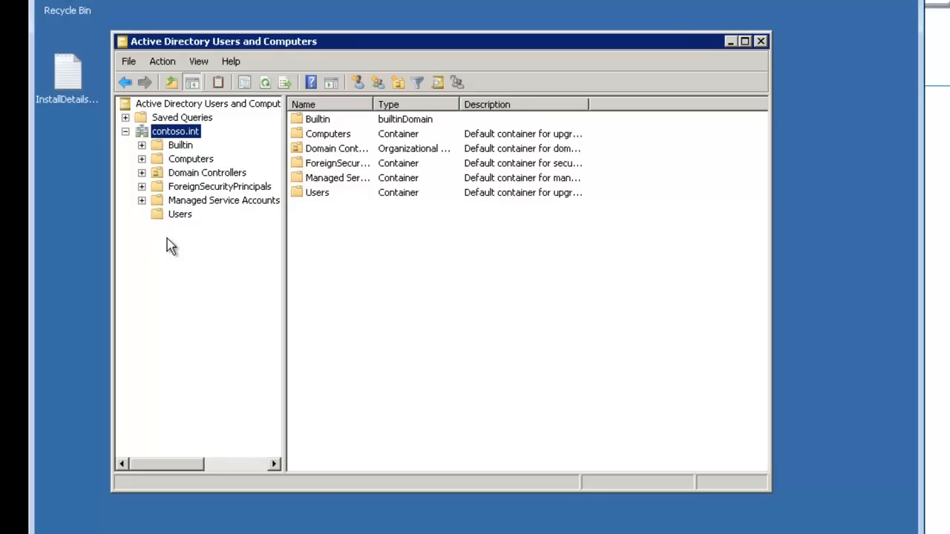
{"action": "left_click", "coordinate": [180, 214]}
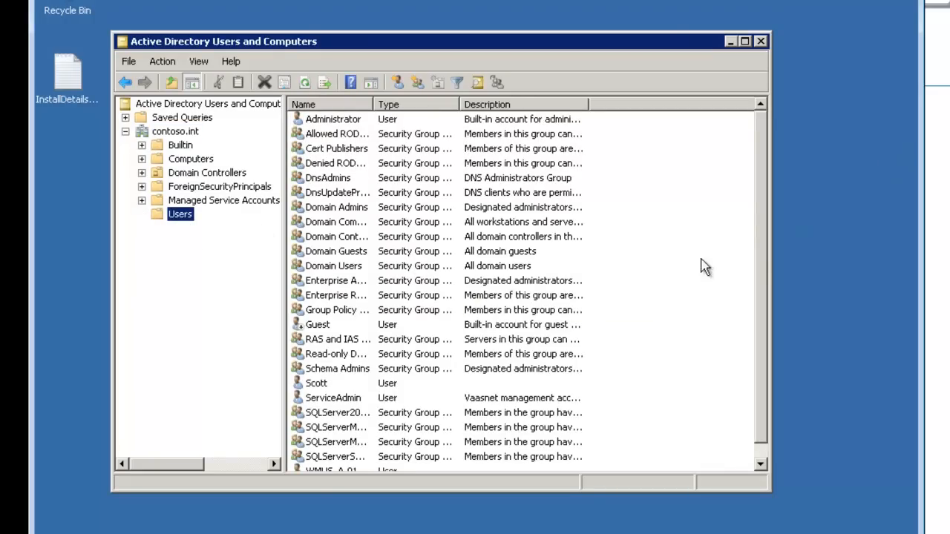
{"action": "mouse_move", "coordinate": [330, 388]}
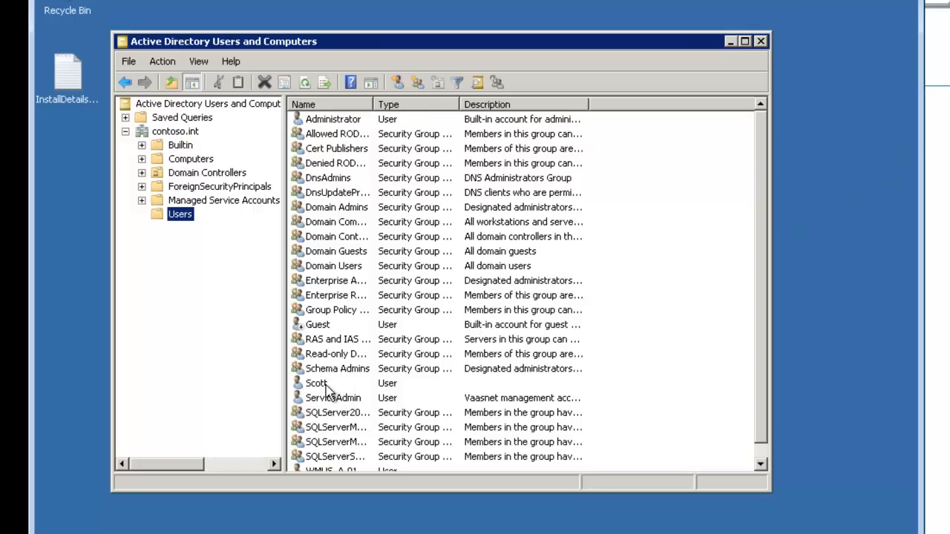
{"action": "left_click", "coordinate": [317, 383]}
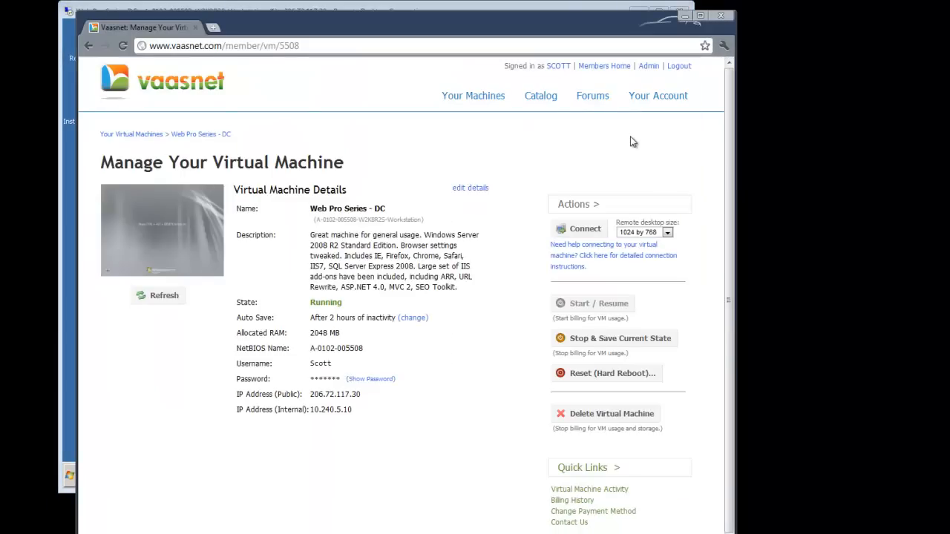
{"action": "mouse_move", "coordinate": [541, 100]}
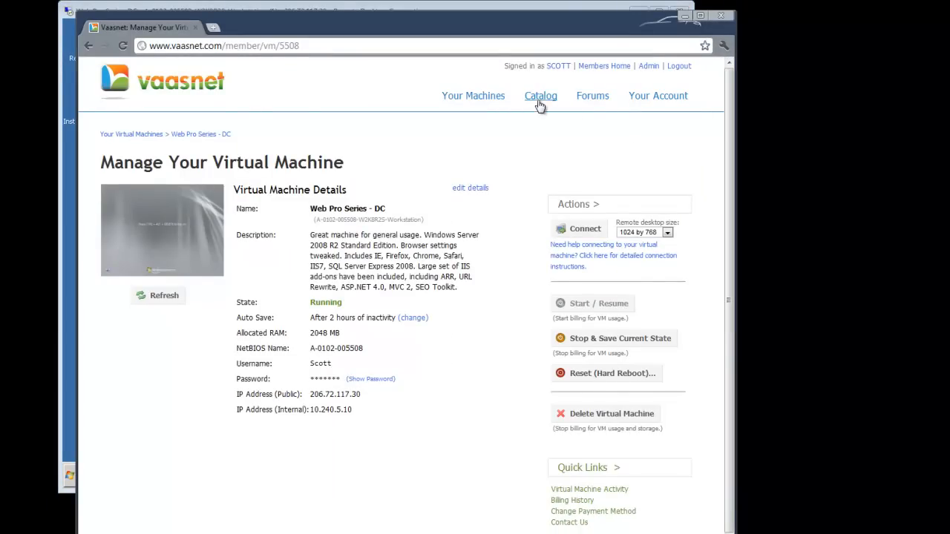
- Launch a new General Purpose Workstation virtual machine from the Vaasnet catalog
{"action": "left_click", "coordinate": [540, 95]}
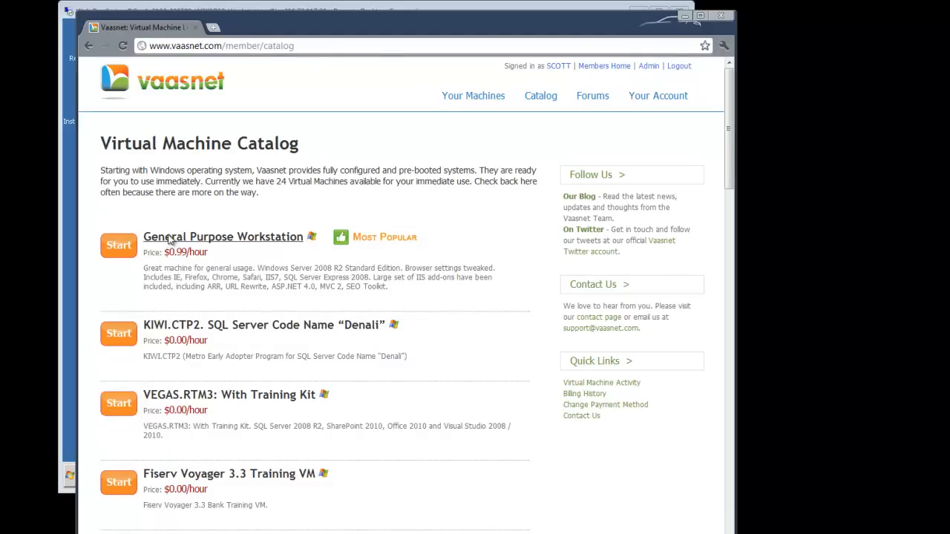
{"action": "left_click", "coordinate": [119, 245]}
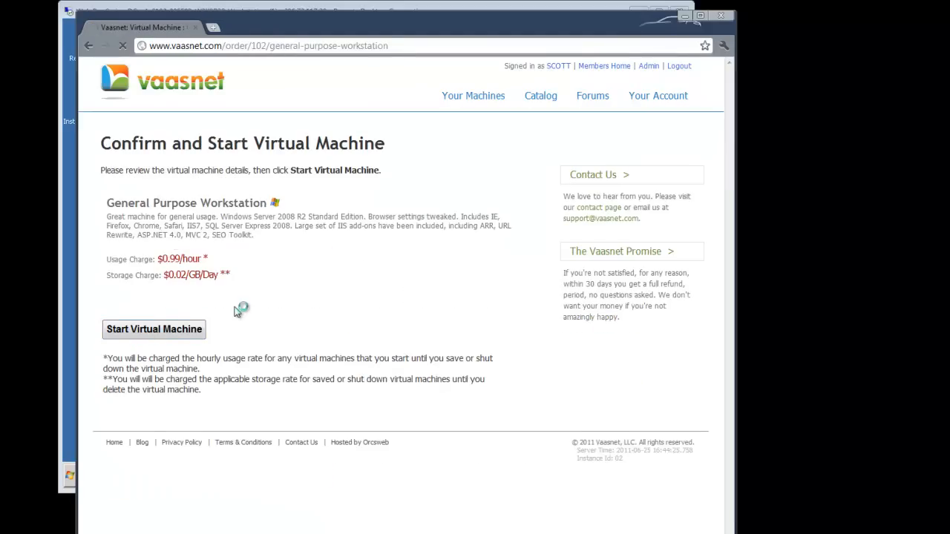
{"action": "left_click", "coordinate": [154, 329]}
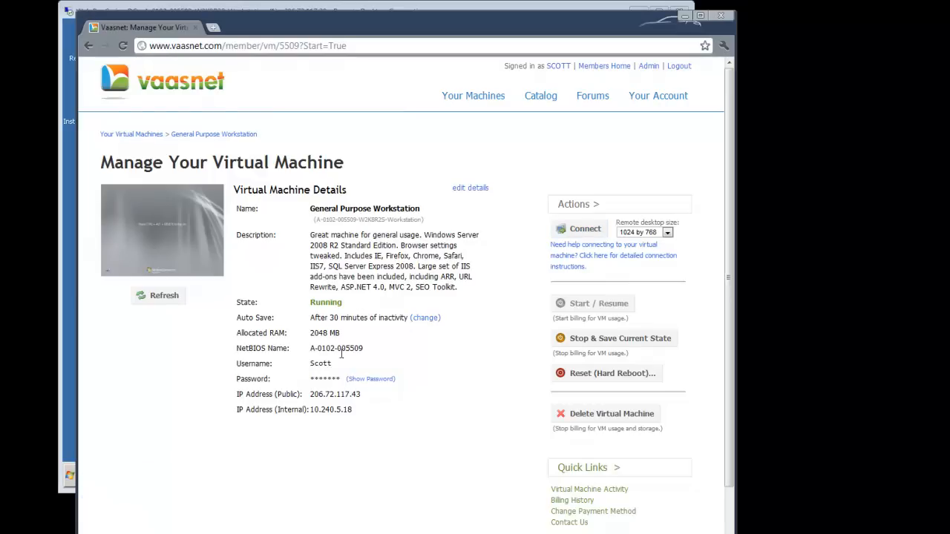
- Save the machine's name as 'Web Pro Series - Web02' and begin connecting to it
{"action": "left_click", "coordinate": [470, 187]}
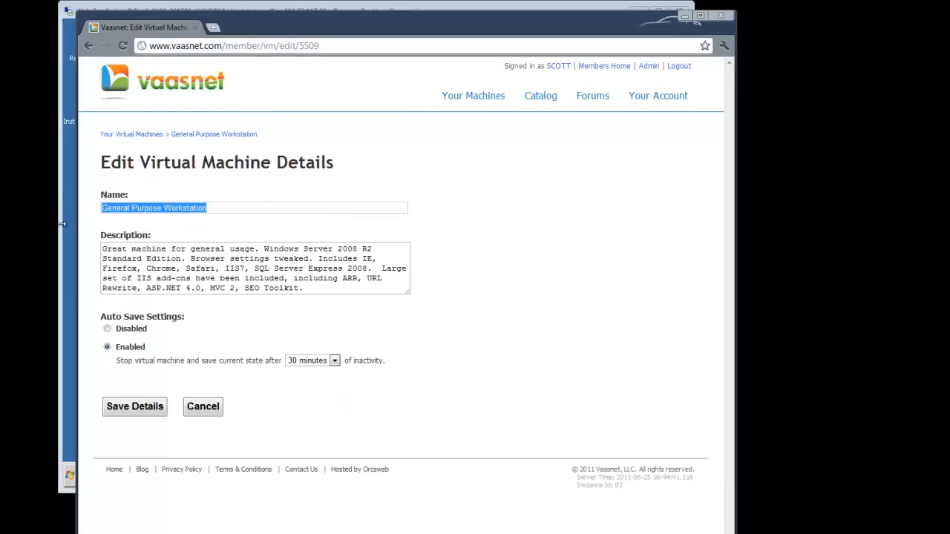
{"action": "type", "text": "We"}
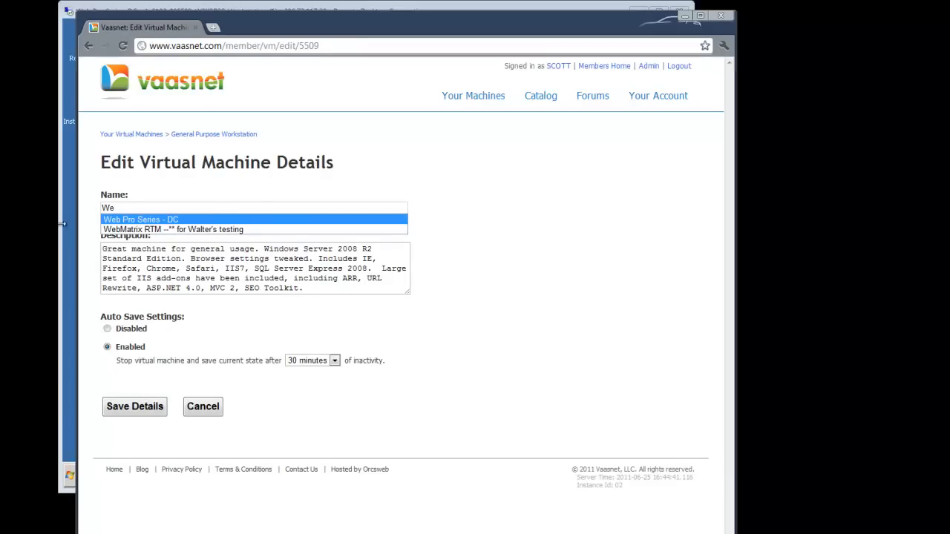
{"action": "left_click", "coordinate": [140, 219]}
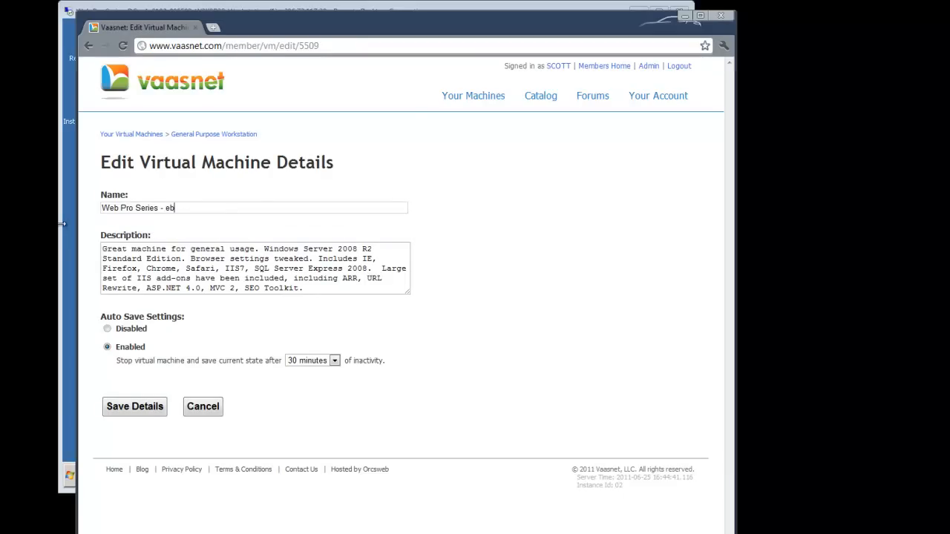
{"action": "type", "text": "Web02"}
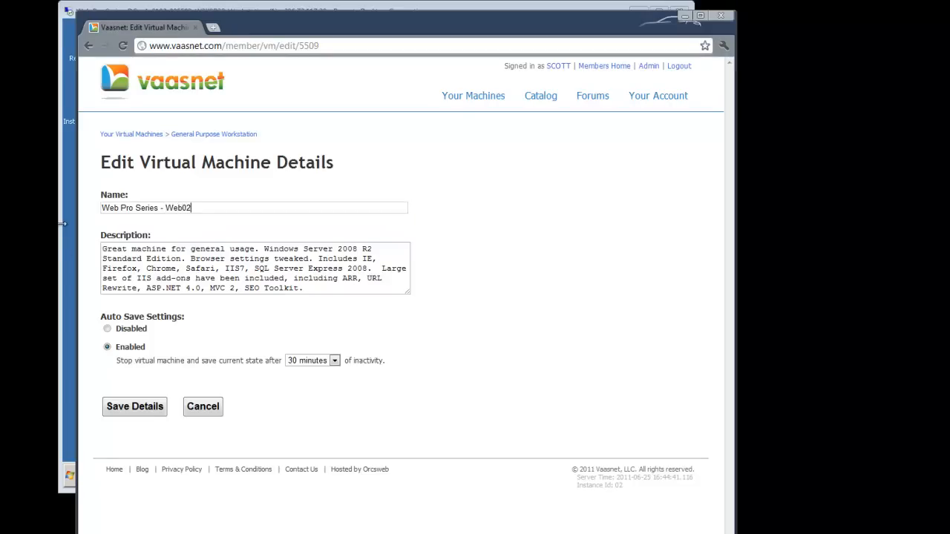
{"action": "left_click", "coordinate": [334, 361]}
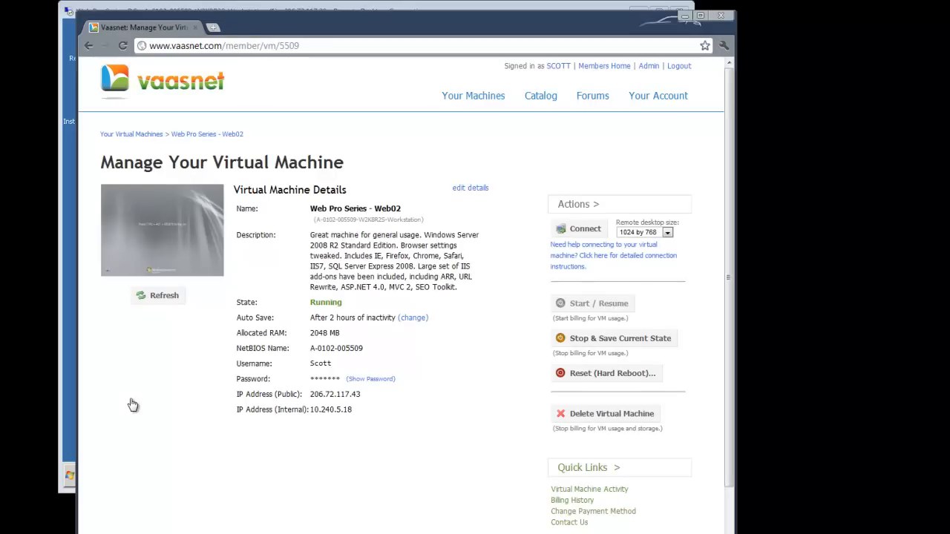
{"action": "left_click", "coordinate": [580, 228]}
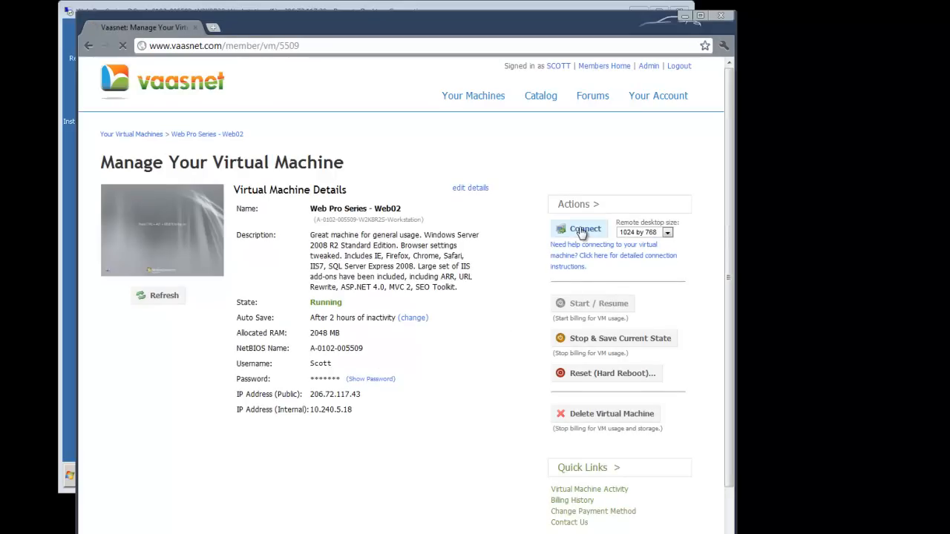
{"action": "left_click", "coordinate": [667, 232]}
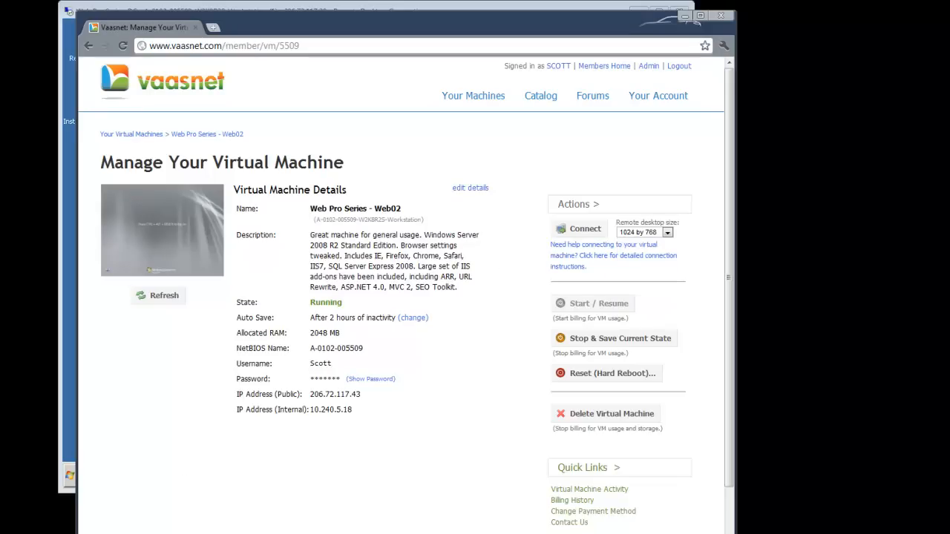
- Submit the Windows Security credentials to open Web02's remote desktop session
{"action": "left_click", "coordinate": [579, 228]}
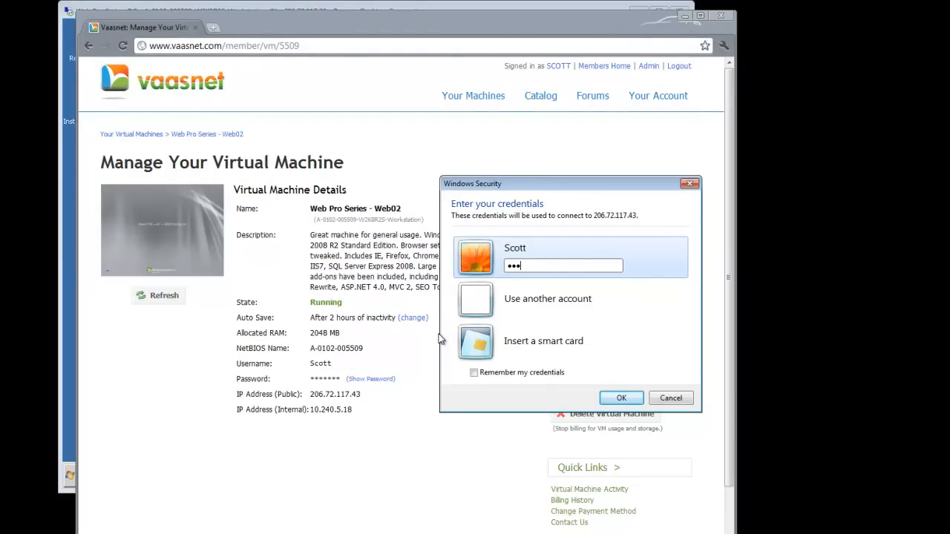
{"action": "left_click", "coordinate": [622, 398]}
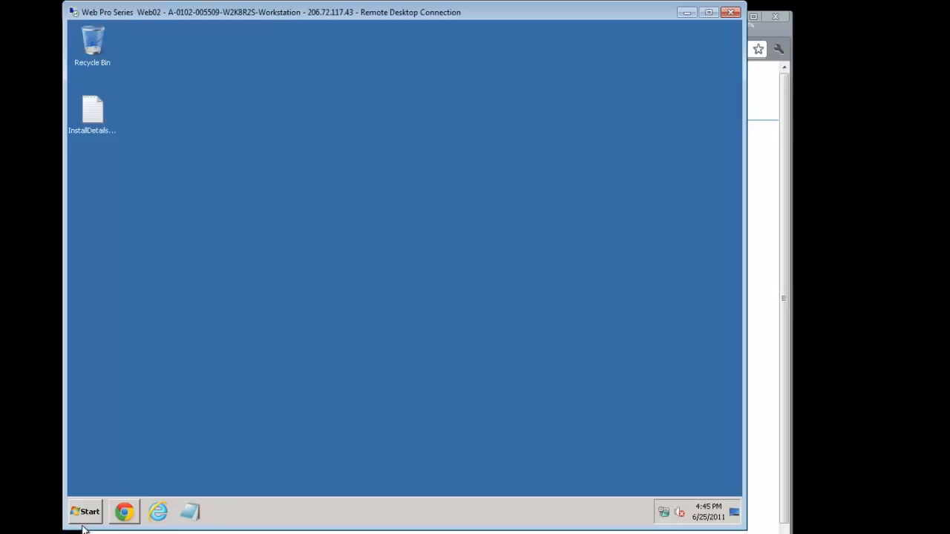
- Give Local Area Connection 2's IPv4 preferred DNS 10.240.5.10 with no alternate
{"action": "left_click", "coordinate": [86, 510]}
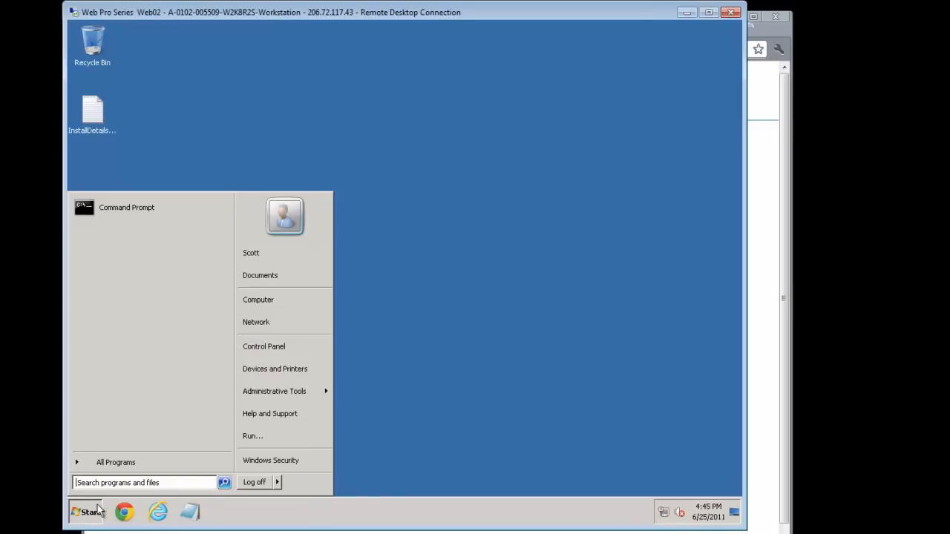
{"action": "right_click", "coordinate": [257, 322]}
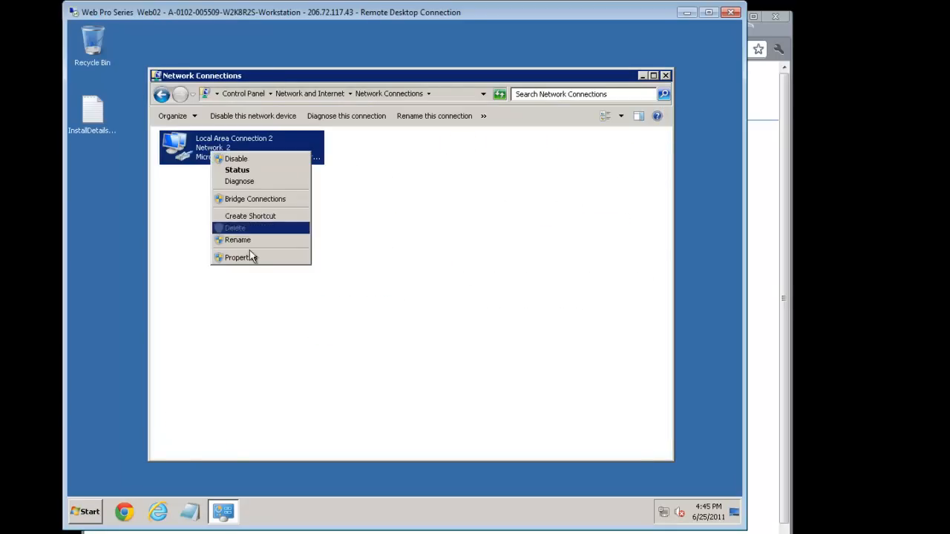
{"action": "left_click", "coordinate": [239, 257]}
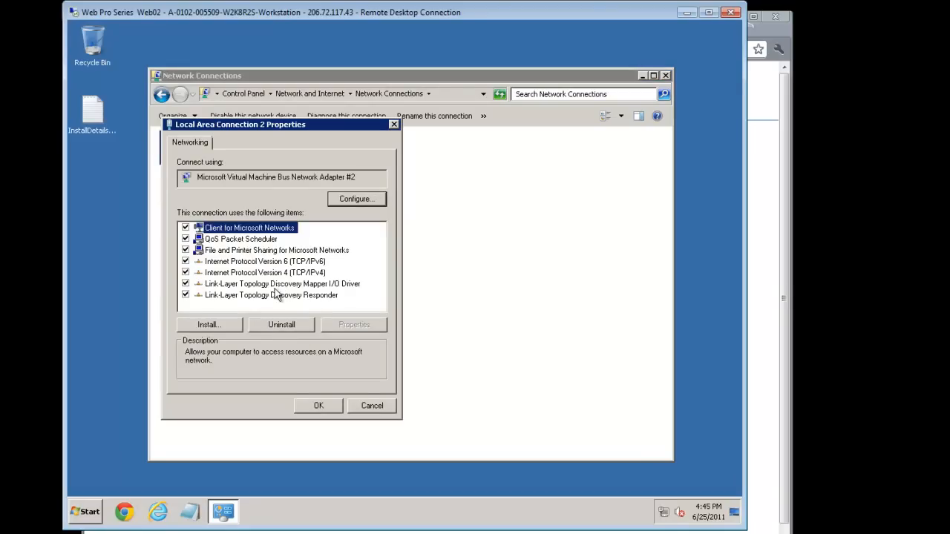
{"action": "double_click", "coordinate": [264, 273]}
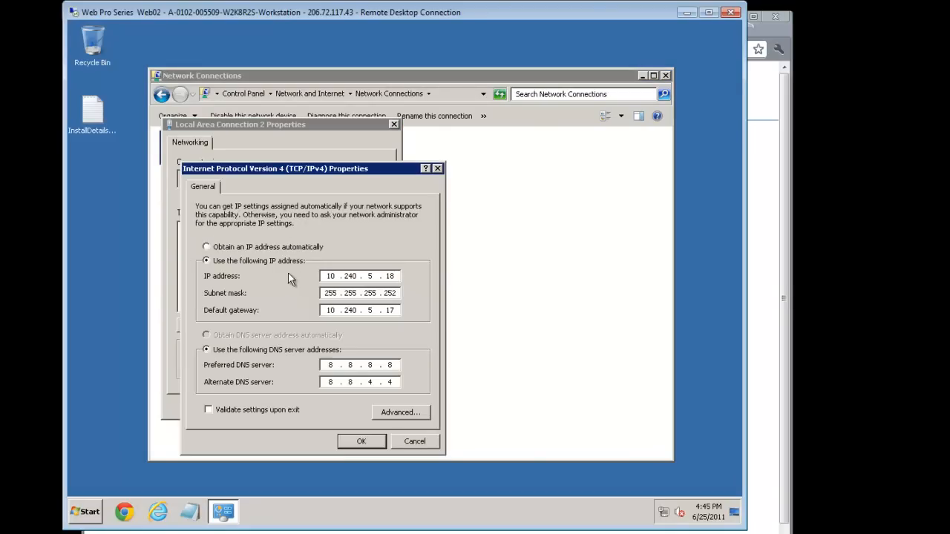
{"action": "left_click", "coordinate": [325, 365]}
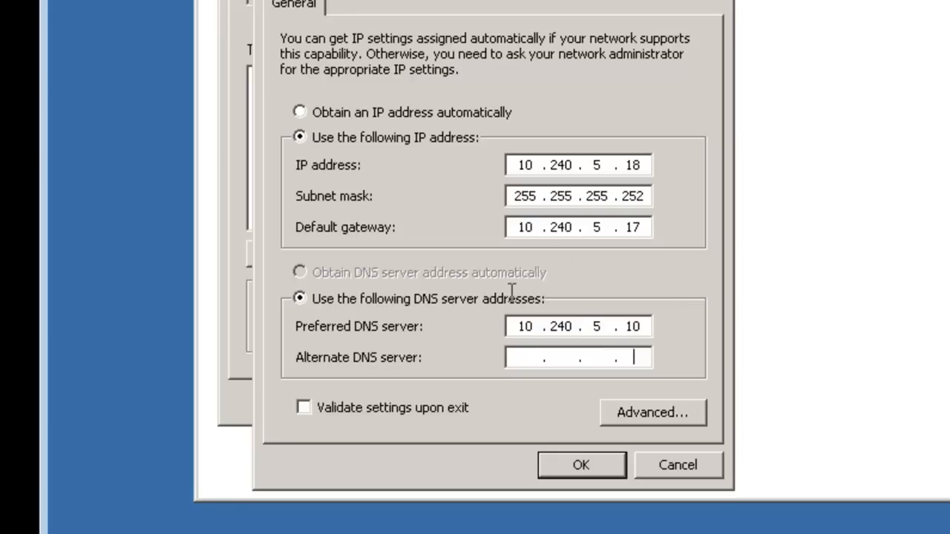
{"action": "mouse_move", "coordinate": [572, 334]}
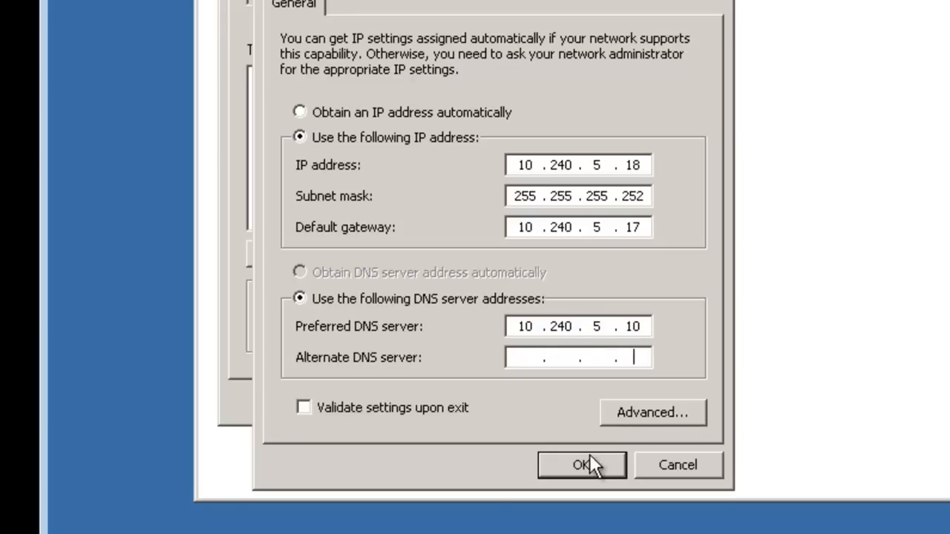
{"action": "mouse_move", "coordinate": [535, 356]}
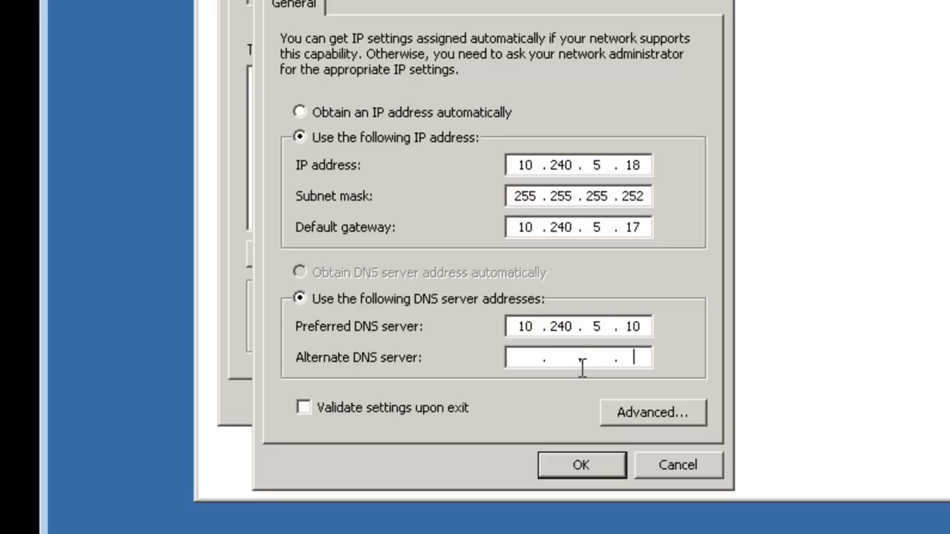
{"action": "mouse_move", "coordinate": [581, 460]}
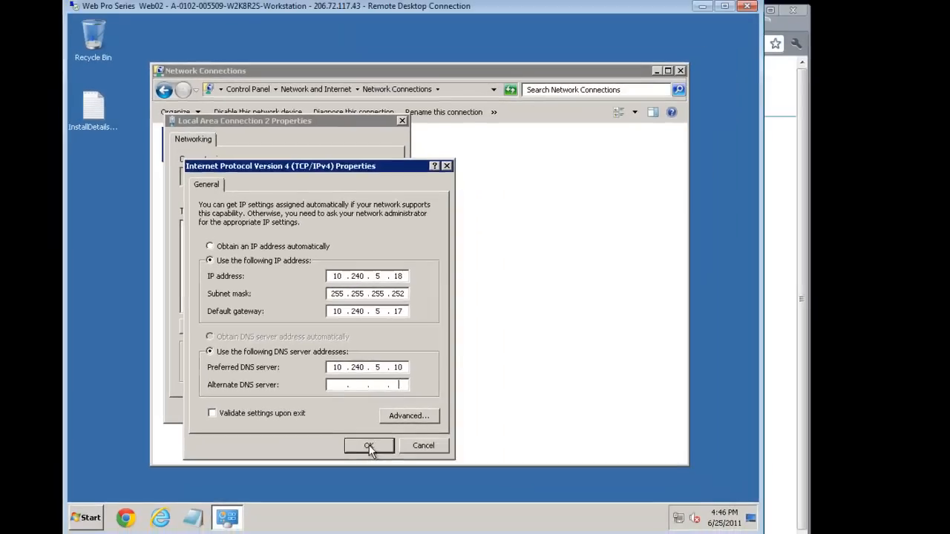
{"action": "left_click", "coordinate": [369, 446]}
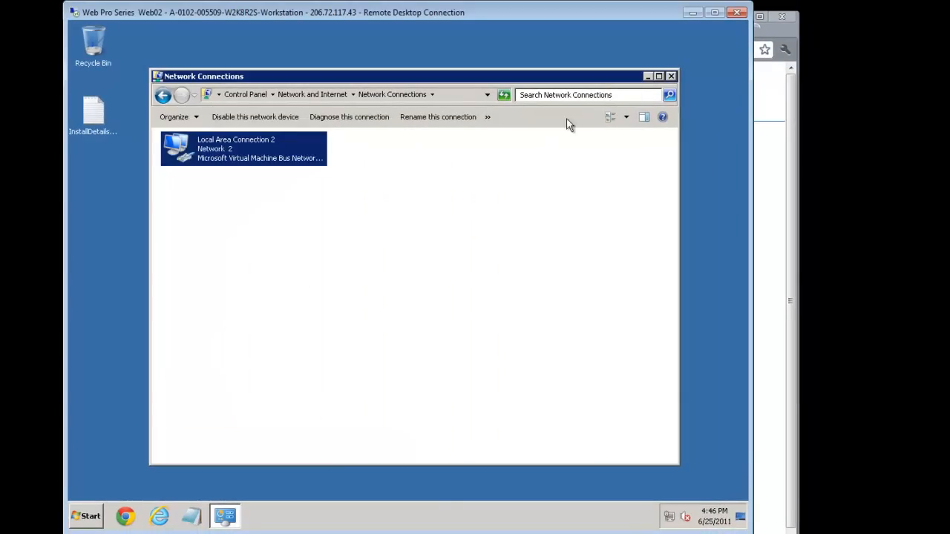
- Bring up Web02's System Properties Computer Name tab from the Computer properties page
{"action": "left_click", "coordinate": [81, 515]}
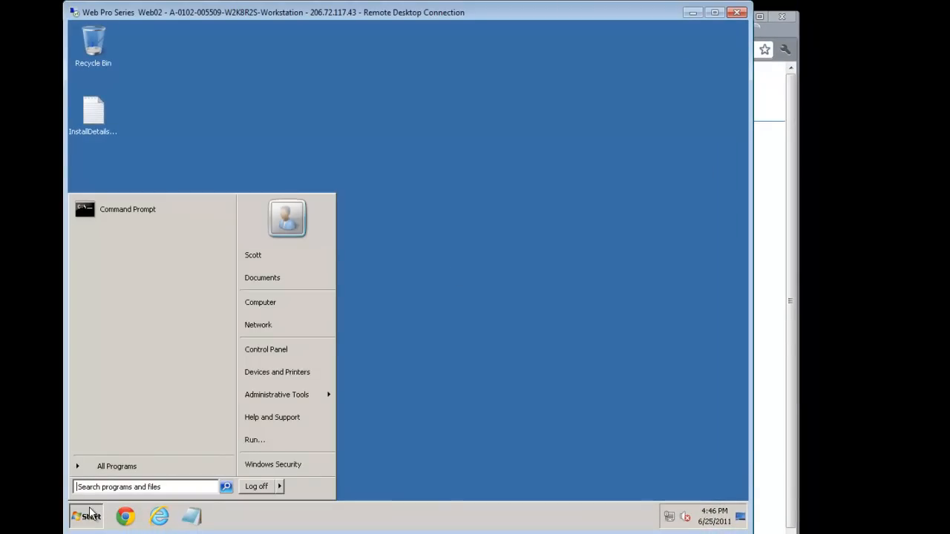
{"action": "mouse_move", "coordinate": [206, 418]}
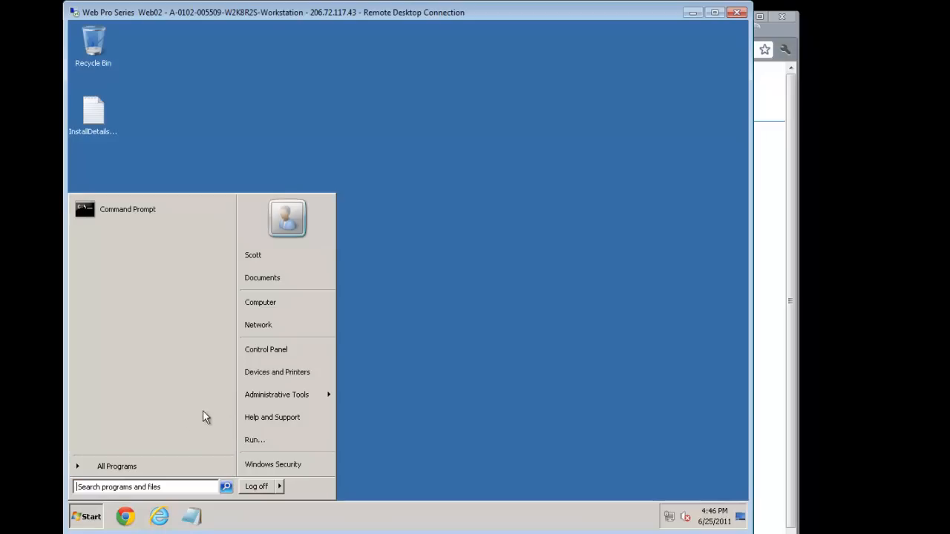
{"action": "right_click", "coordinate": [260, 302]}
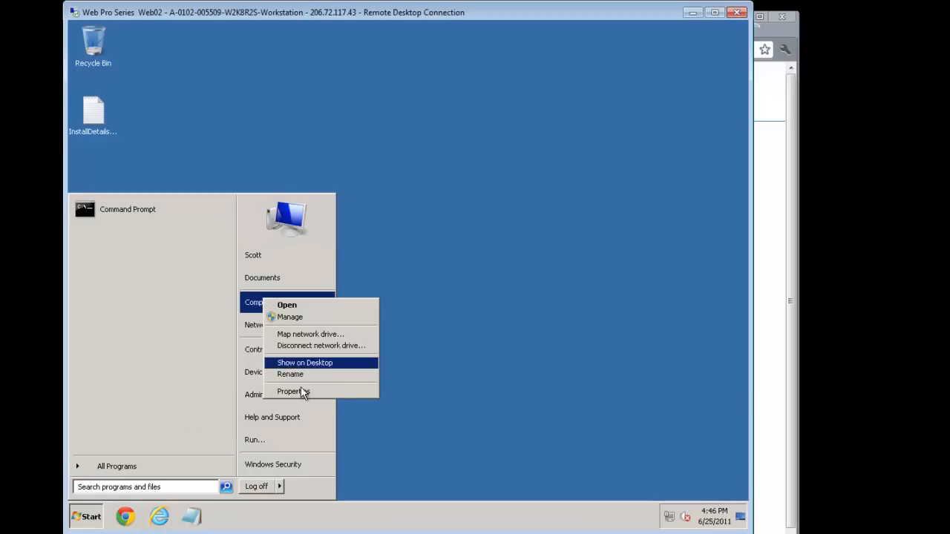
{"action": "left_click", "coordinate": [292, 391]}
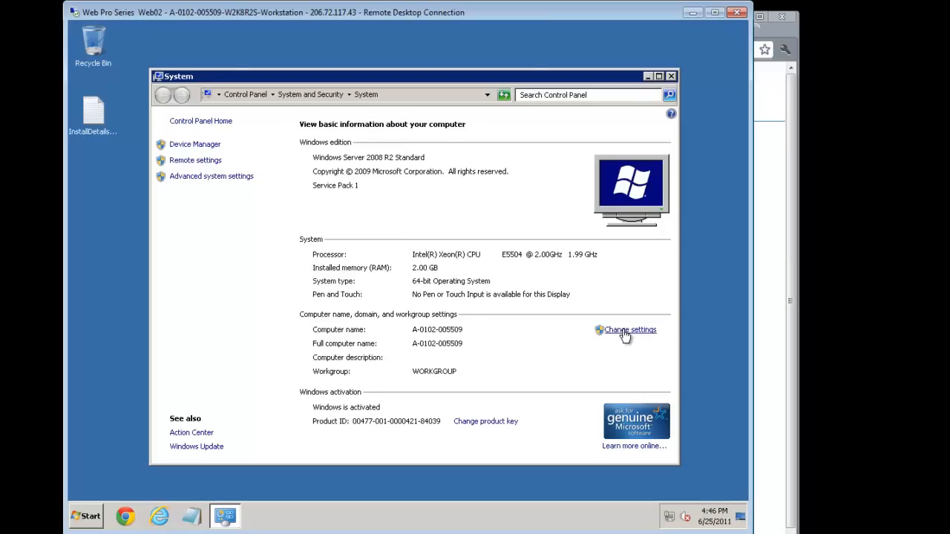
{"action": "left_click", "coordinate": [630, 330]}
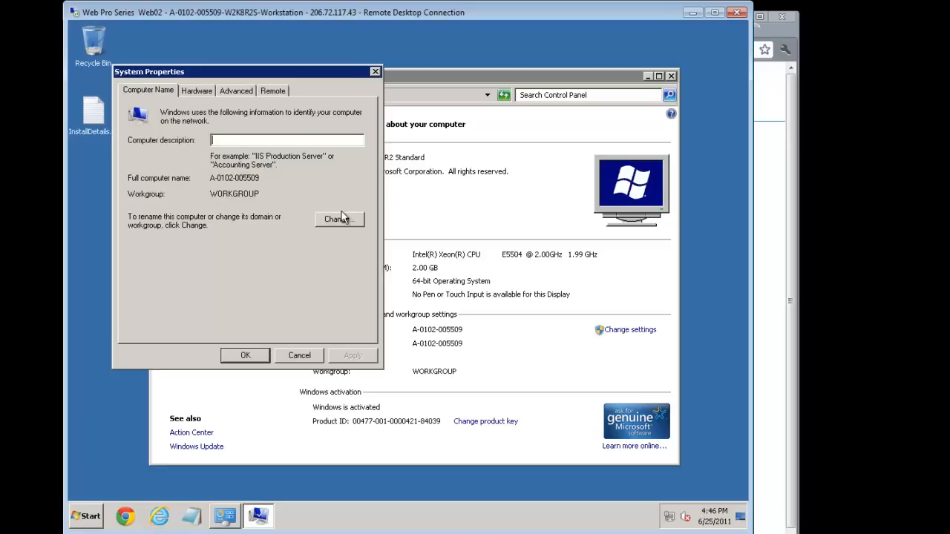
- Change Web02's membership from WORKGROUP to the contoso.int domain
{"action": "left_click", "coordinate": [339, 219]}
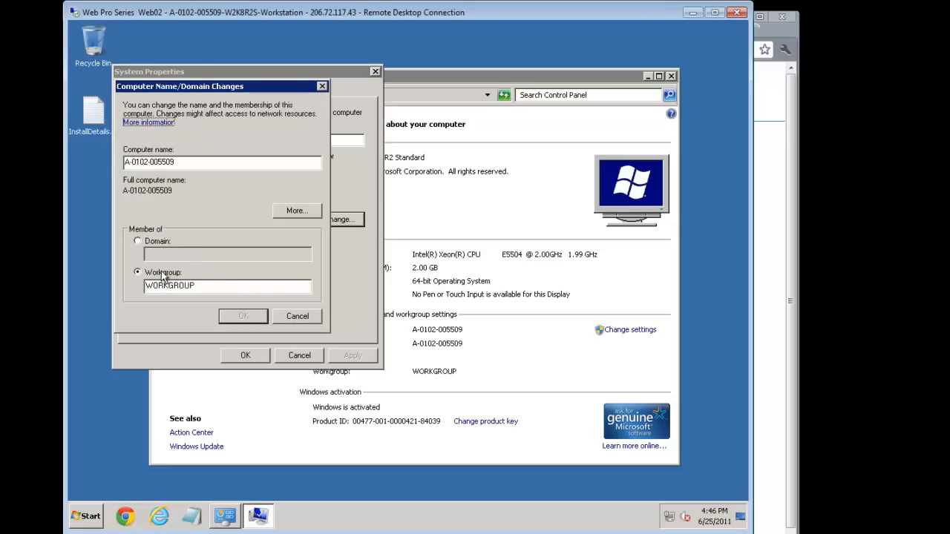
{"action": "left_click", "coordinate": [136, 240]}
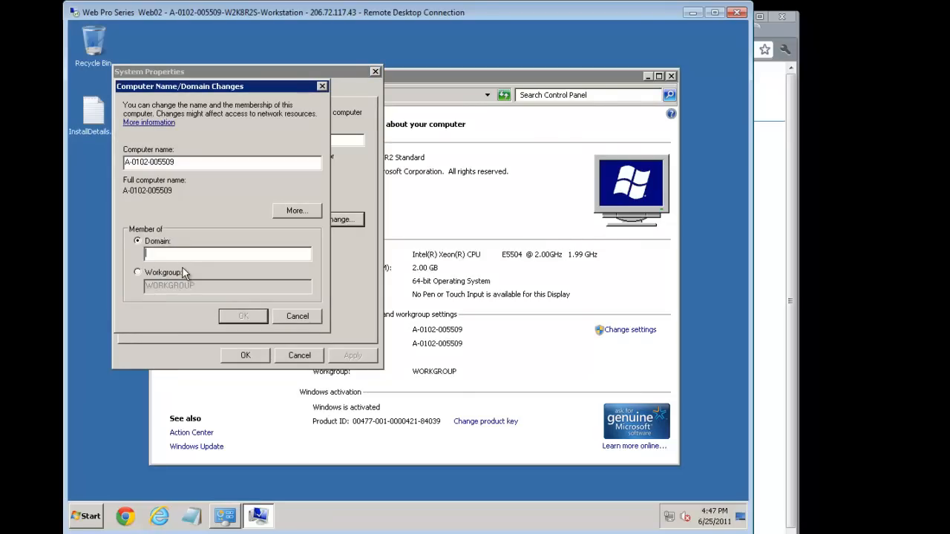
{"action": "type", "text": "contoso.int"}
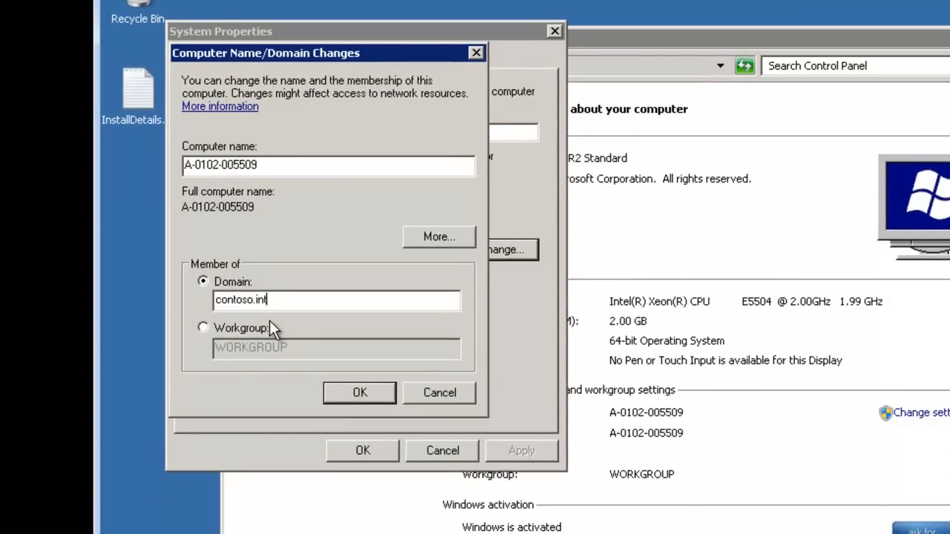
{"action": "left_click", "coordinate": [282, 299]}
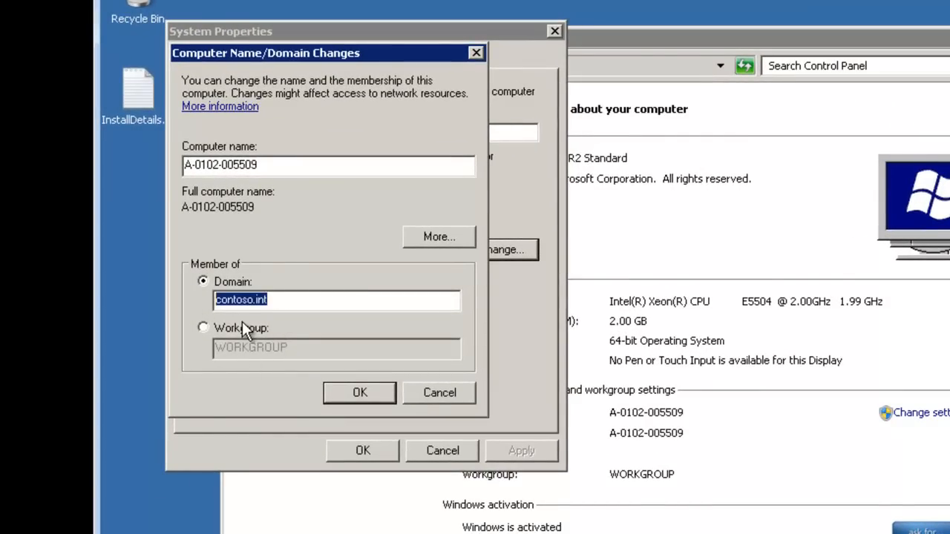
{"action": "mouse_move", "coordinate": [281, 316]}
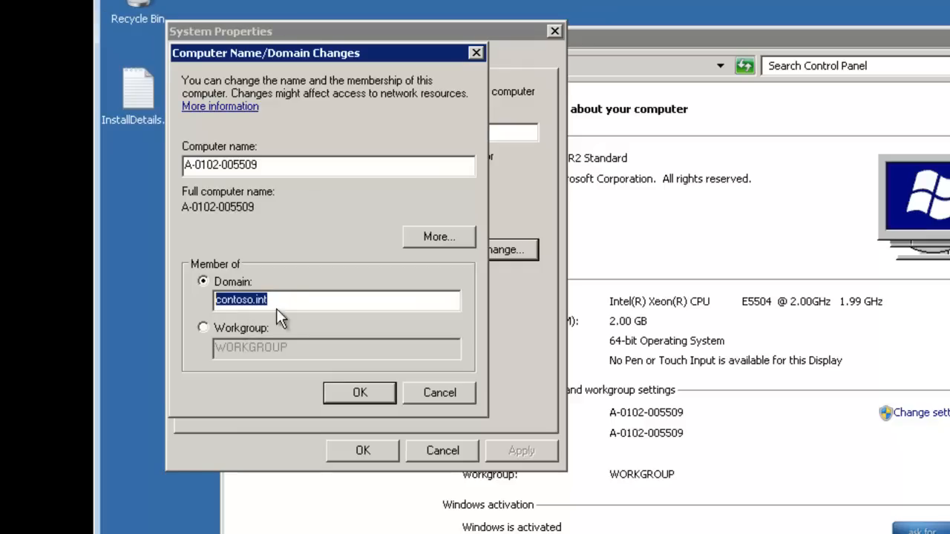
{"action": "mouse_move", "coordinate": [219, 416]}
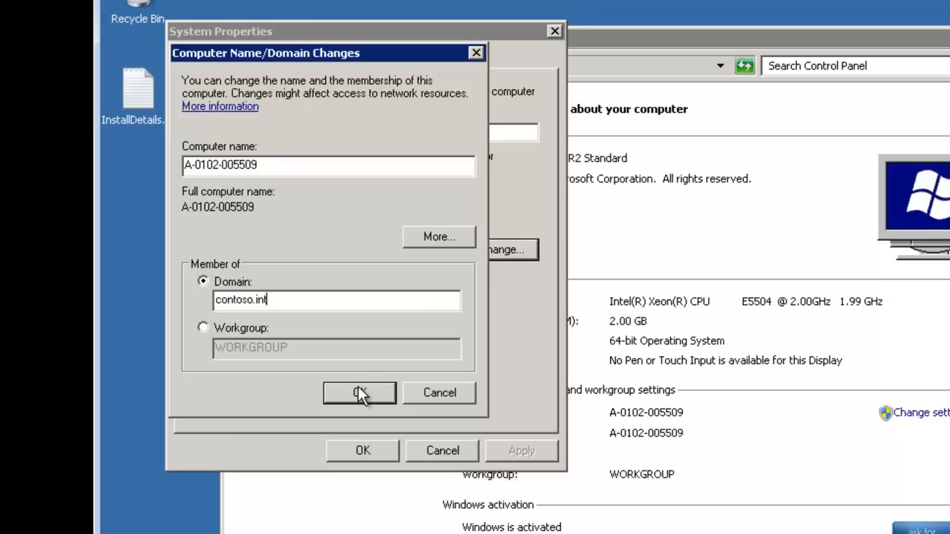
{"action": "left_click", "coordinate": [359, 393]}
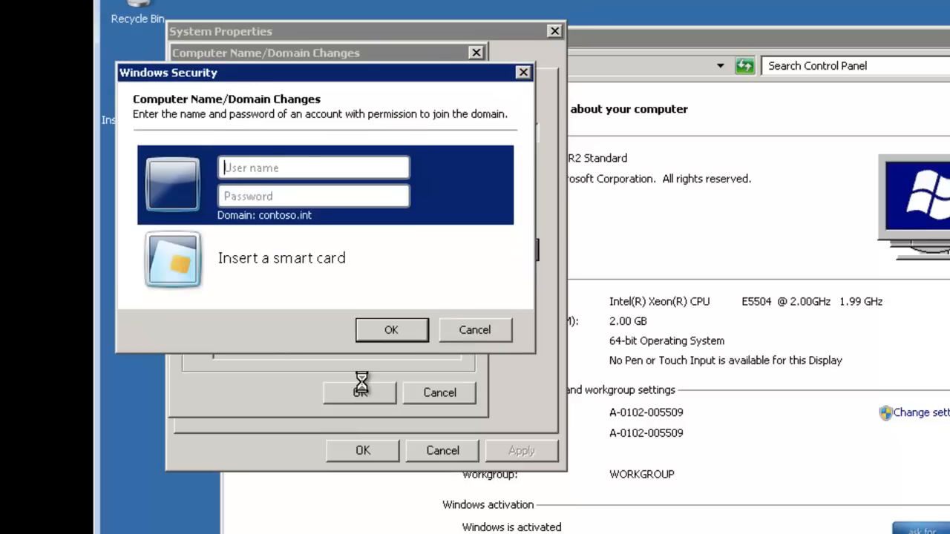
- Authenticate as .\scott and acknowledge the contoso.int welcome and restart-required messages
{"action": "type", "text": ".\\scott"}
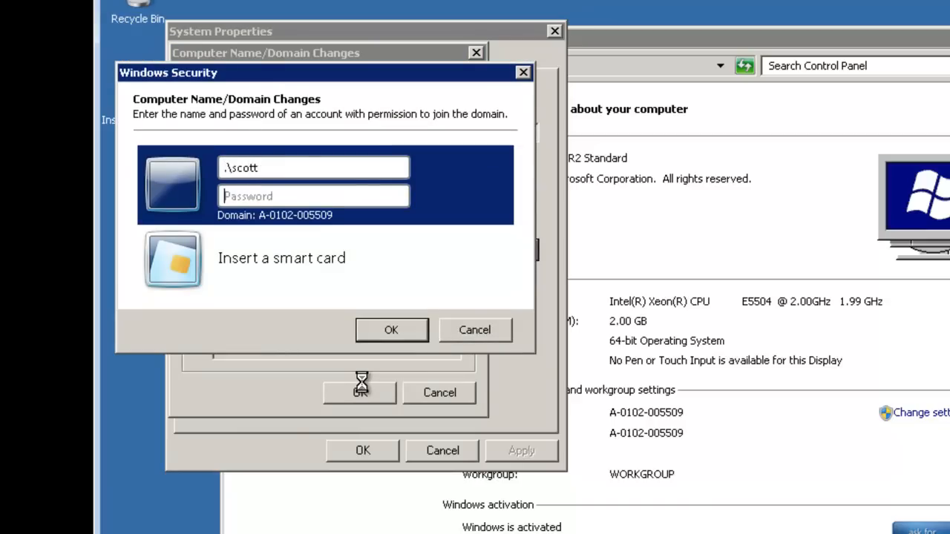
{"action": "left_click", "coordinate": [391, 330]}
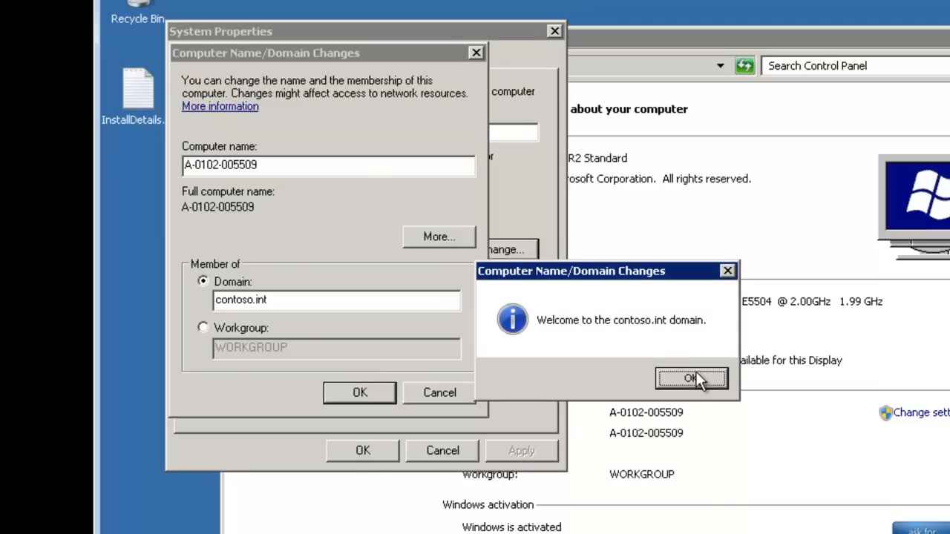
{"action": "left_click", "coordinate": [693, 379]}
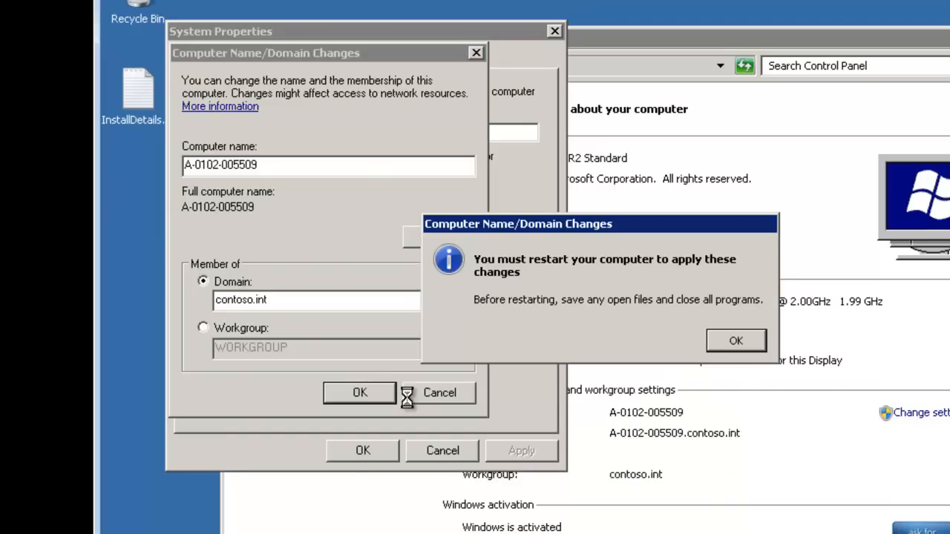
{"action": "left_click", "coordinate": [735, 341]}
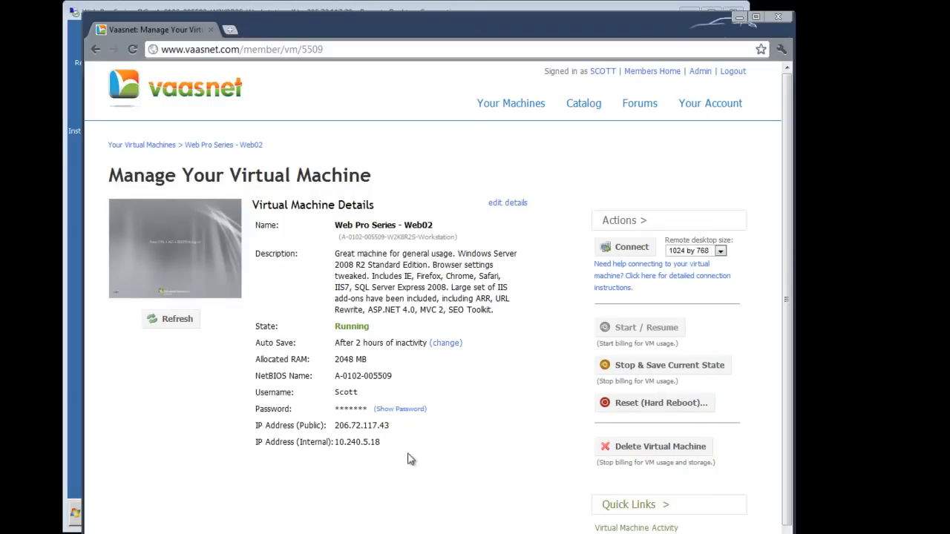
- Refresh Web02's preview repeatedly until the restarted machine's screen reappears
{"action": "left_click", "coordinate": [171, 319]}
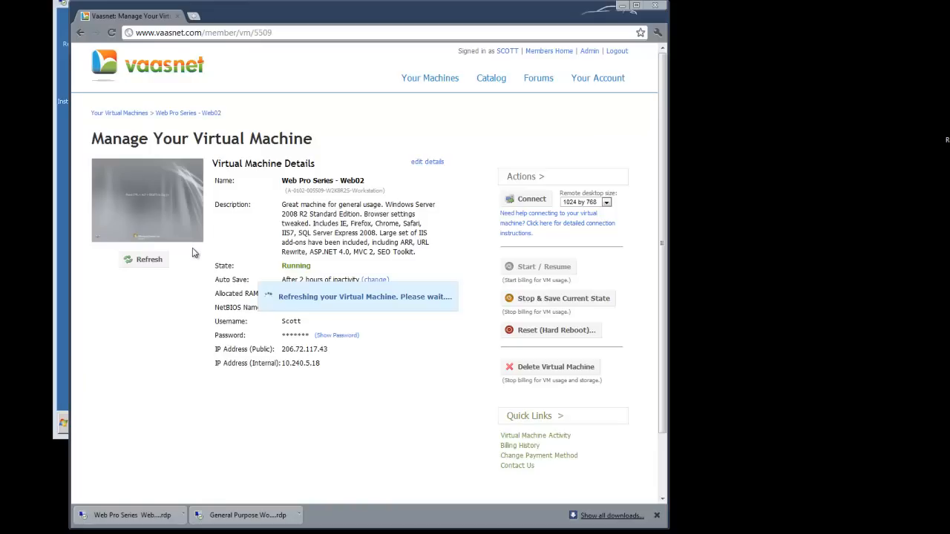
{"action": "mouse_move", "coordinate": [195, 248]}
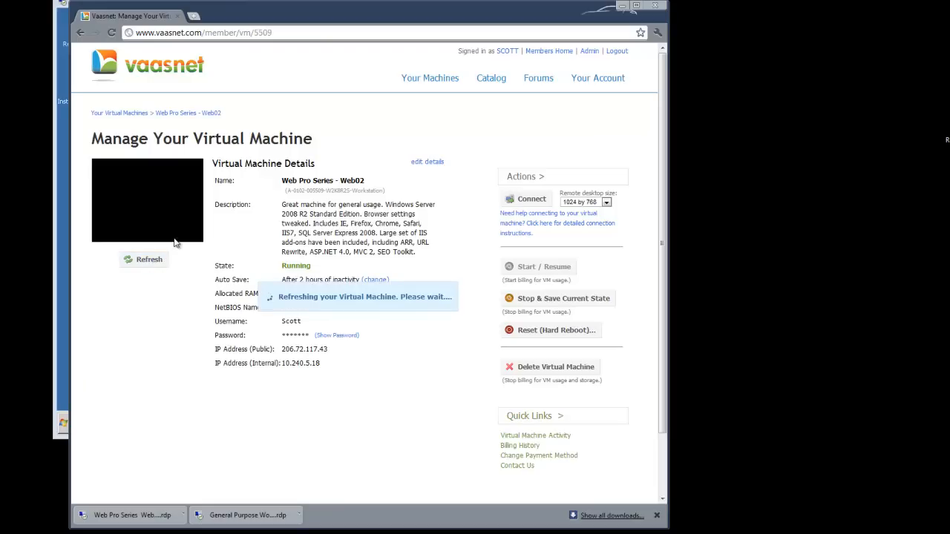
{"action": "left_click", "coordinate": [145, 259]}
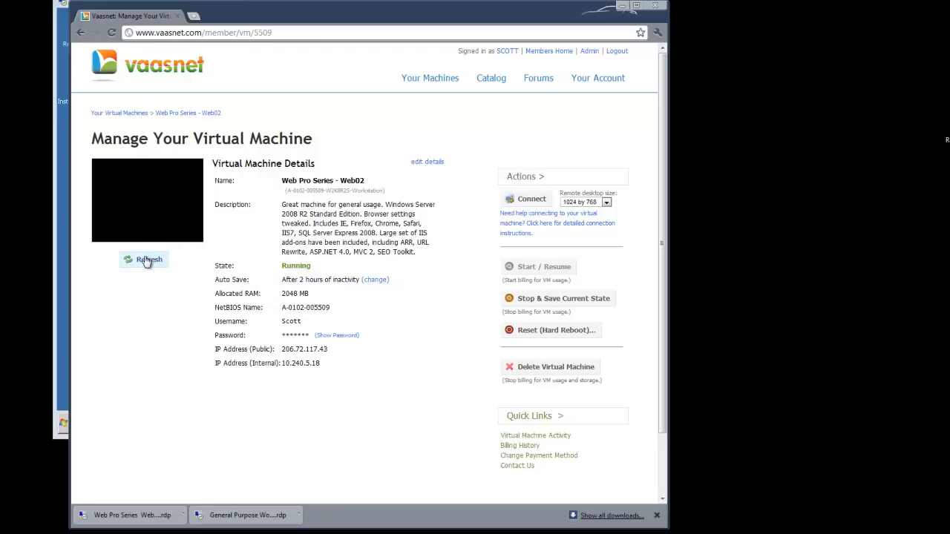
{"action": "left_click", "coordinate": [144, 260]}
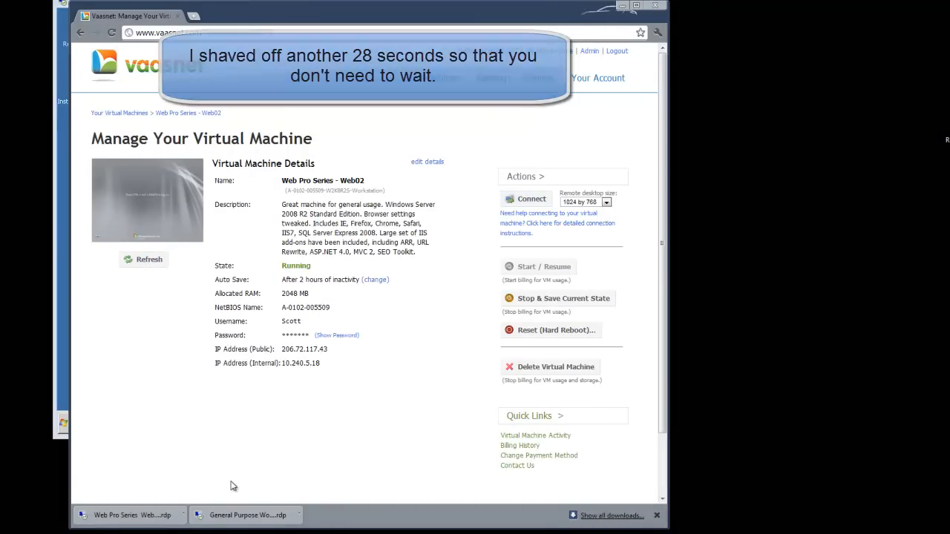
{"action": "mouse_move", "coordinate": [131, 515]}
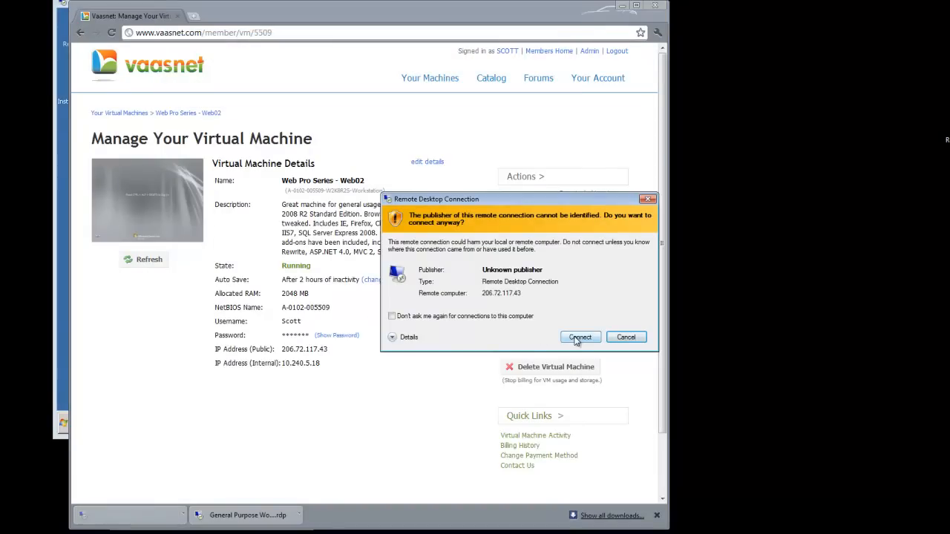
- Accept the unknown-publisher warning and enter Web02's login password
{"action": "left_click", "coordinate": [580, 337]}
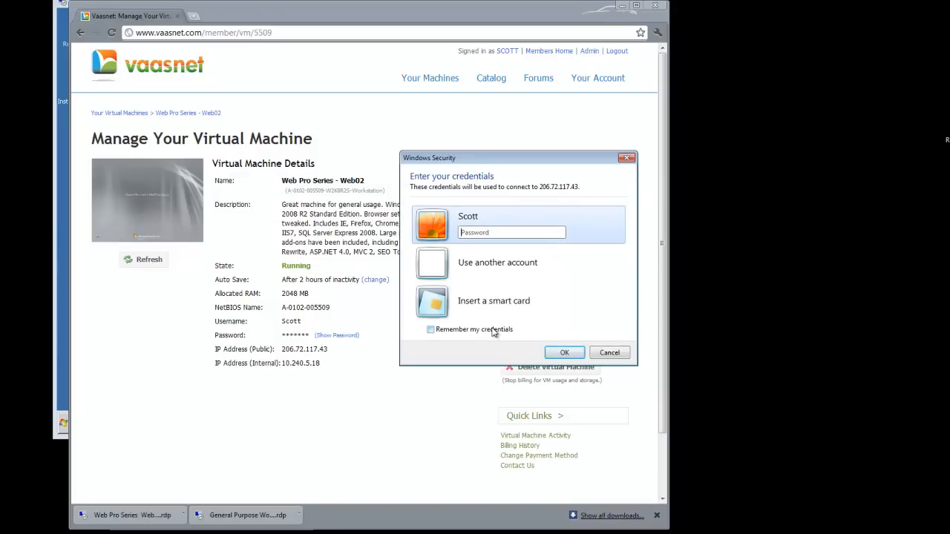
{"action": "left_click", "coordinate": [564, 352]}
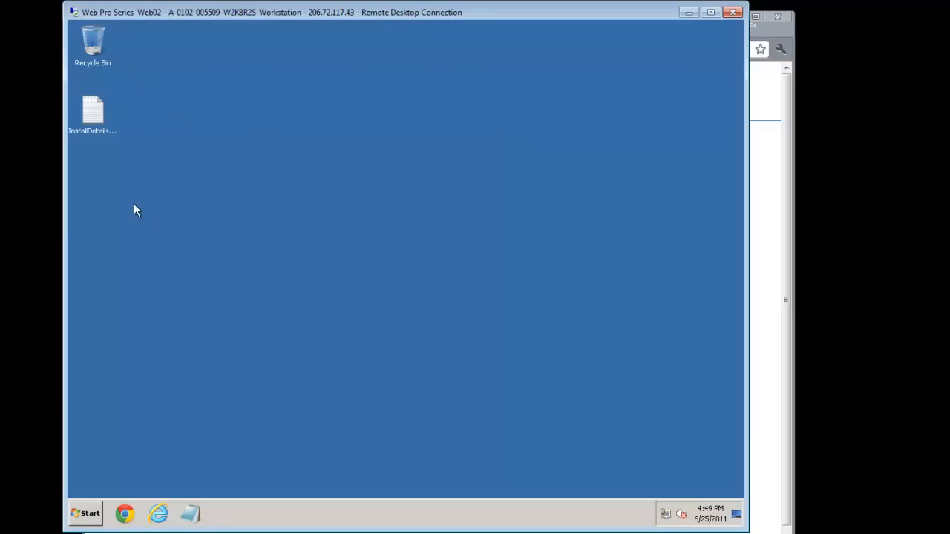
- Check that Web02 reports A-0102-005509.contoso.int on domain contoso.int, then open the Computer window
{"action": "left_click", "coordinate": [86, 514]}
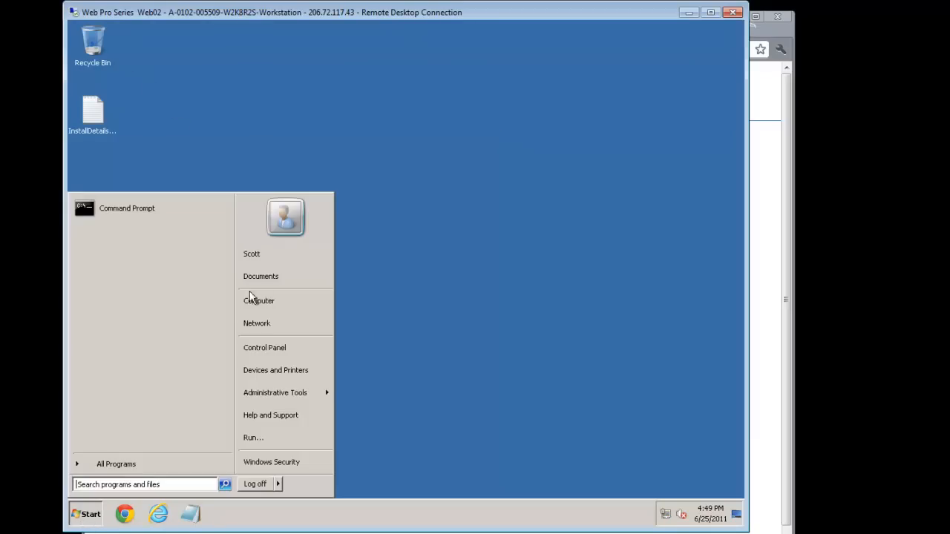
{"action": "mouse_move", "coordinate": [315, 392]}
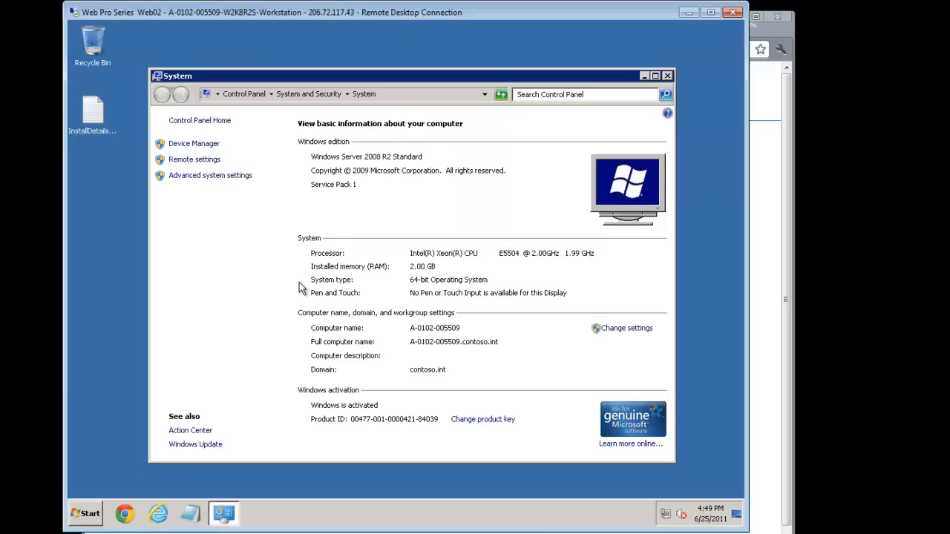
{"action": "mouse_move", "coordinate": [452, 347]}
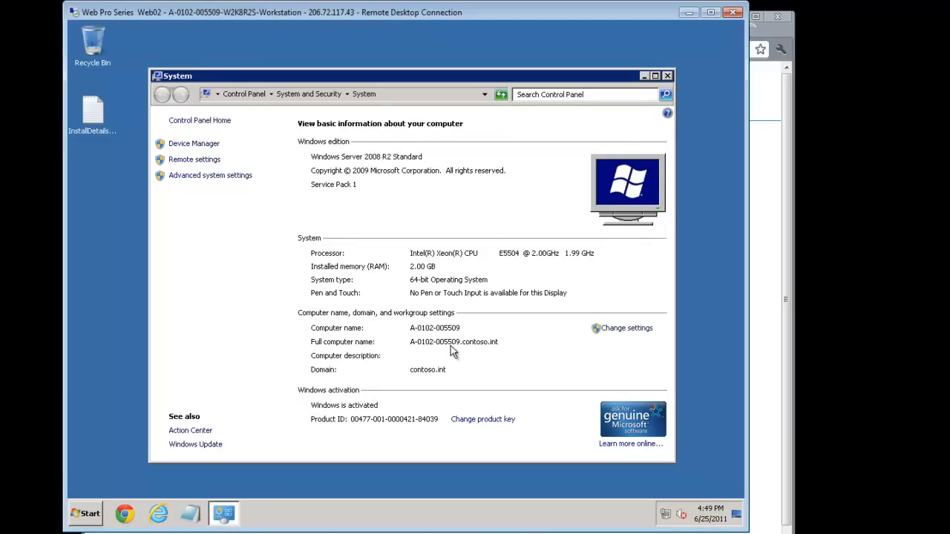
{"action": "left_click", "coordinate": [87, 514]}
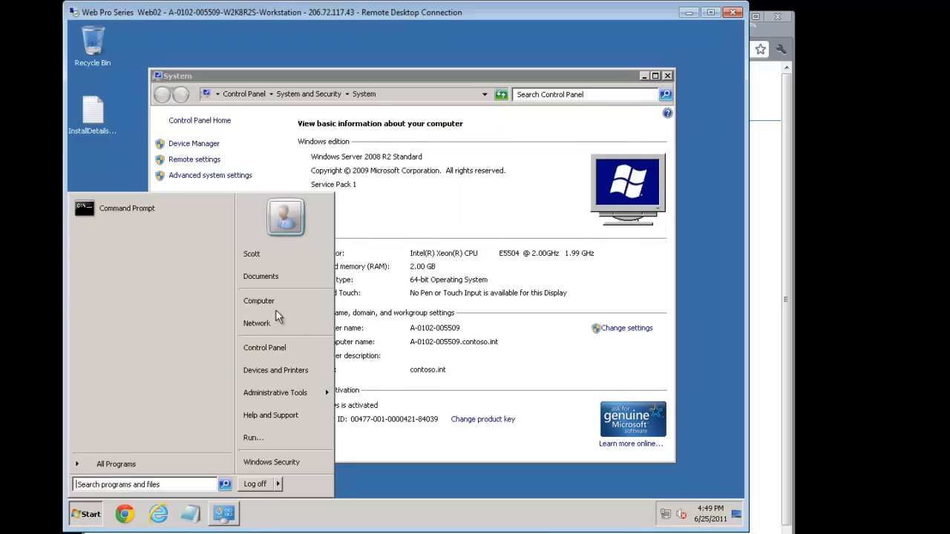
{"action": "left_click", "coordinate": [259, 301]}
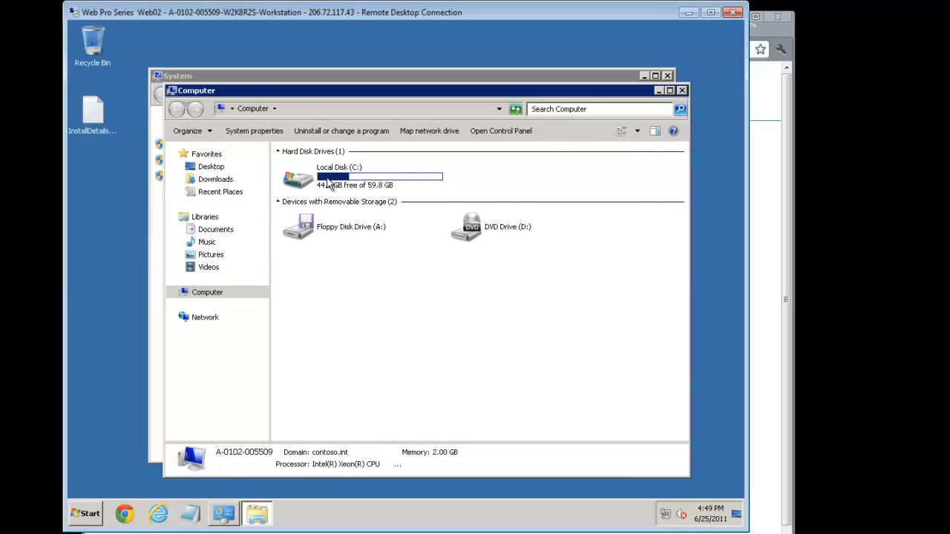
- Open Local Disk (C:) and start editing the Users folder's security permissions
{"action": "double_click", "coordinate": [297, 179]}
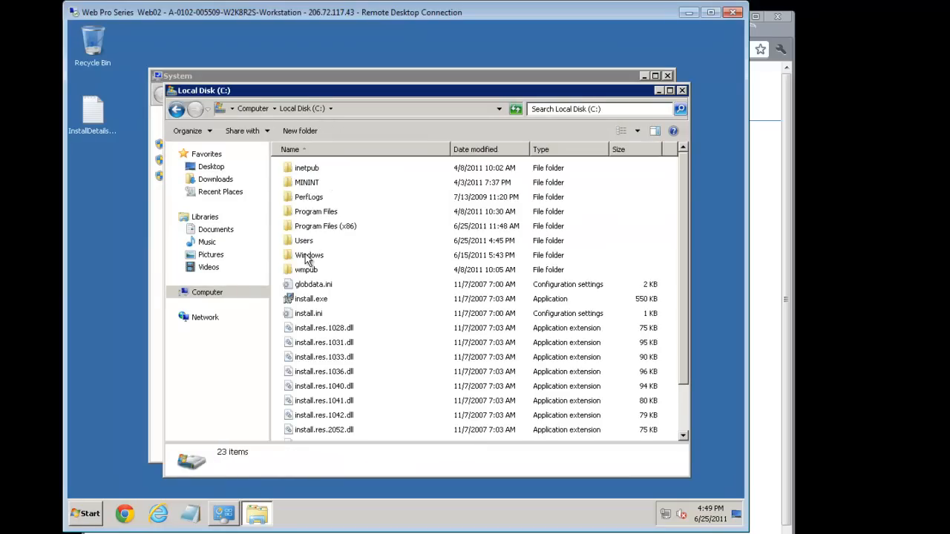
{"action": "right_click", "coordinate": [303, 241]}
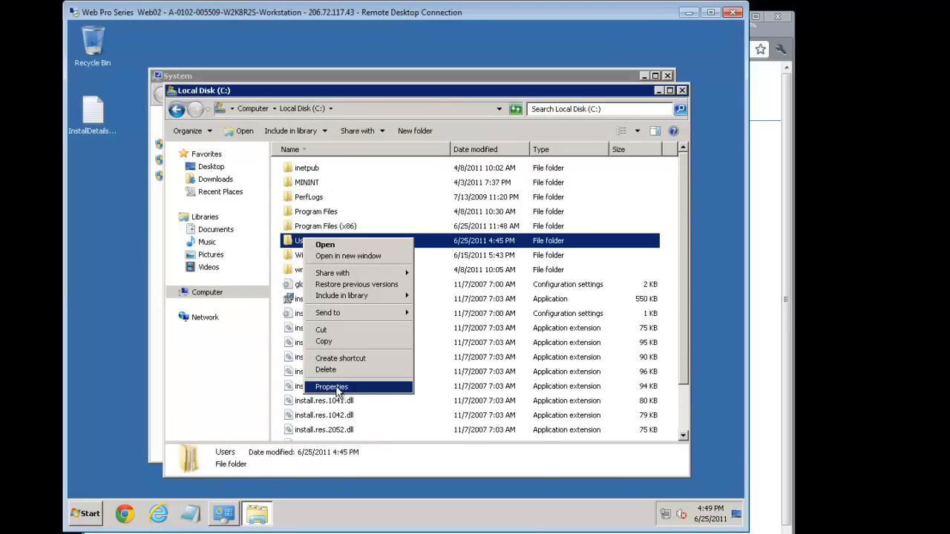
{"action": "left_click", "coordinate": [331, 387]}
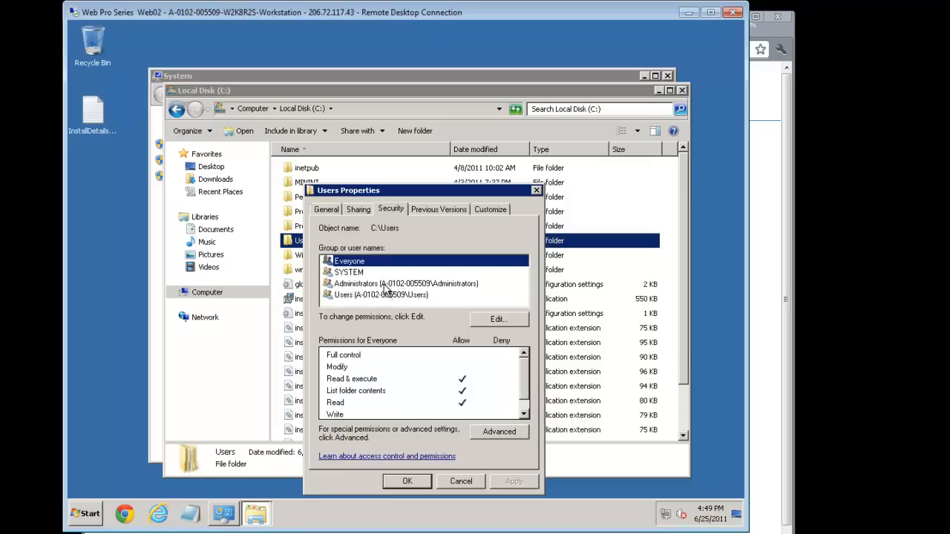
{"action": "left_click", "coordinate": [499, 319]}
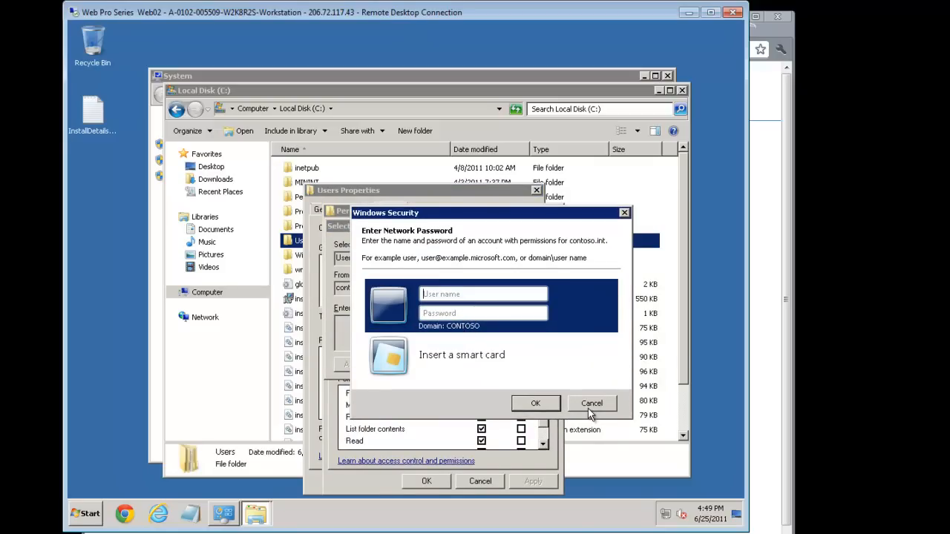
- Select contoso.int as the search location, then cancel out without changing permissions
{"action": "left_click", "coordinate": [592, 403]}
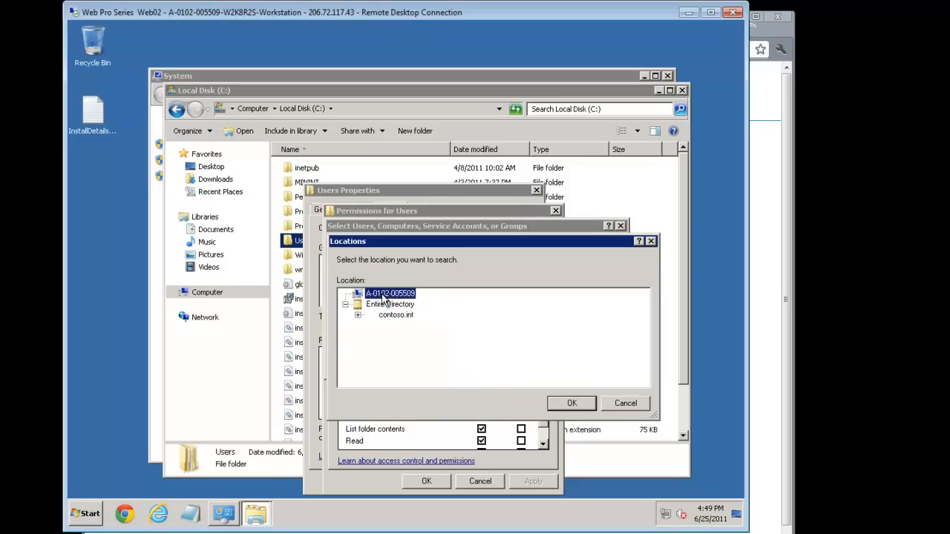
{"action": "left_click", "coordinate": [396, 315]}
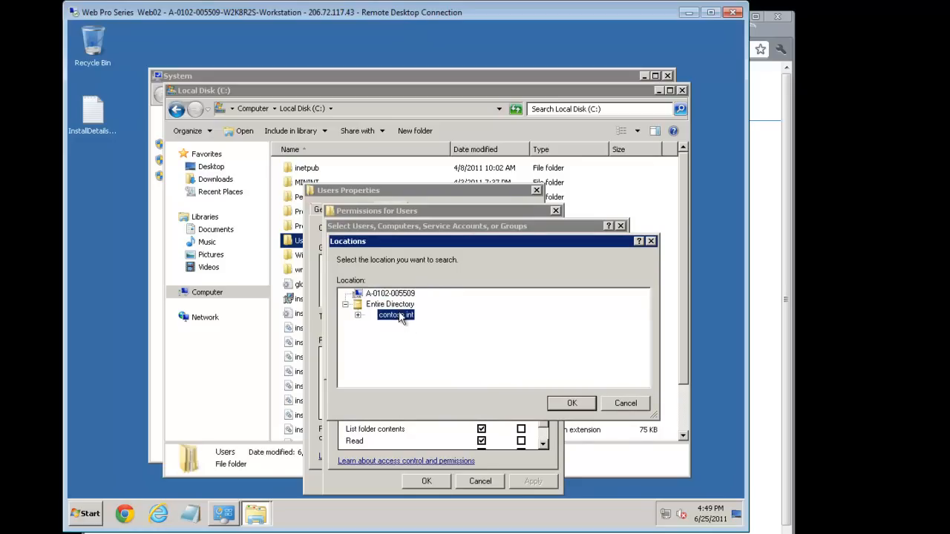
{"action": "left_click", "coordinate": [571, 403]}
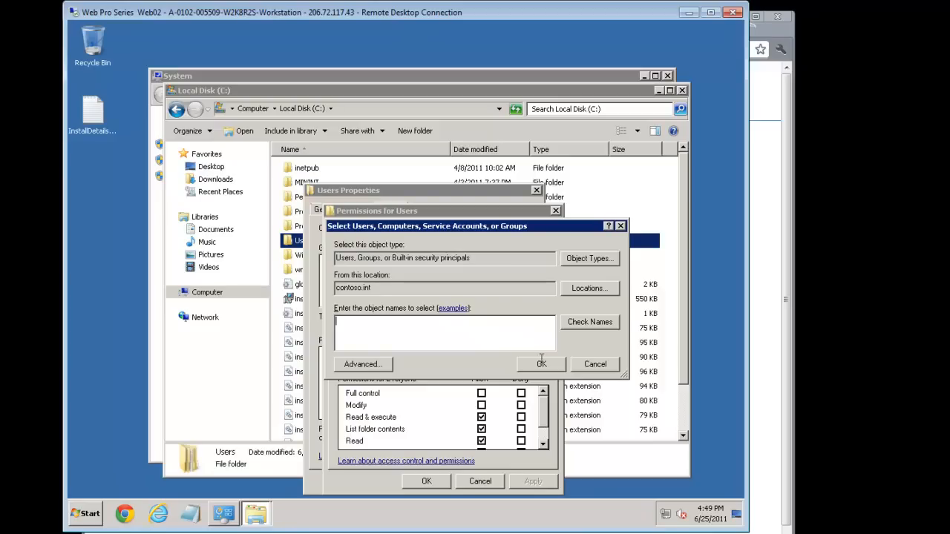
{"action": "left_click", "coordinate": [594, 365]}
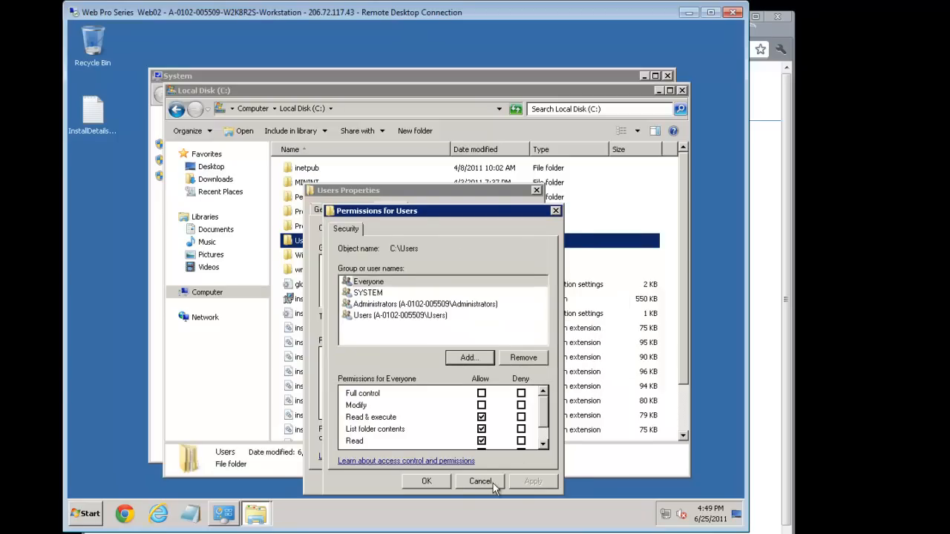
{"action": "left_click", "coordinate": [480, 481]}
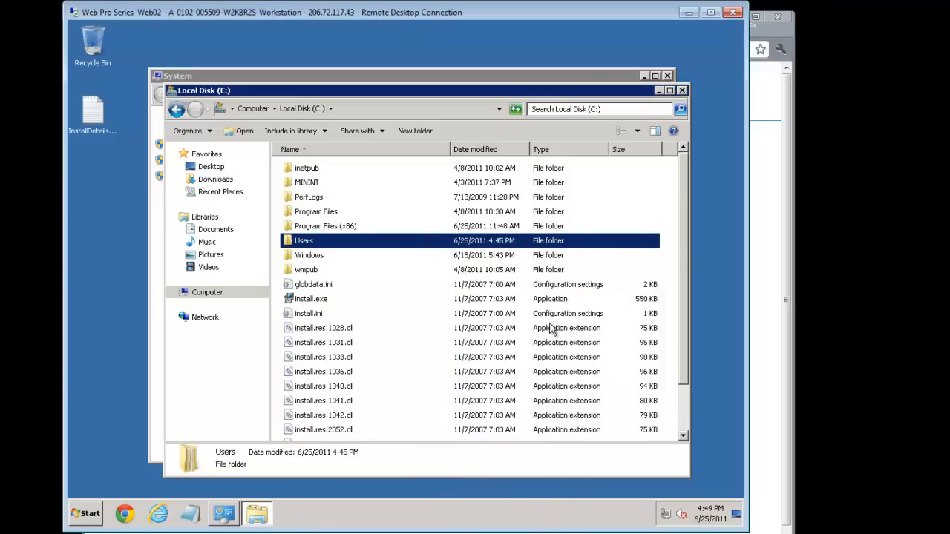